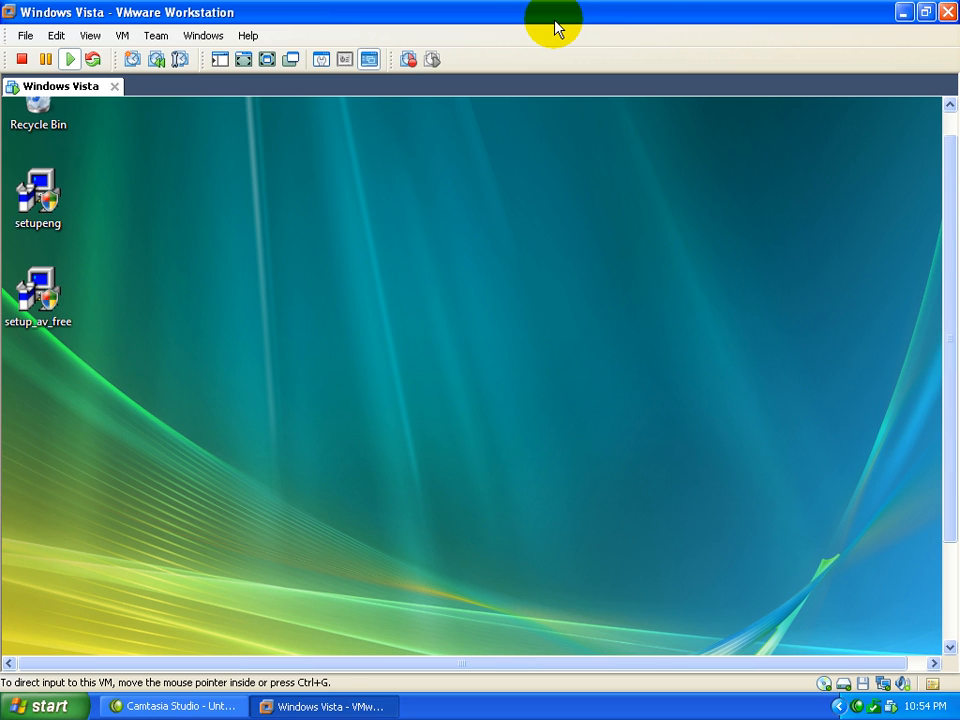
pyautogui.moveTo(950, 350)
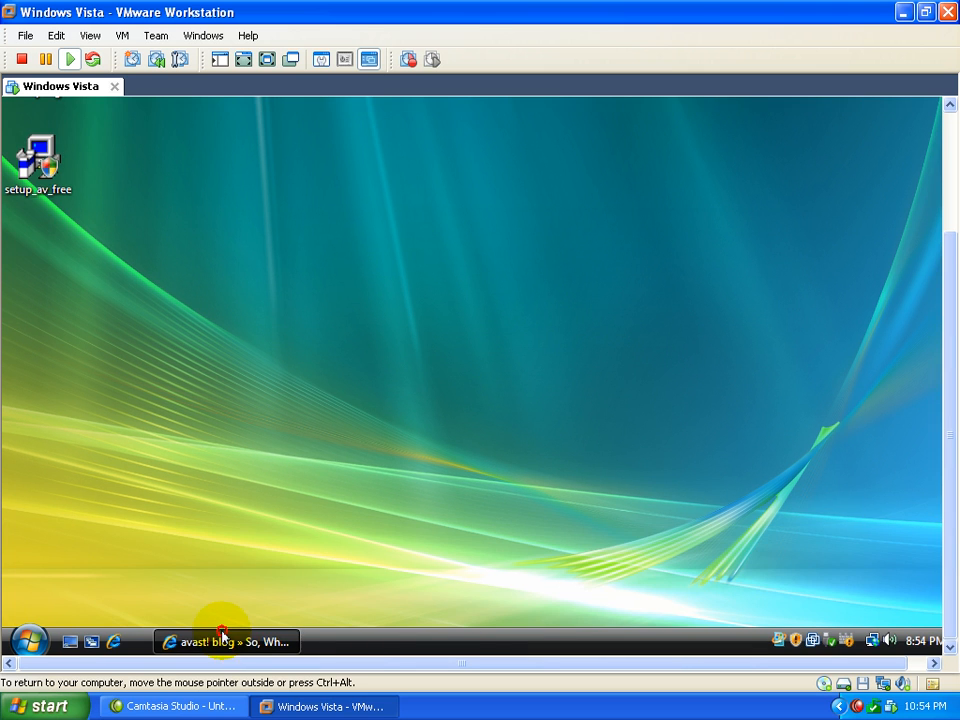
# - Bring up the avast! blog post and view the setupeng installer's file properties
pyautogui.click(224, 640)
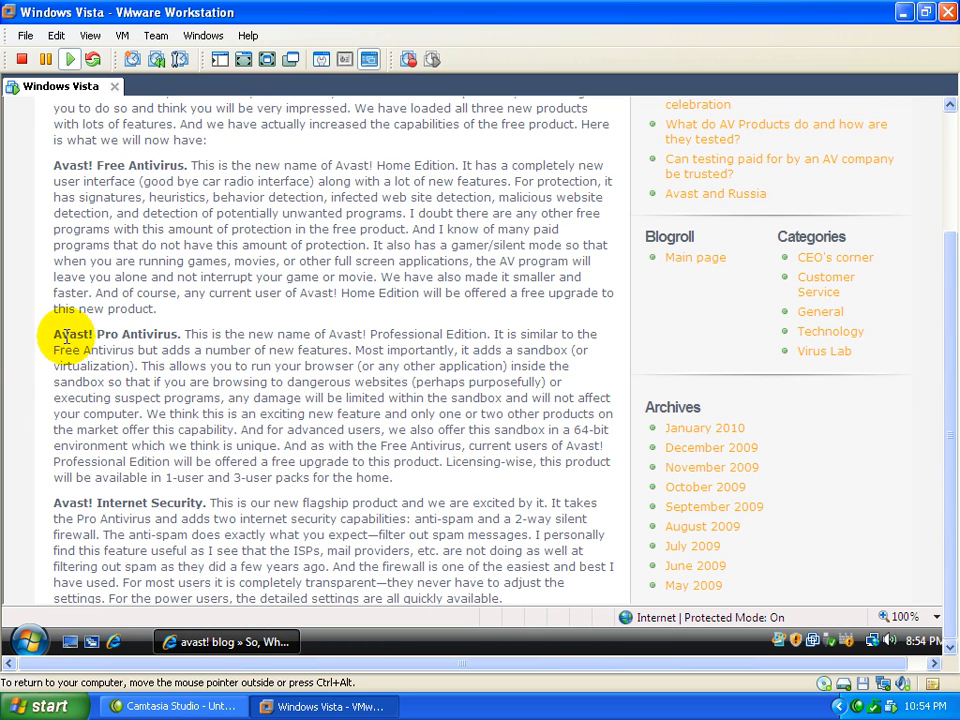
pyautogui.moveTo(304, 336)
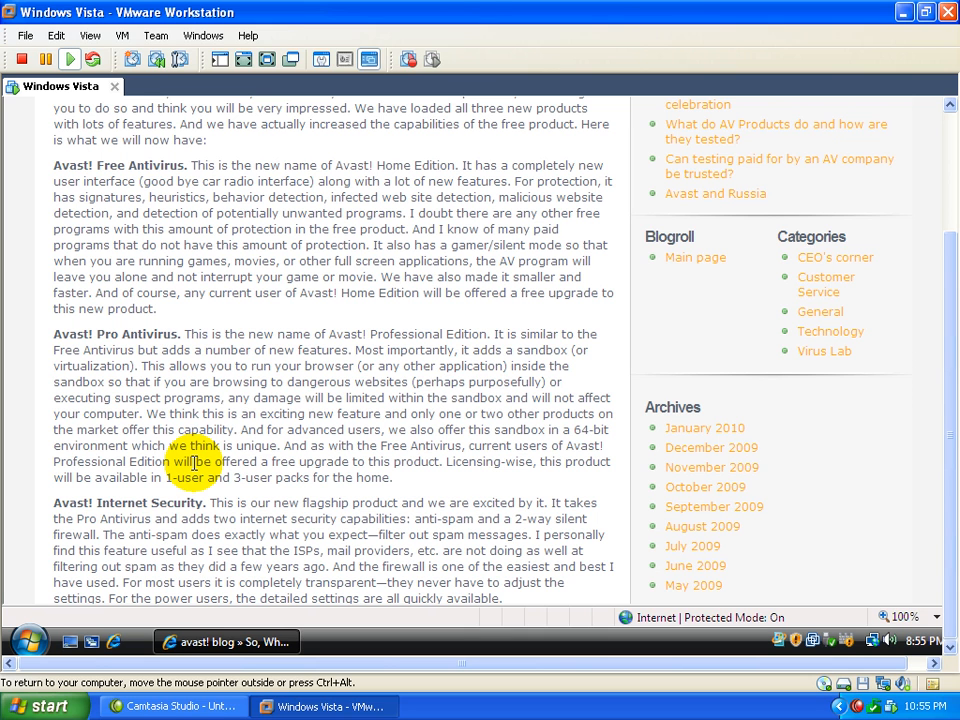
pyautogui.moveTo(838, 304)
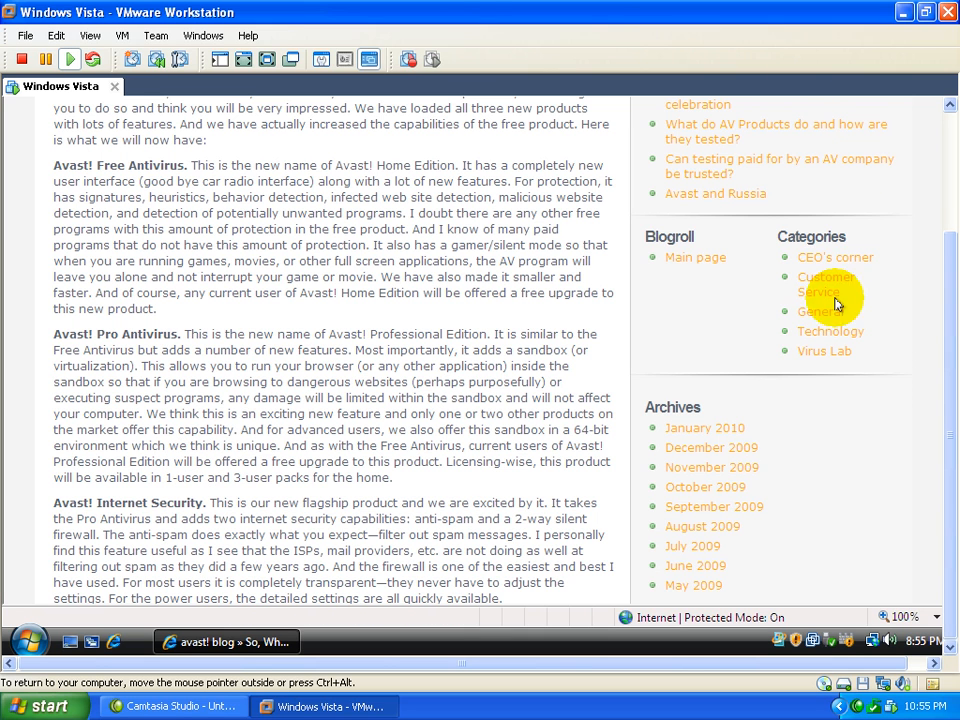
pyautogui.moveTo(312, 518)
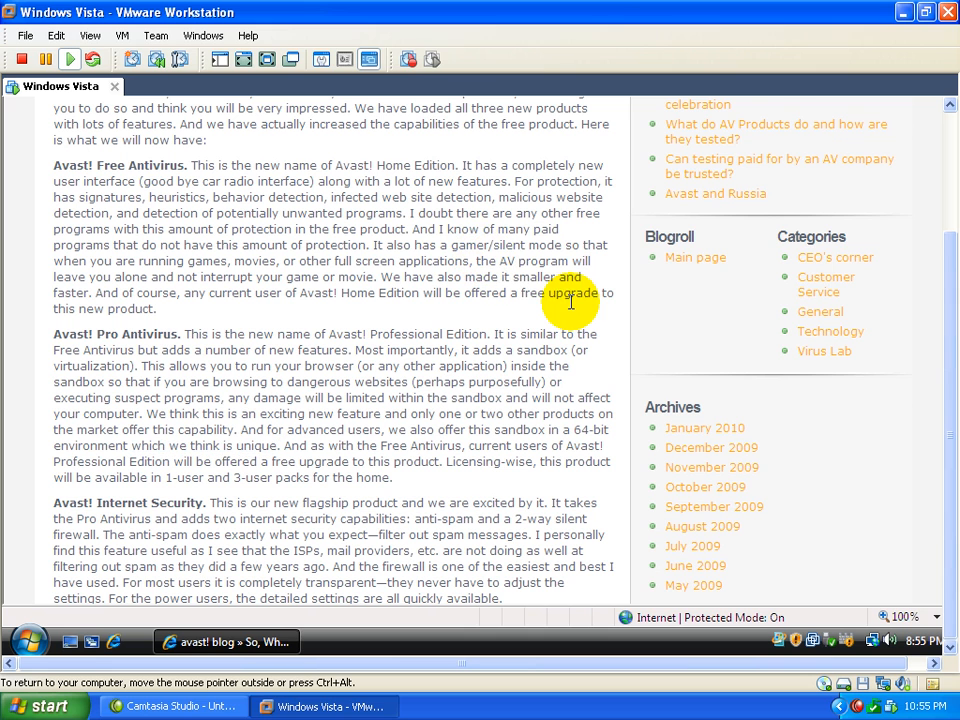
pyautogui.moveTo(300, 308)
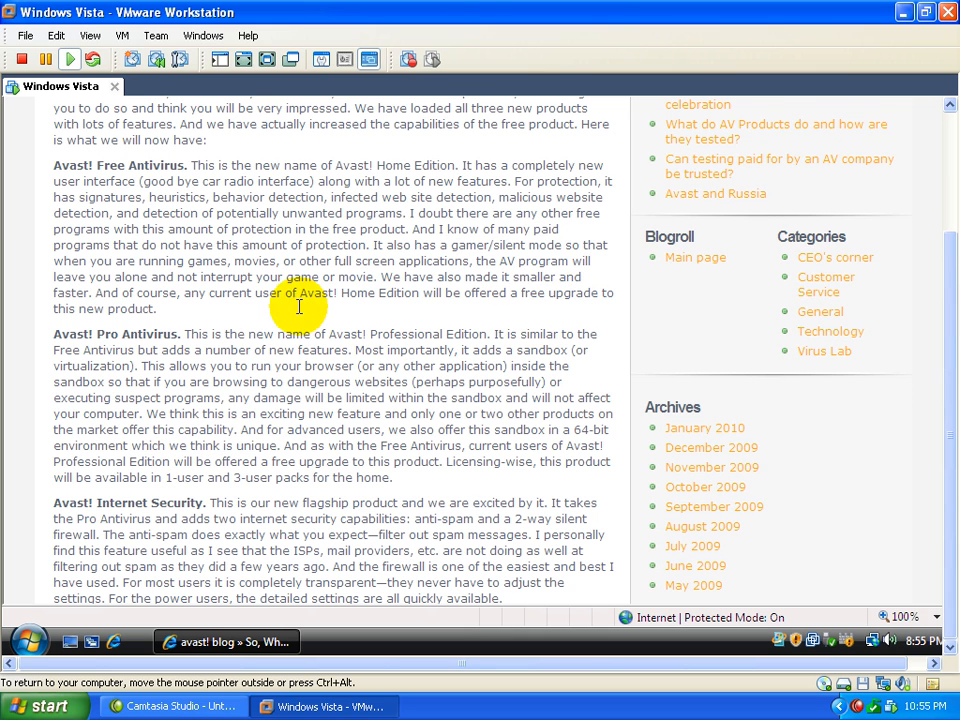
pyautogui.moveTo(52, 168)
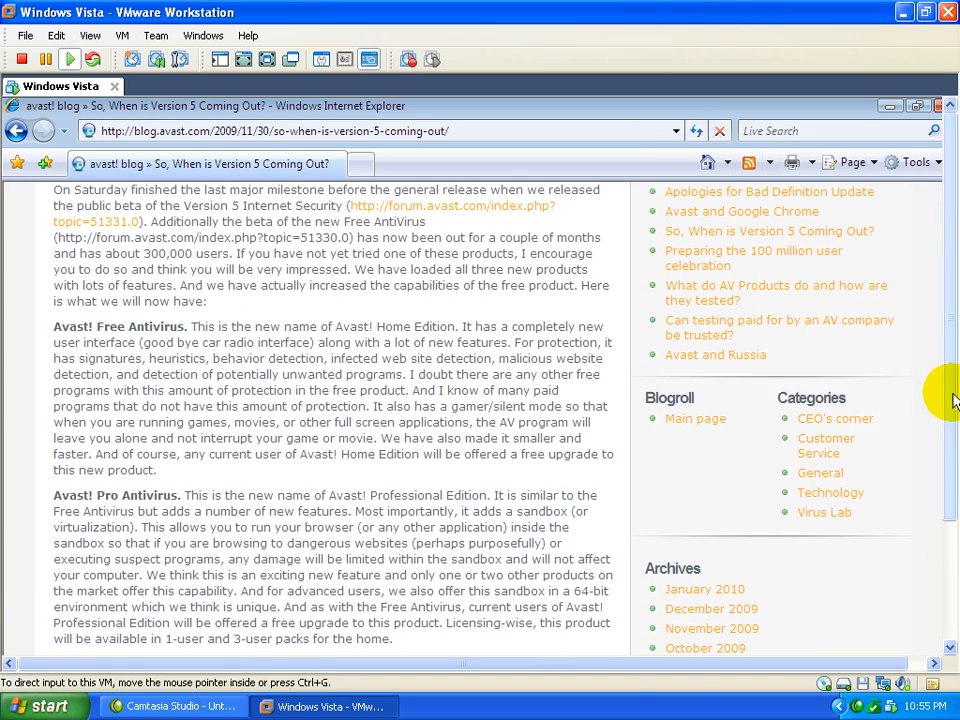
pyautogui.scroll(-3)
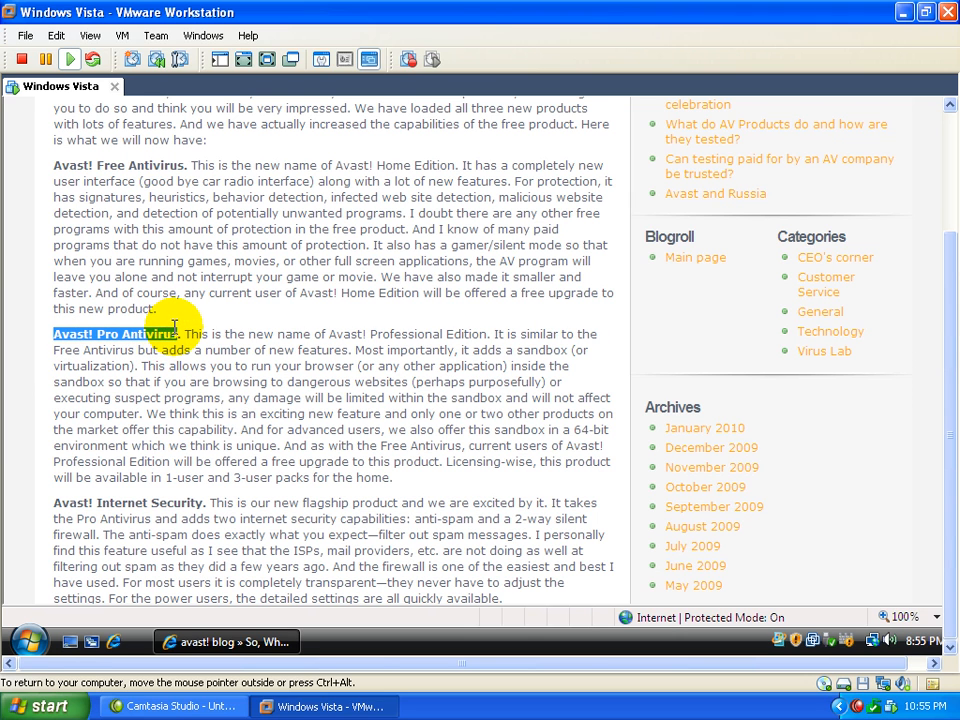
pyautogui.moveTo(456, 276)
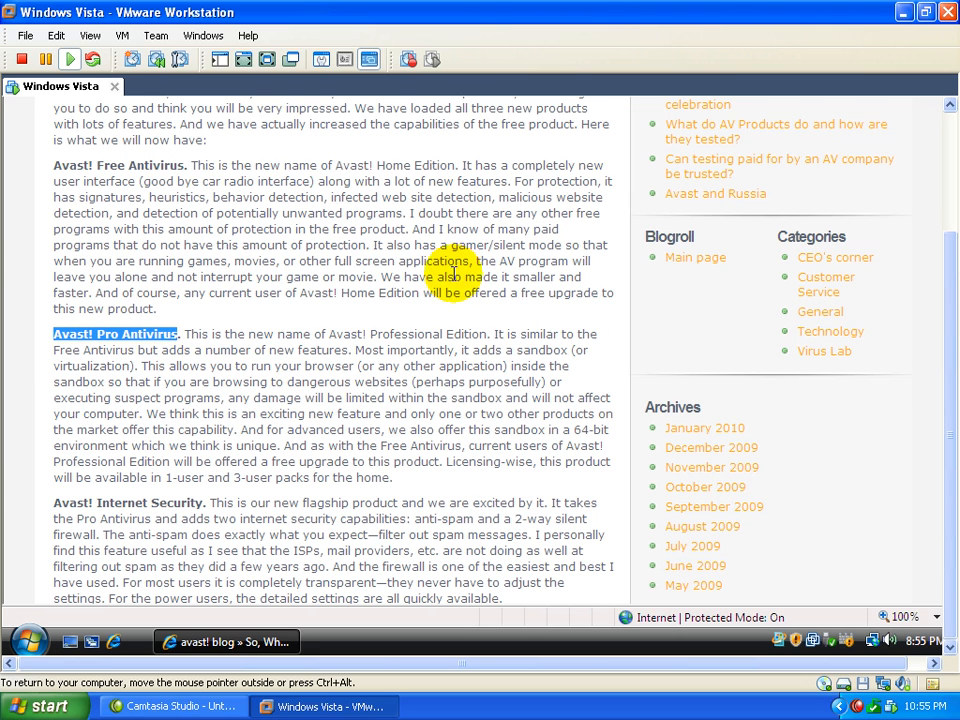
pyautogui.moveTo(944, 376)
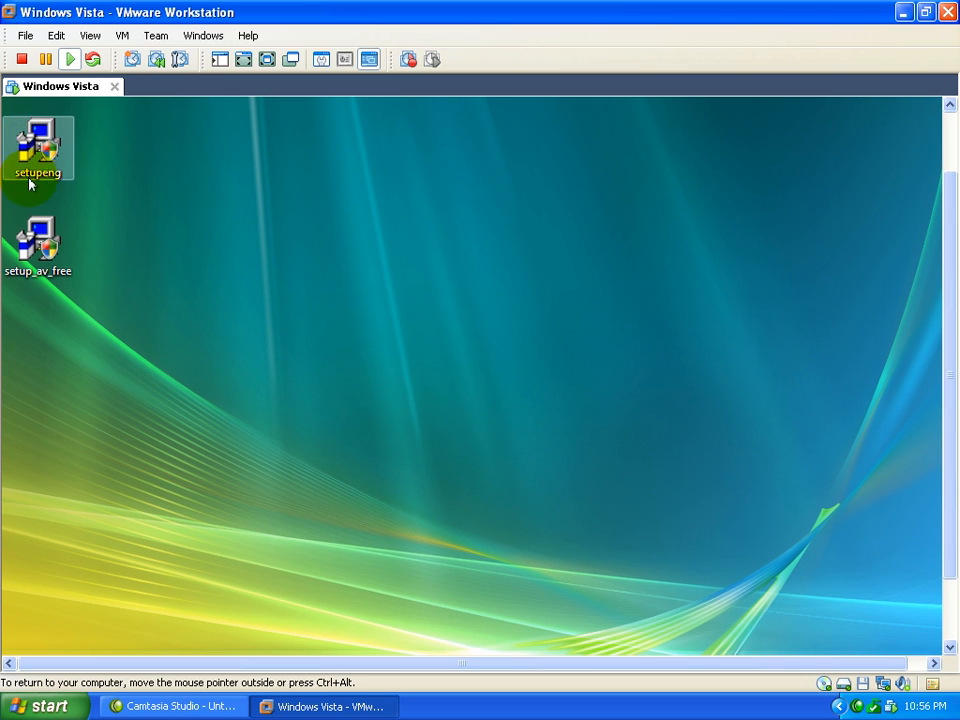
pyautogui.click(38, 148)
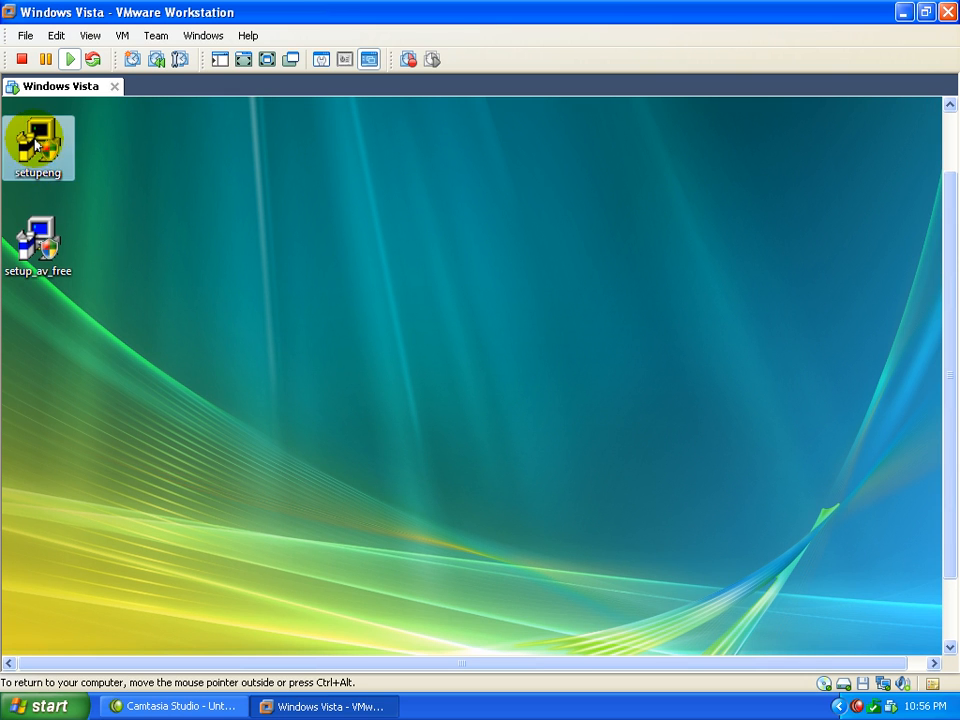
pyautogui.rightClick(36, 148)
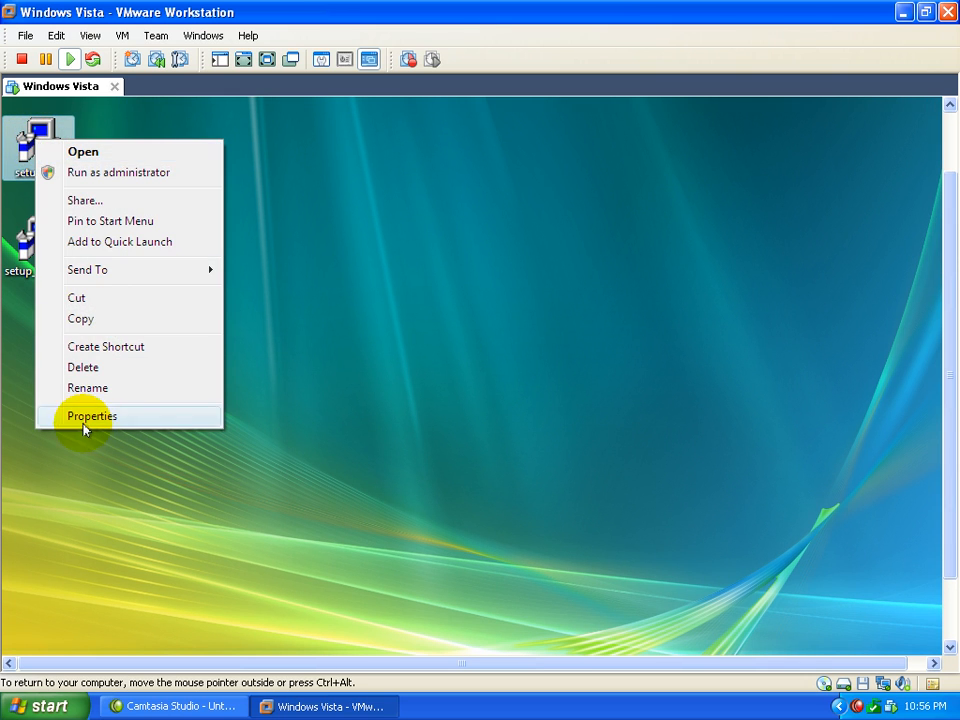
pyautogui.click(92, 414)
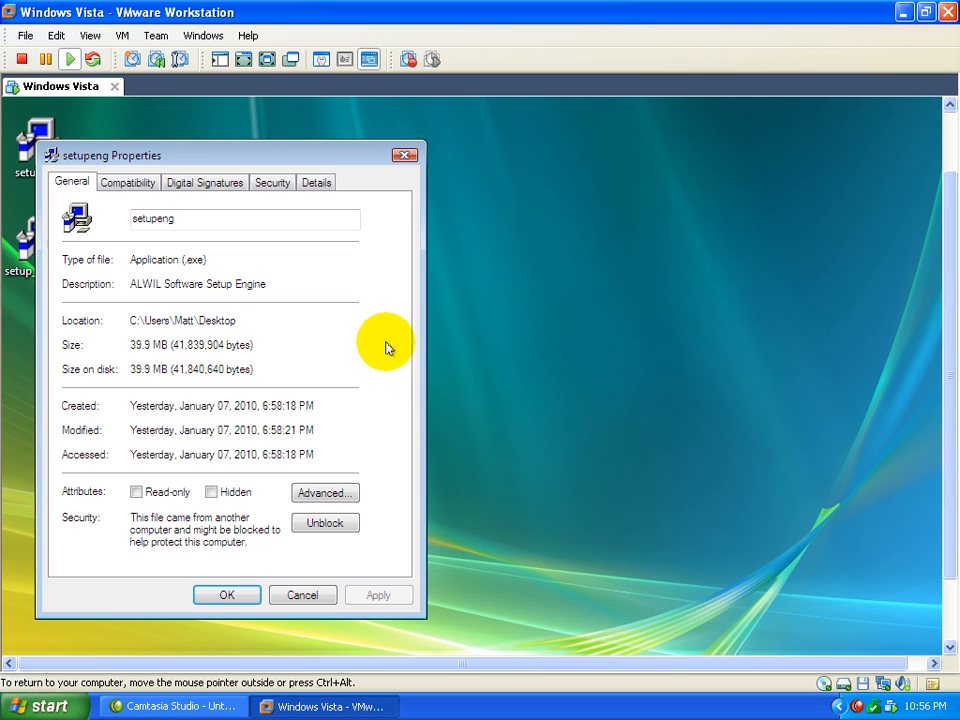
pyautogui.moveTo(300, 596)
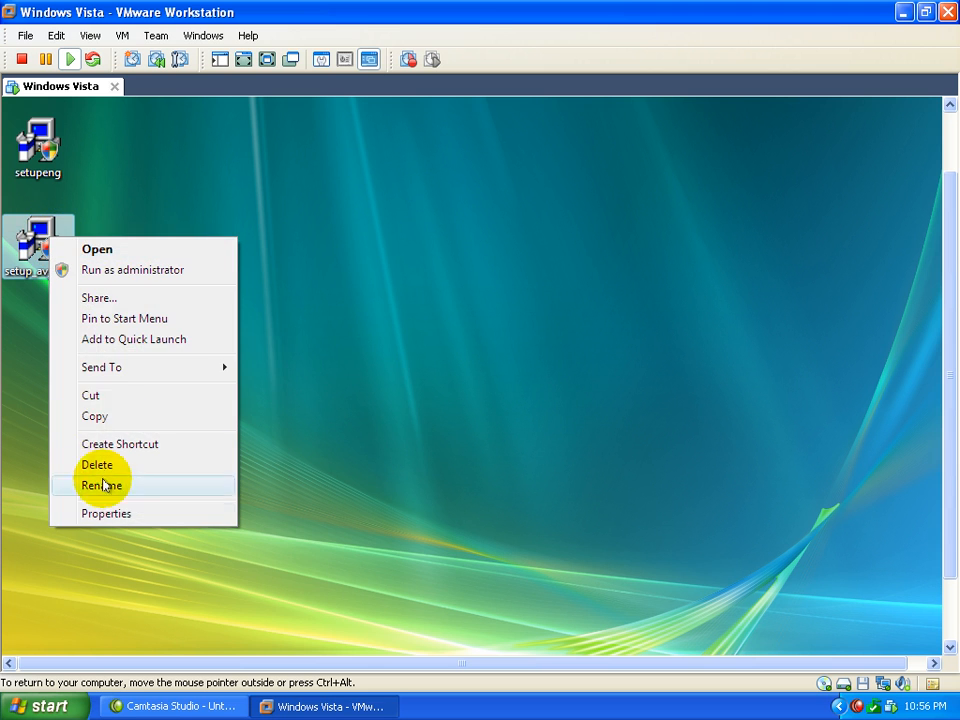
# - Check the setup_av_free file's properties, then run it as administrator
pyautogui.click(106, 512)
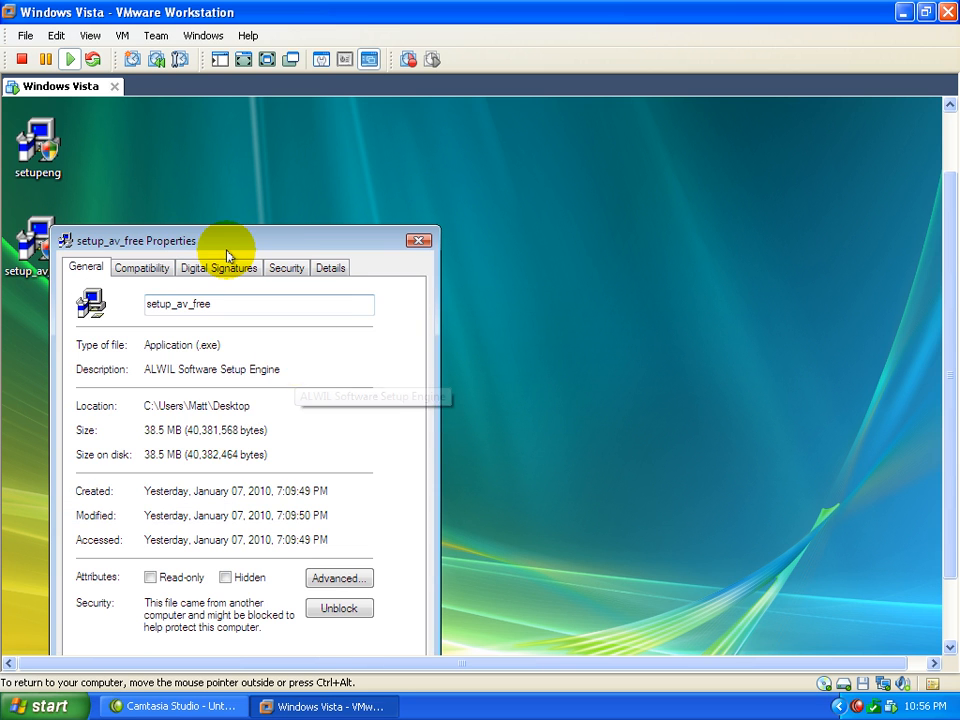
pyautogui.click(420, 240)
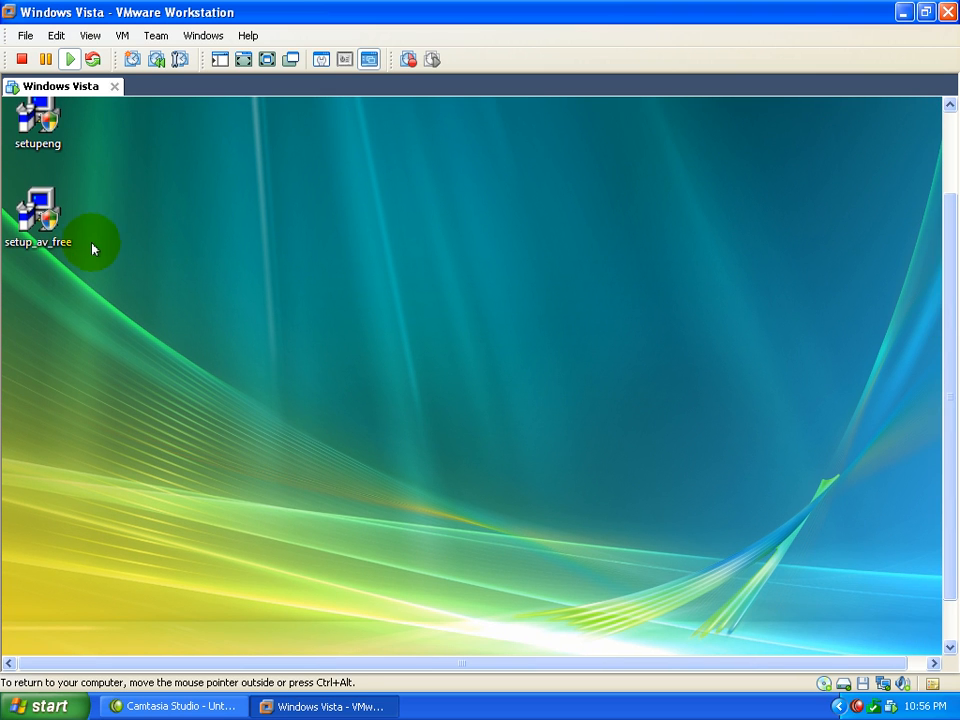
pyautogui.click(38, 212)
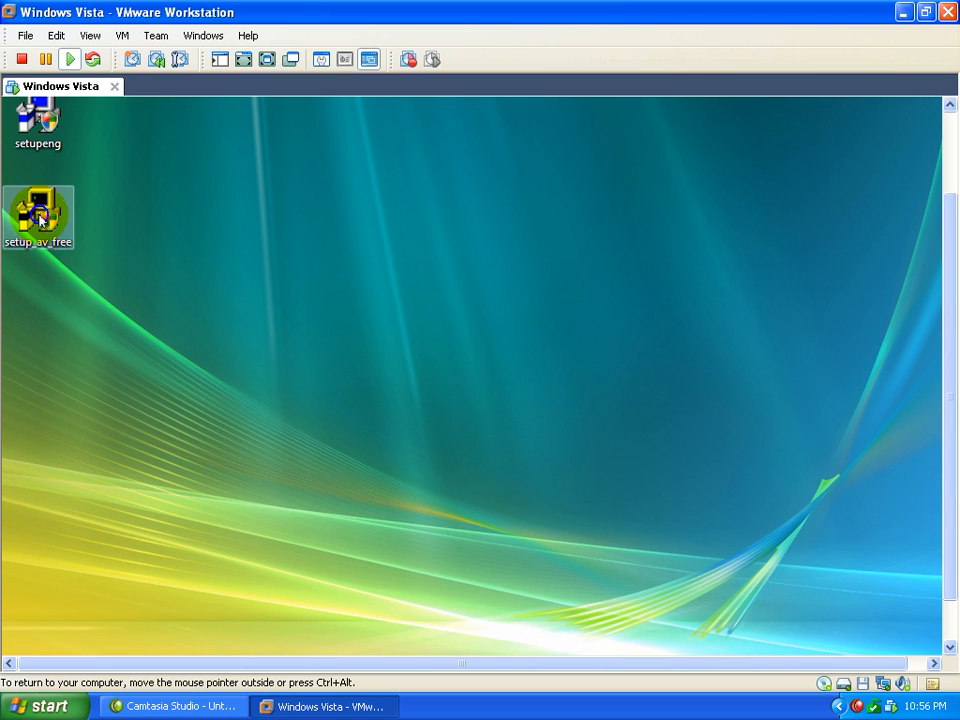
pyautogui.rightClick(38, 216)
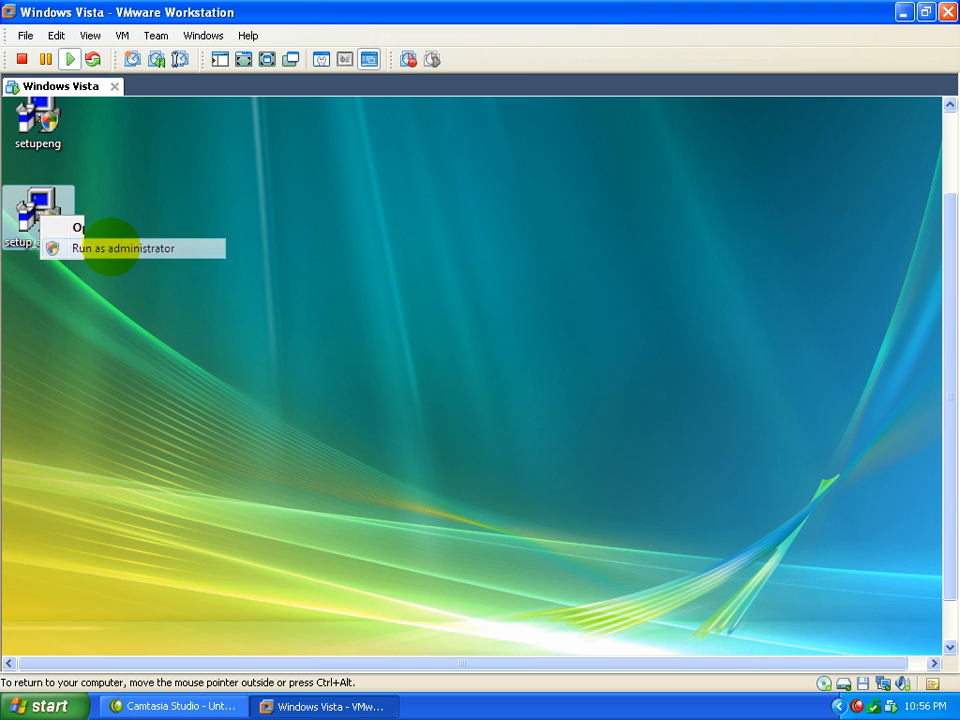
pyautogui.click(124, 248)
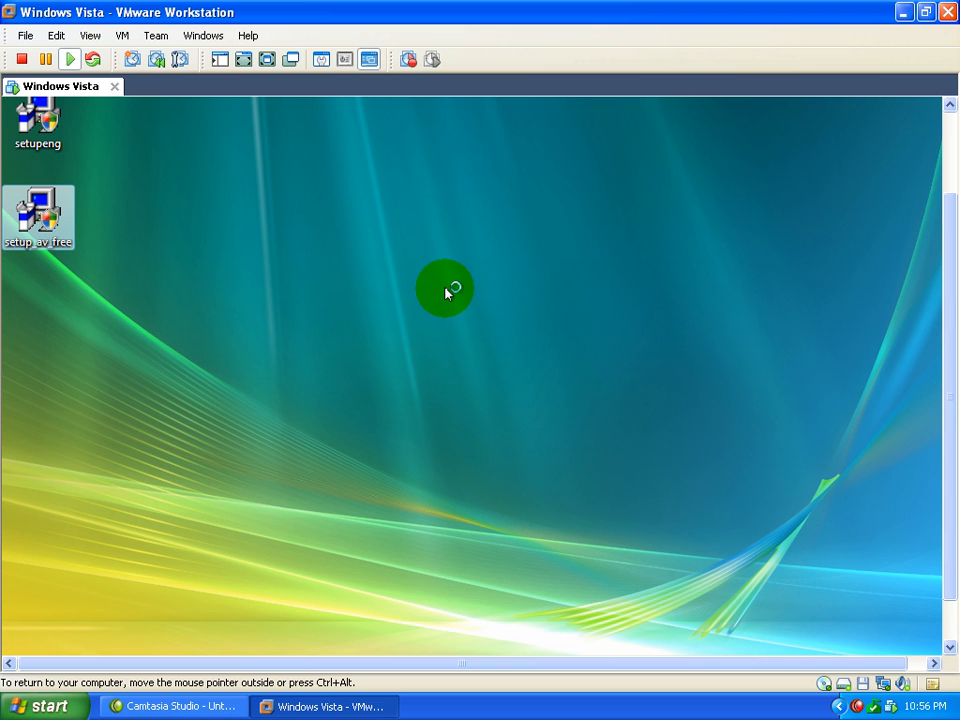
# - Approve the User Account Control prompt so the avast! installer extracts its files
pyautogui.doubleClick(38, 216)
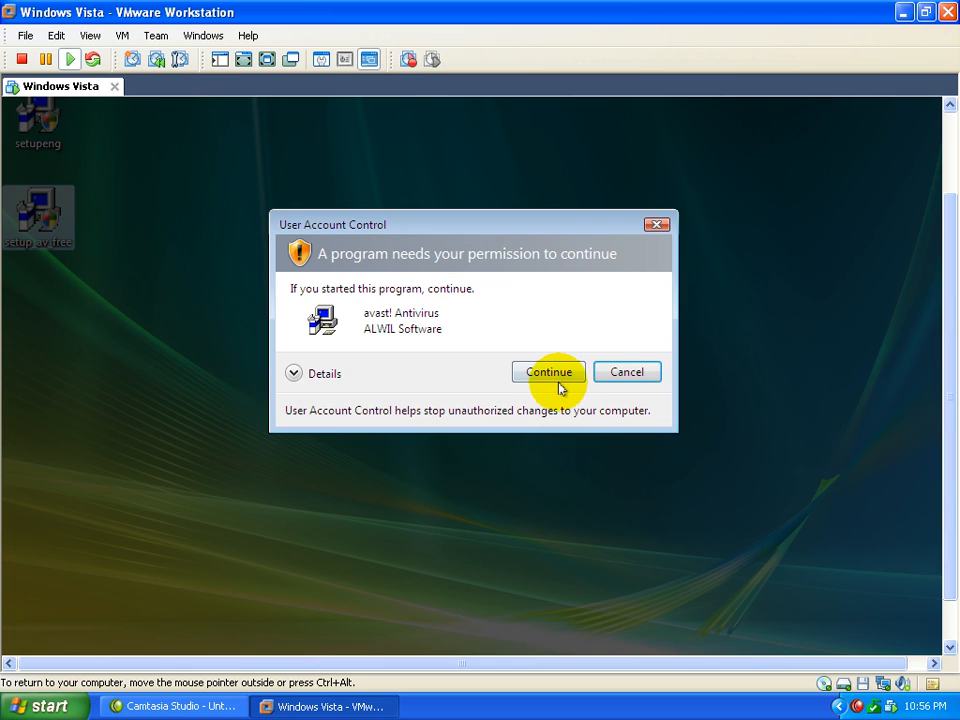
pyautogui.click(548, 370)
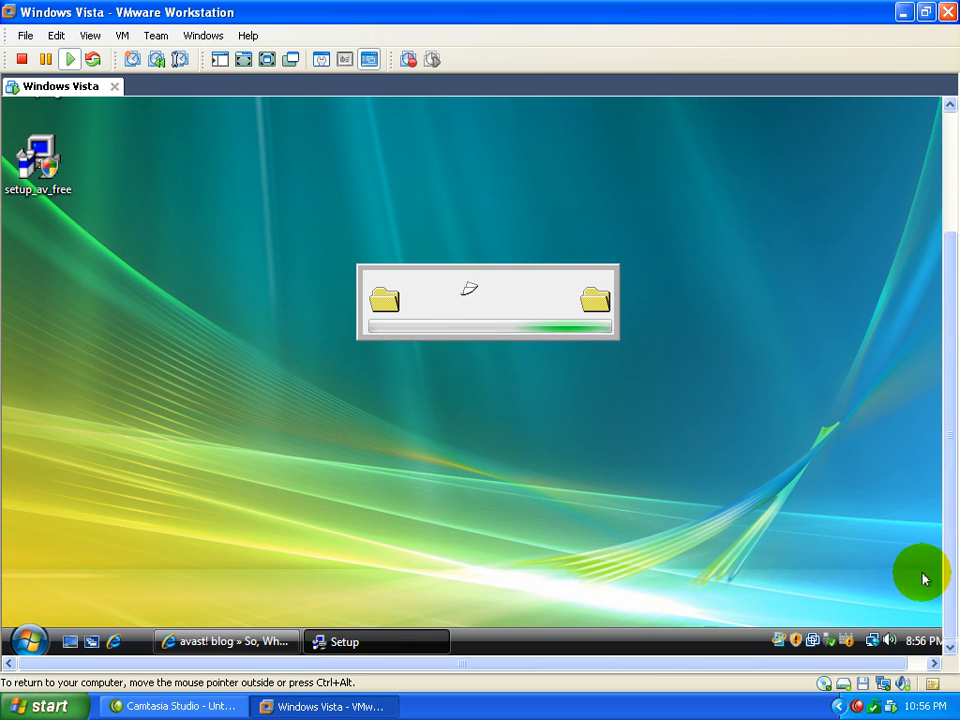
pyautogui.moveTo(480, 330)
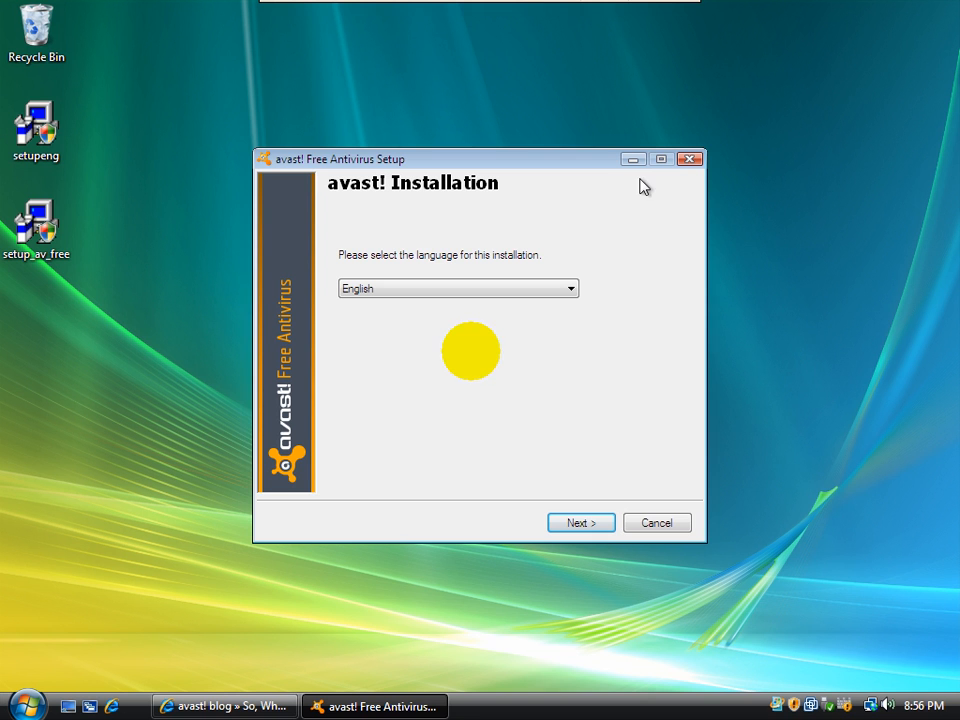
pyautogui.moveTo(348, 360)
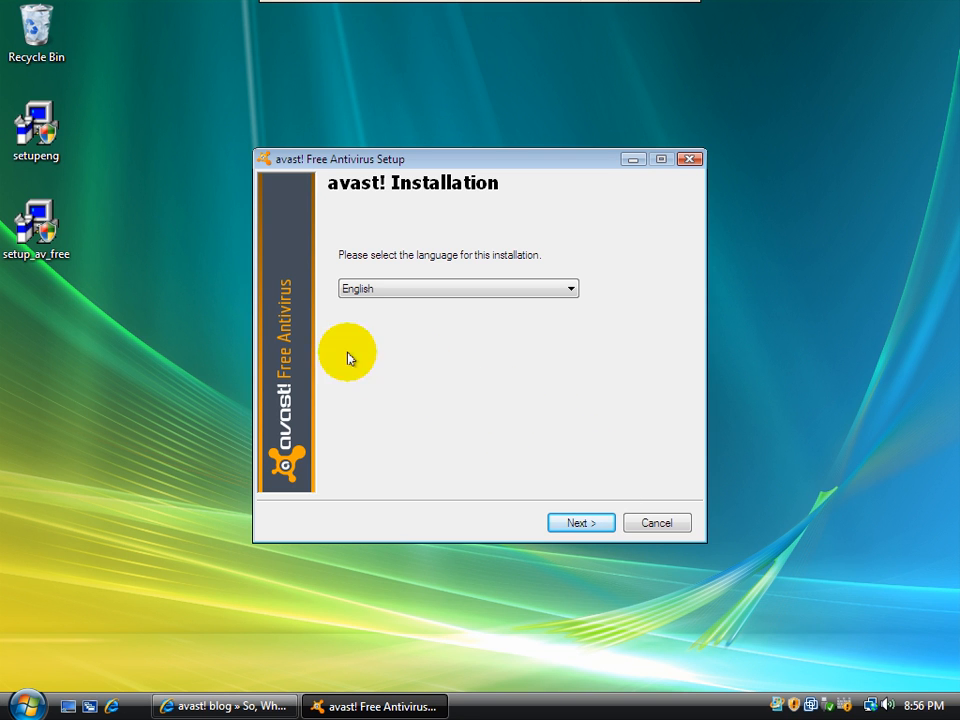
pyautogui.moveTo(304, 448)
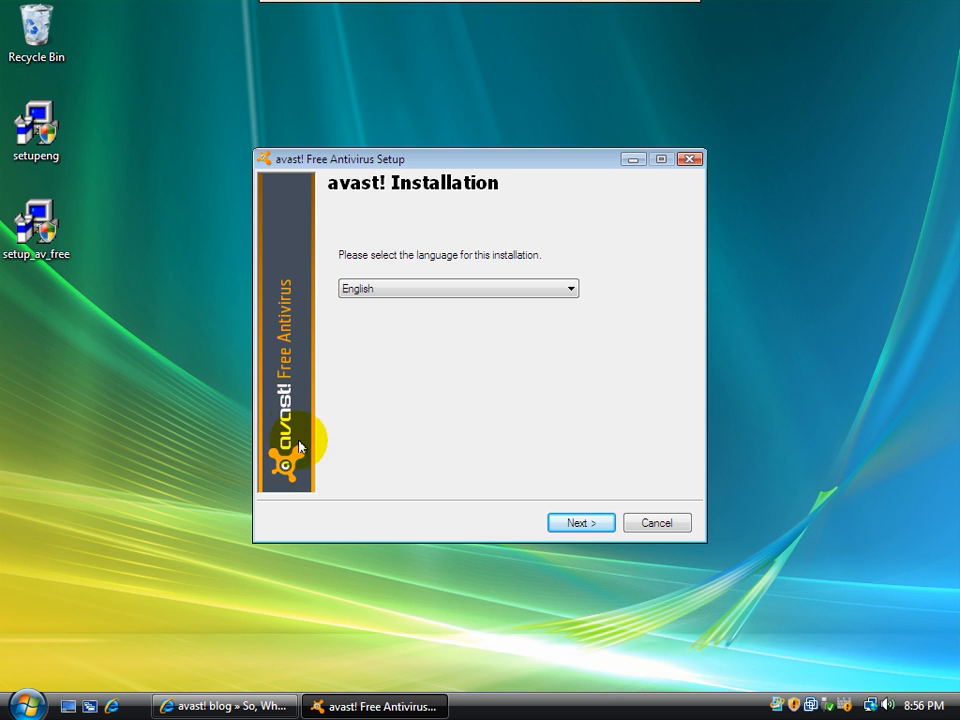
pyautogui.moveTo(570, 496)
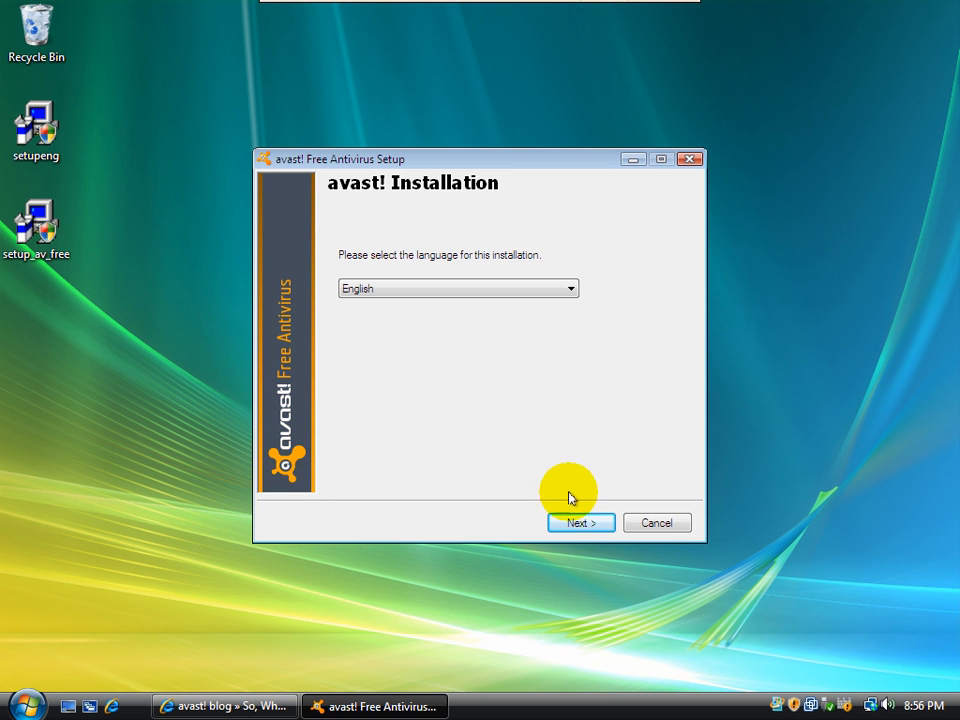
# - Keep English, choose Custom installation with community participation, and reach the Destination directory page
pyautogui.click(580, 522)
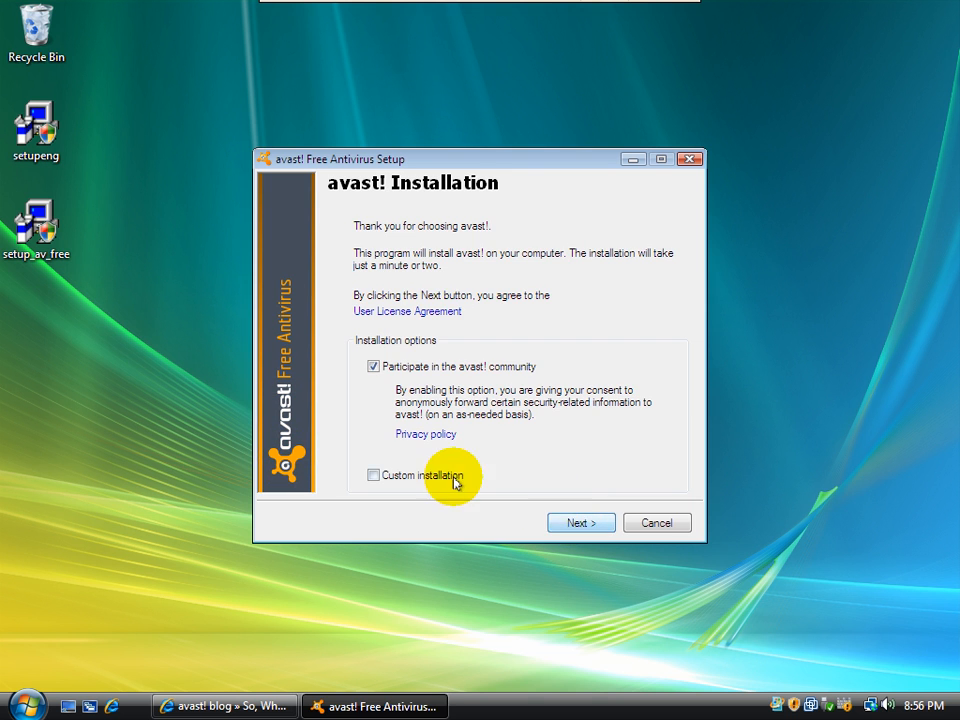
pyautogui.click(372, 476)
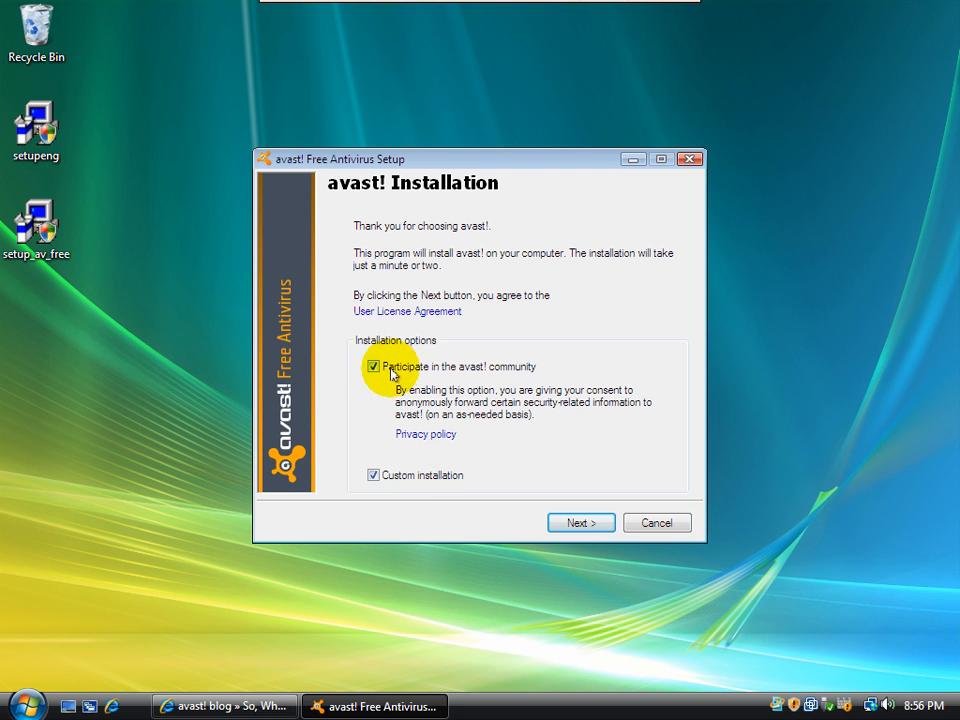
pyautogui.moveTo(462, 378)
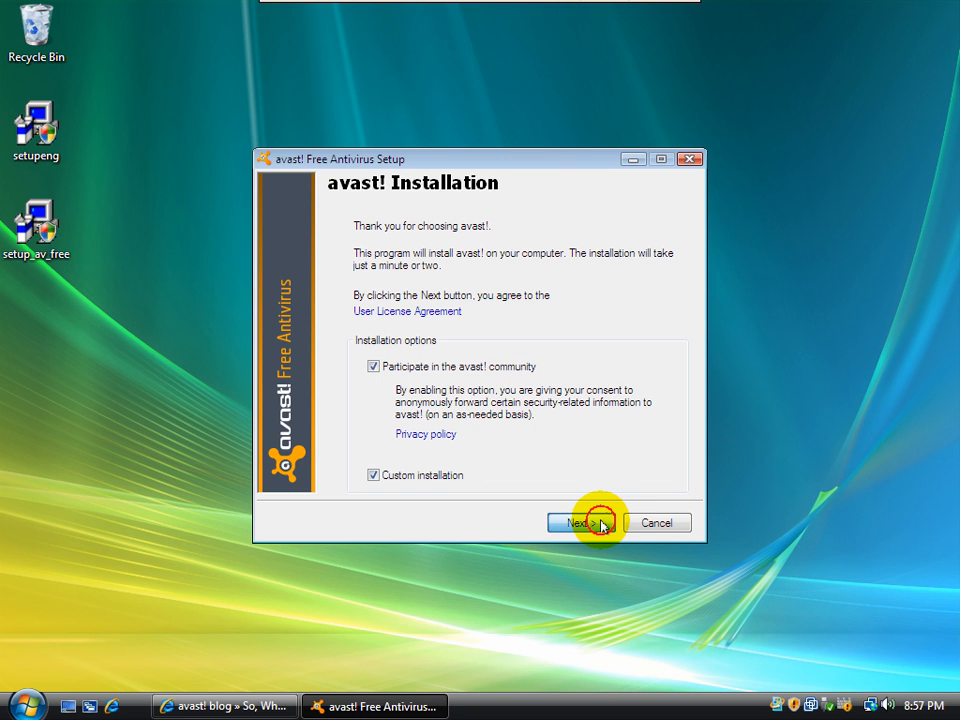
pyautogui.click(576, 522)
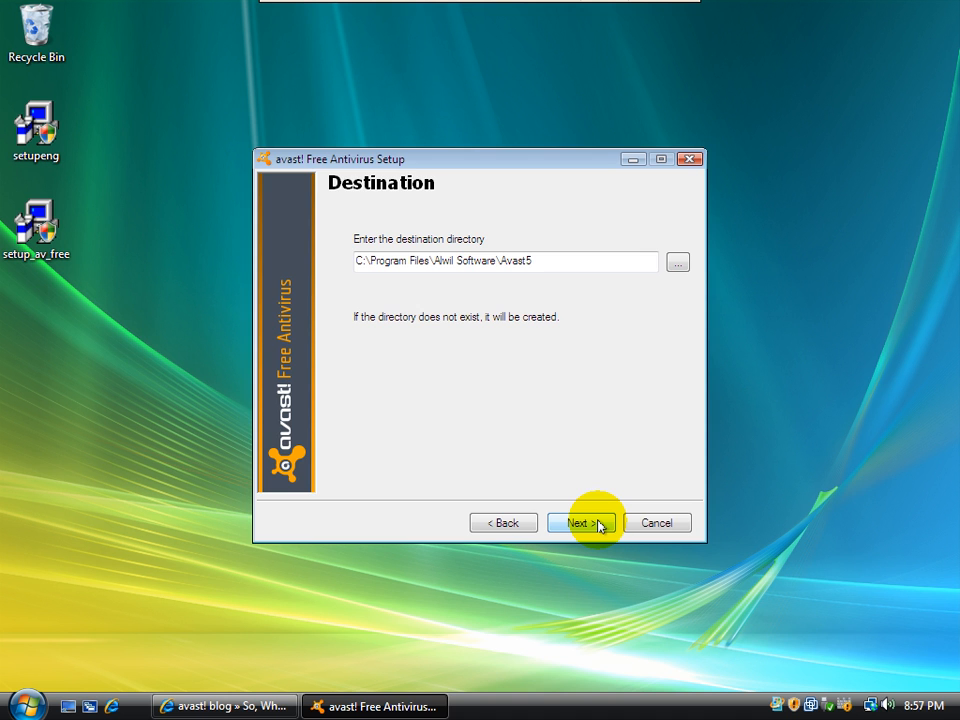
pyautogui.click(578, 522)
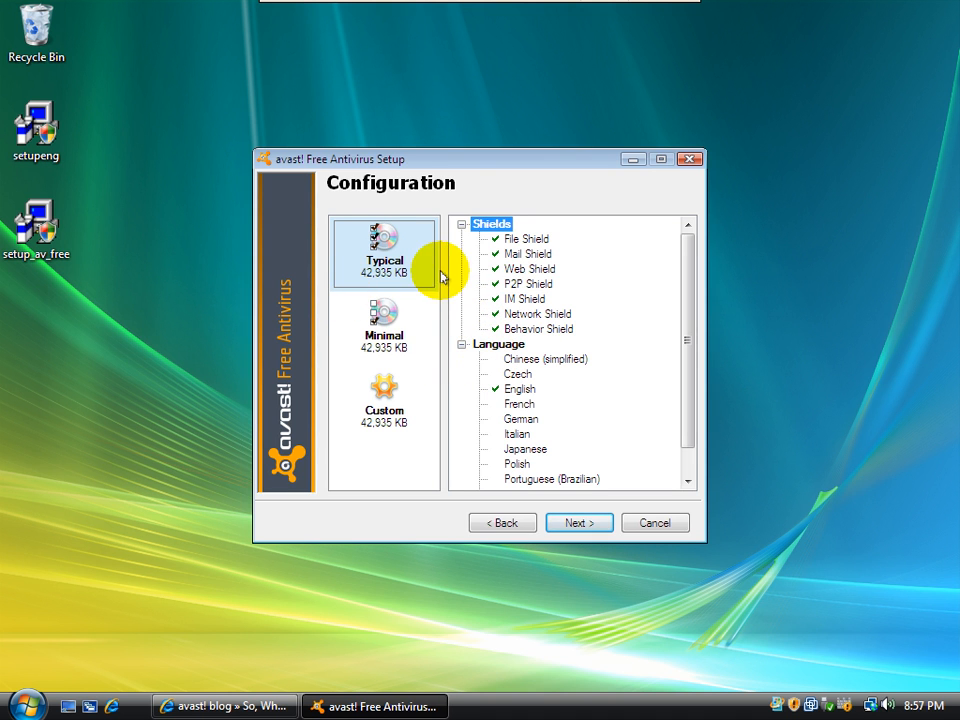
pyautogui.click(384, 404)
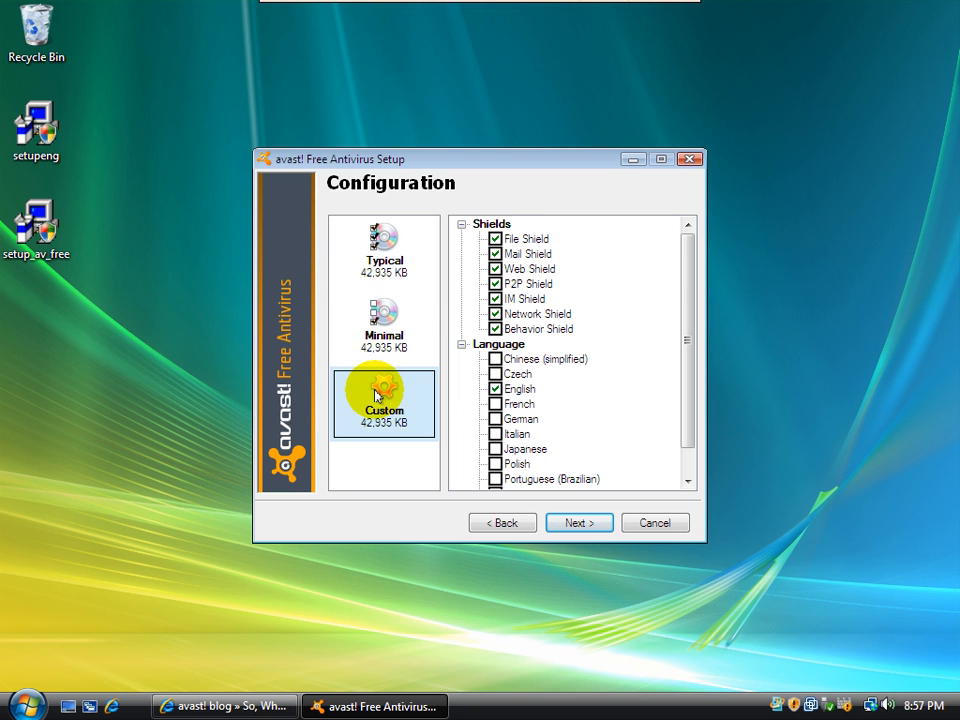
pyautogui.moveTo(480, 258)
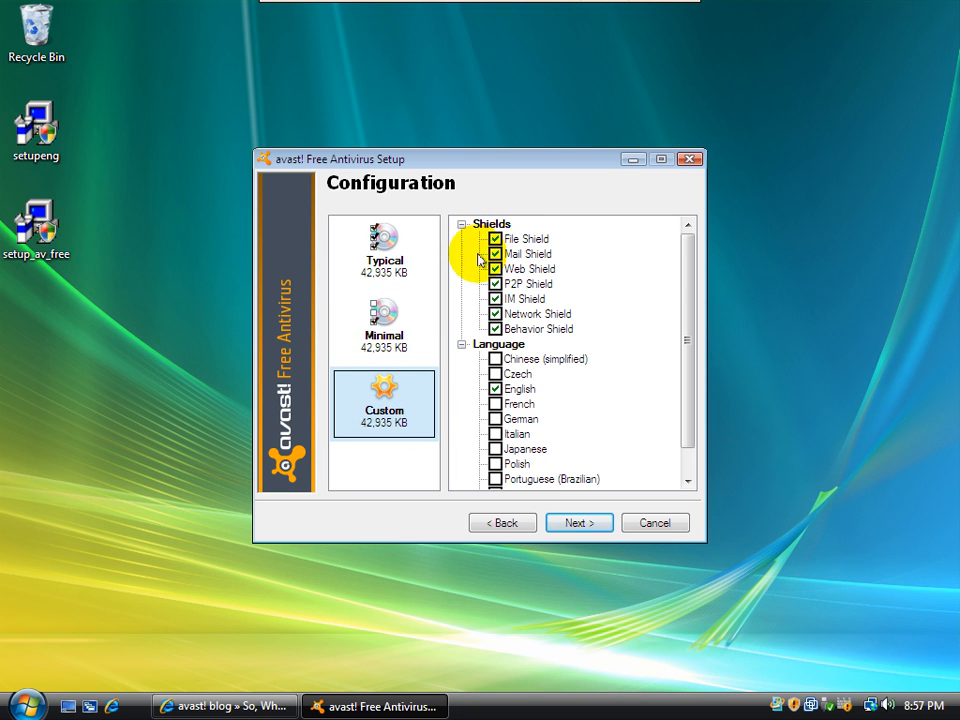
pyautogui.click(384, 324)
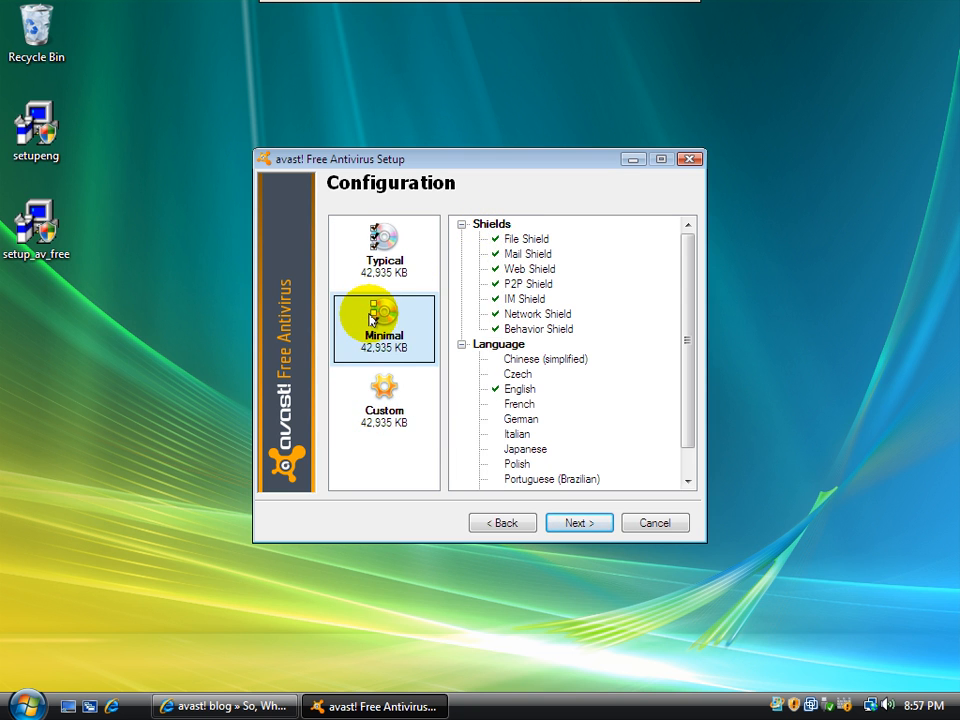
pyautogui.click(384, 250)
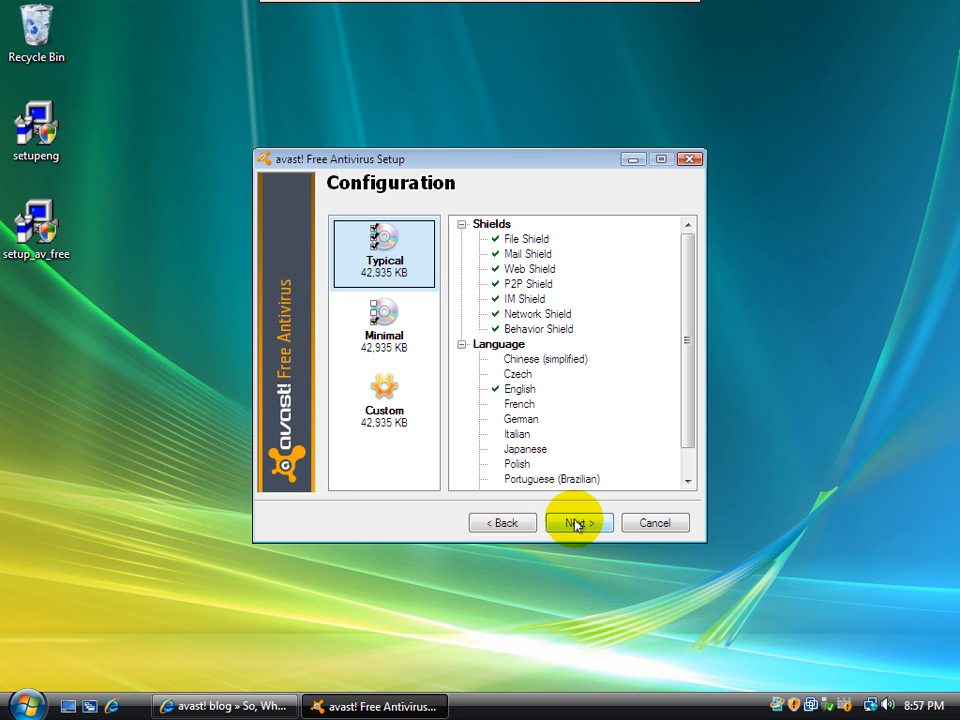
pyautogui.moveTo(512, 400)
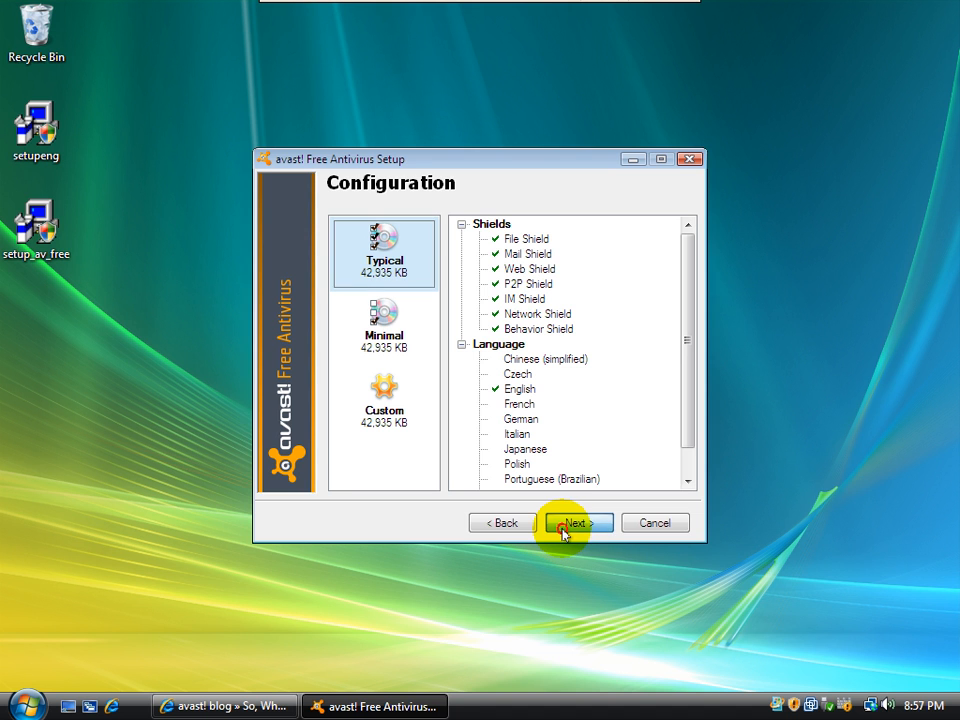
# - Accept the typical configuration and the installation summary to start installing the components
pyautogui.click(578, 522)
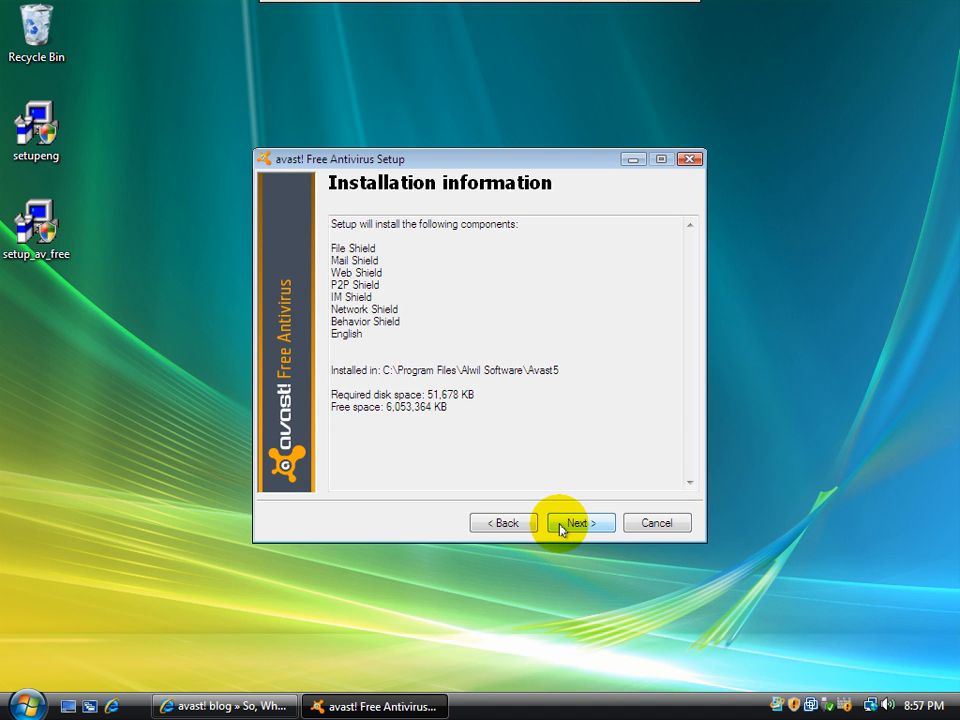
pyautogui.moveTo(430, 400)
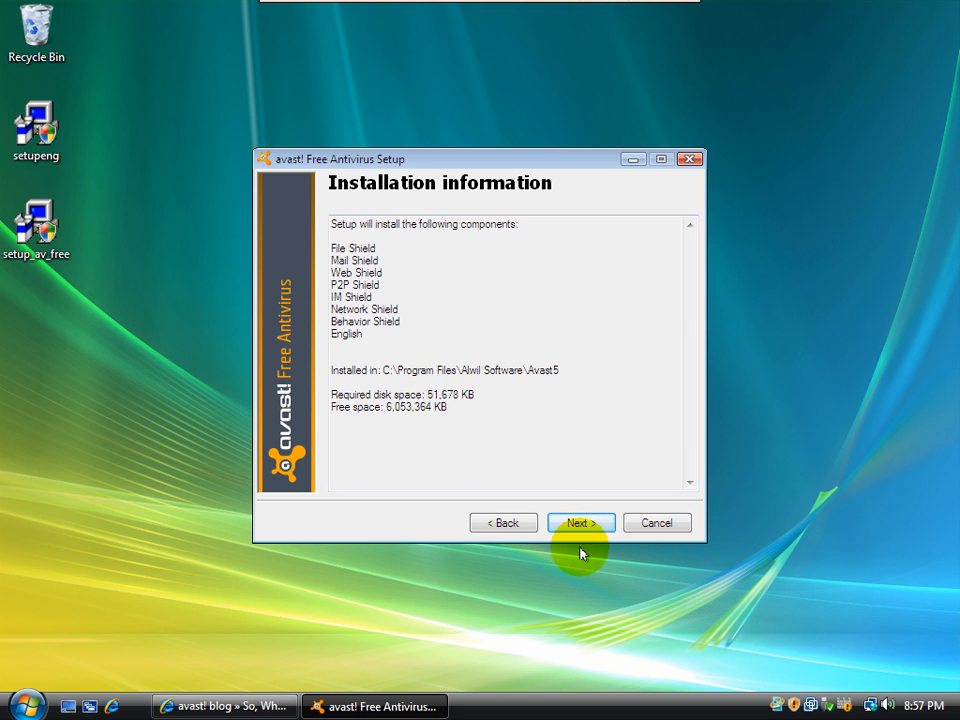
pyautogui.click(580, 522)
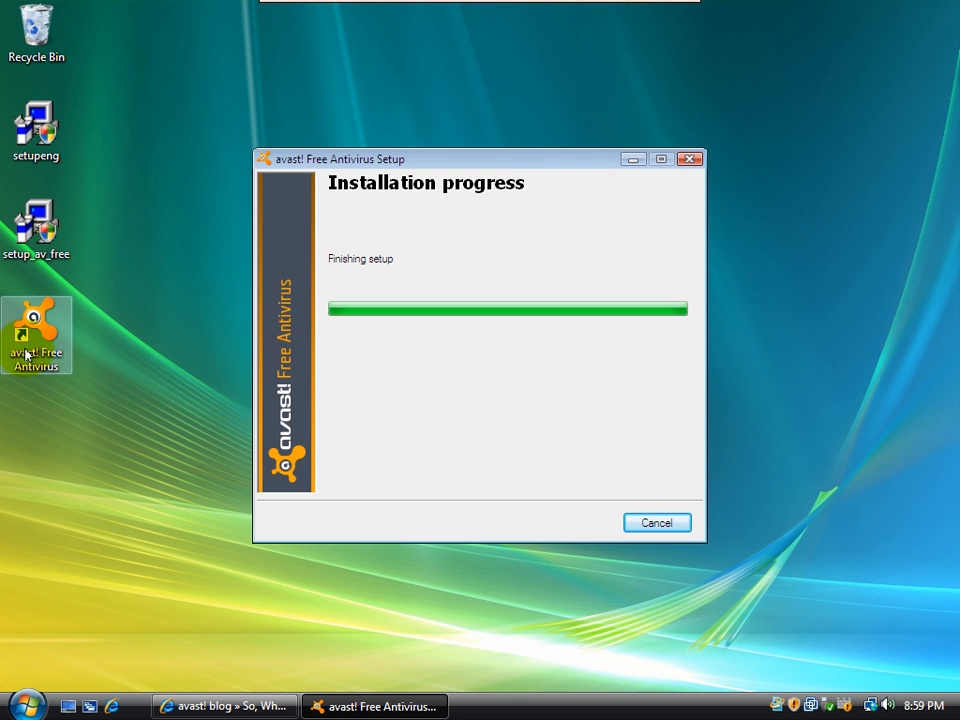
pyautogui.moveTo(40, 372)
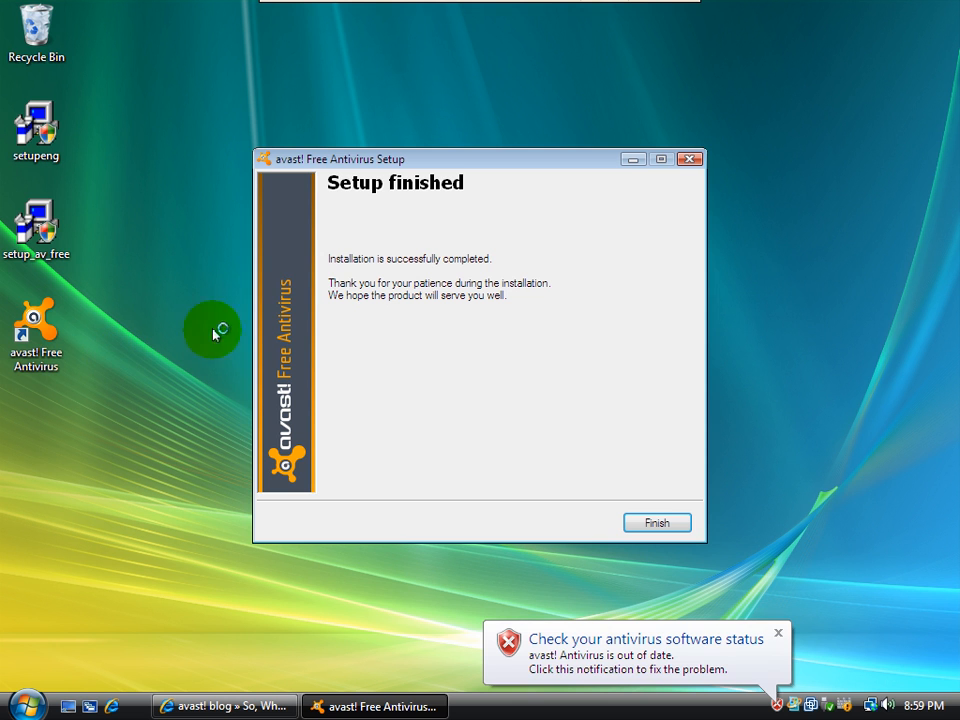
pyautogui.moveTo(486, 272)
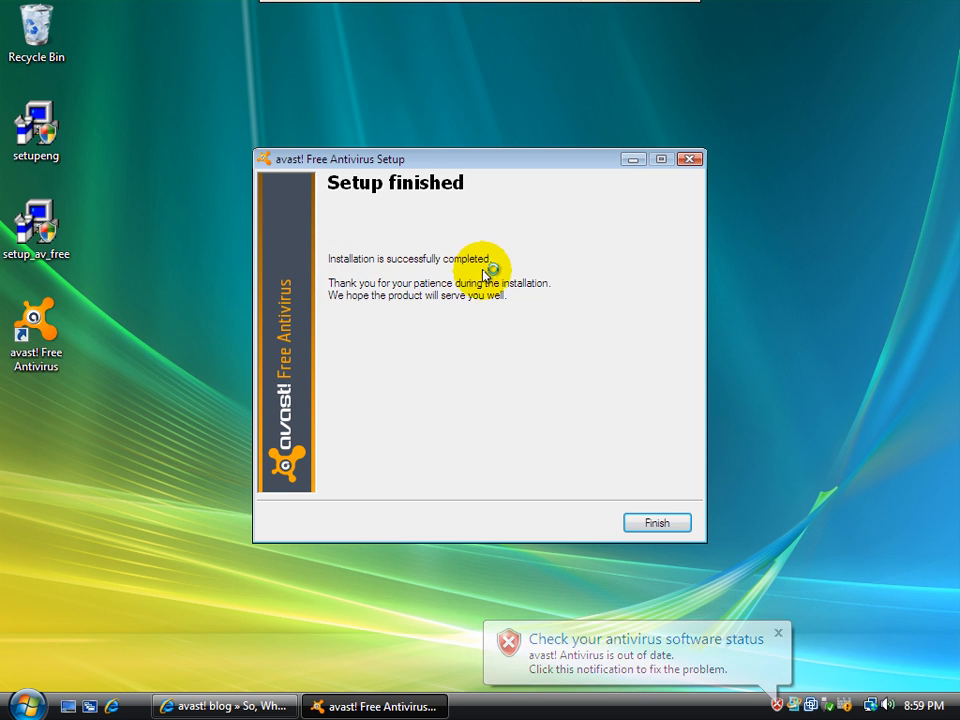
pyautogui.moveTo(676, 560)
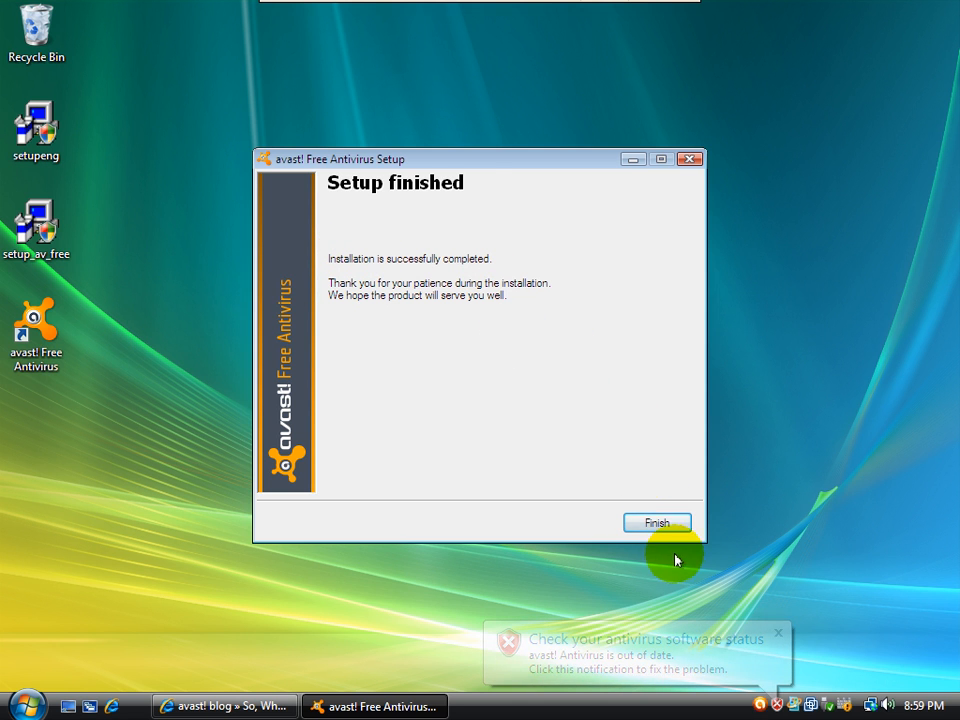
# - Finish the setup wizard, returning to the desktop with avast! reporting the system secured
pyautogui.click(656, 524)
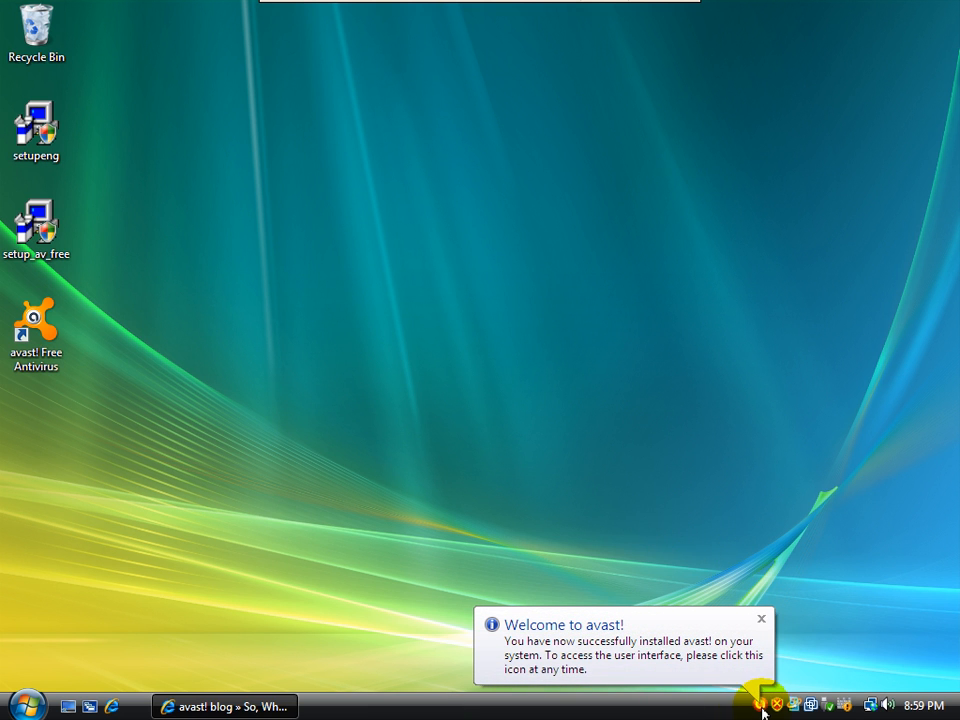
pyautogui.moveTo(604, 652)
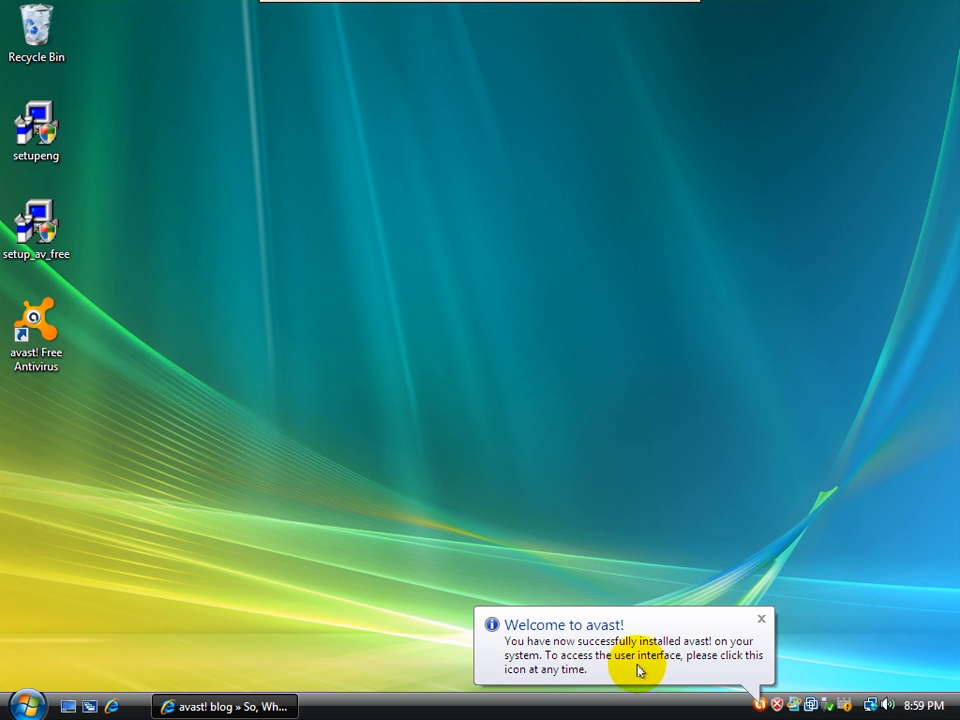
pyautogui.moveTo(560, 584)
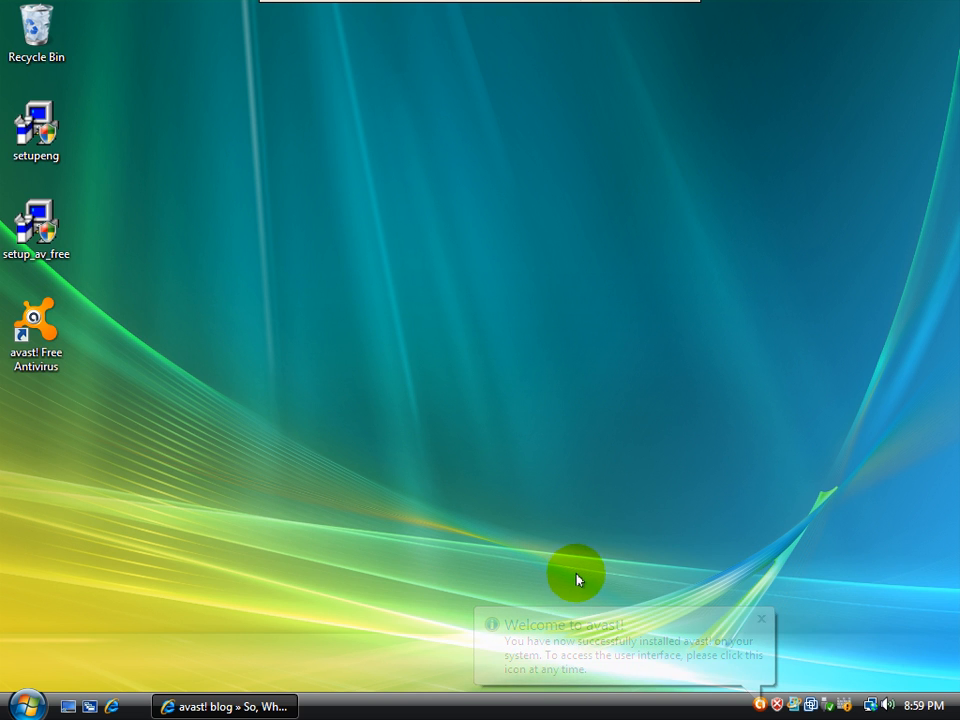
pyautogui.click(760, 620)
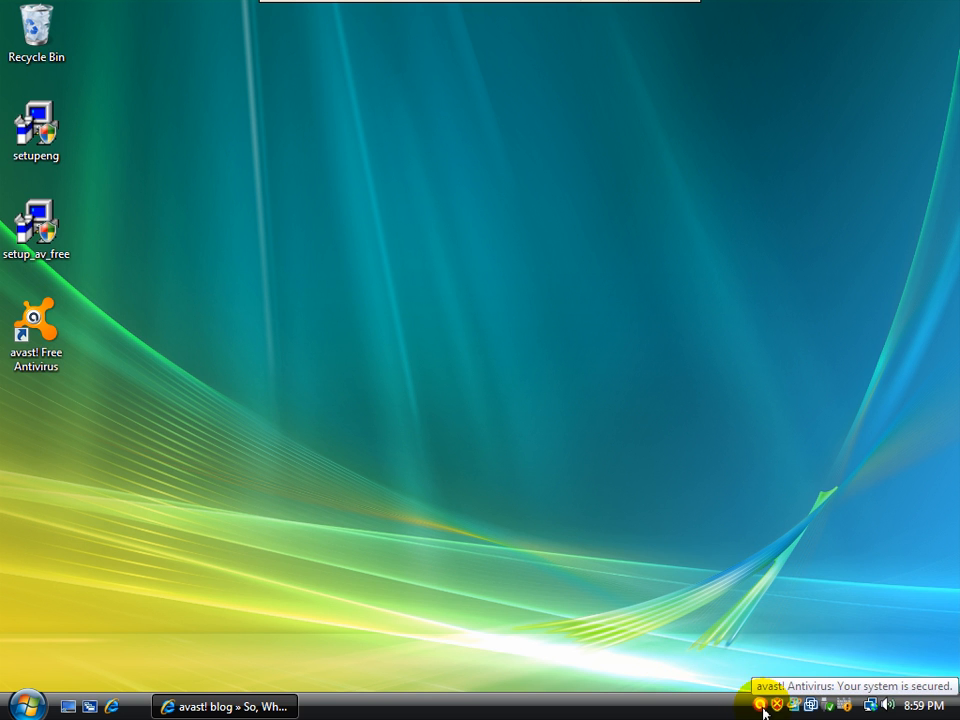
# - Launch the avast! main window from the tray icon and show the Scan Computer list
pyautogui.click(432, 332)
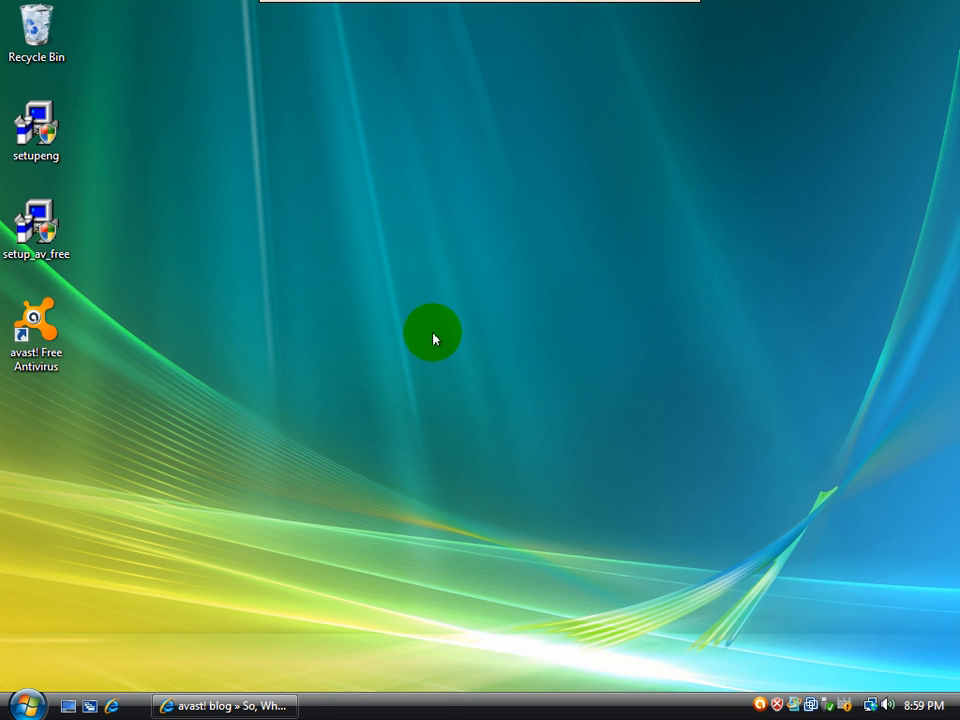
pyautogui.doubleClick(36, 324)
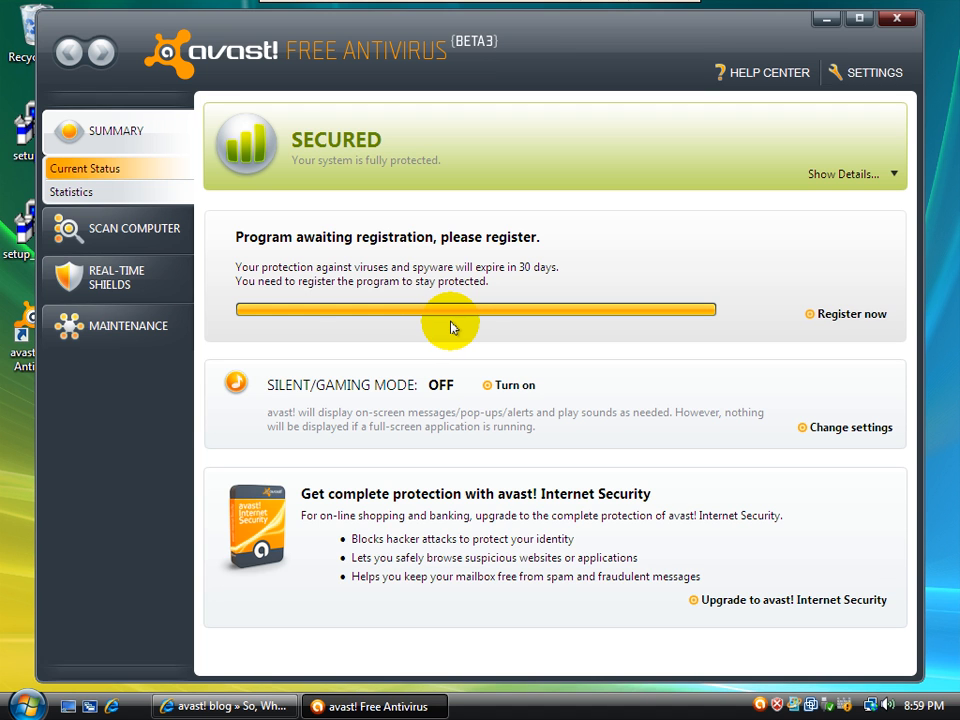
pyautogui.moveTo(184, 126)
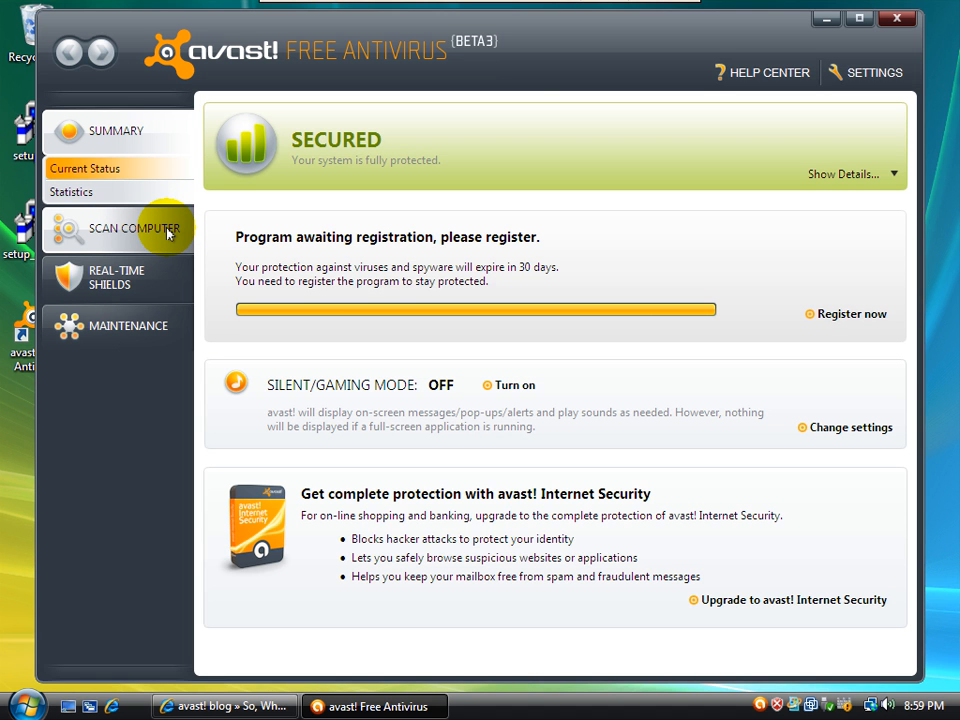
pyautogui.click(132, 228)
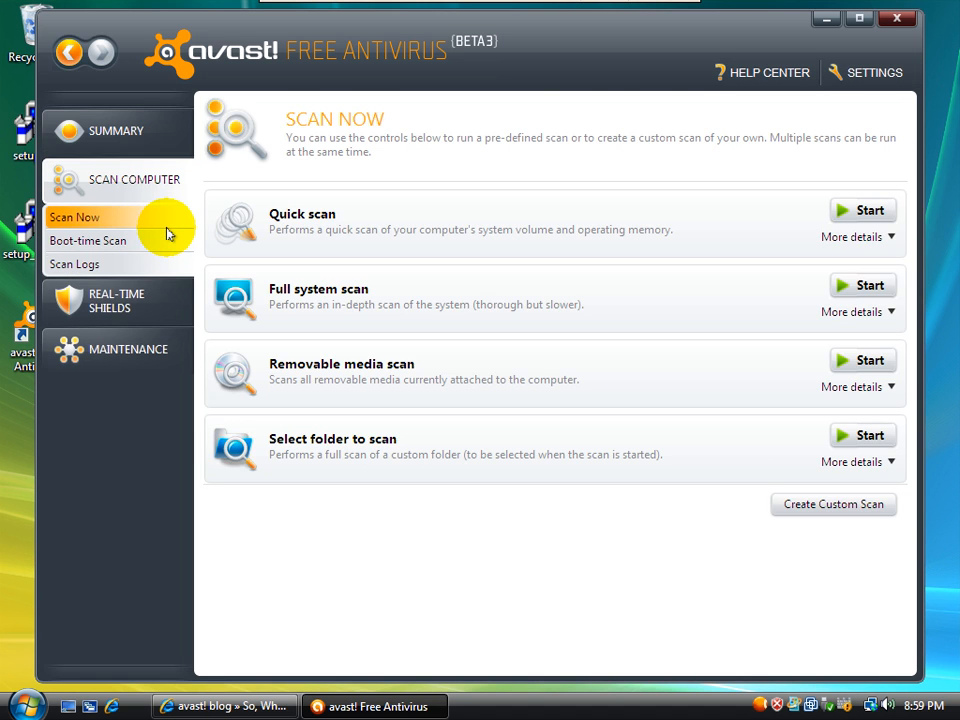
pyautogui.moveTo(298, 336)
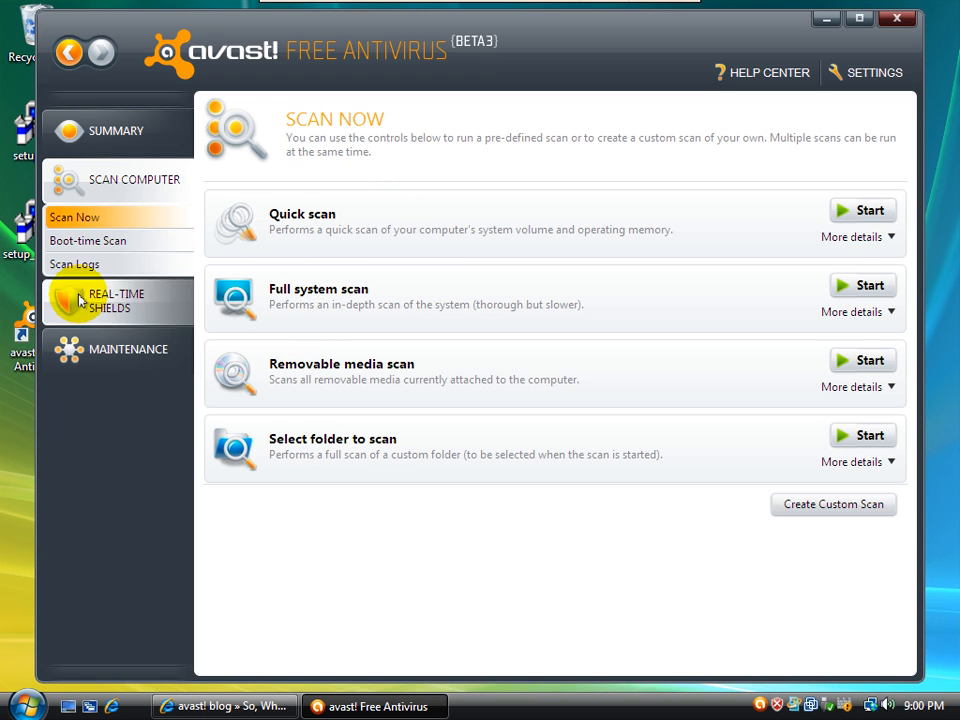
pyautogui.moveTo(872, 72)
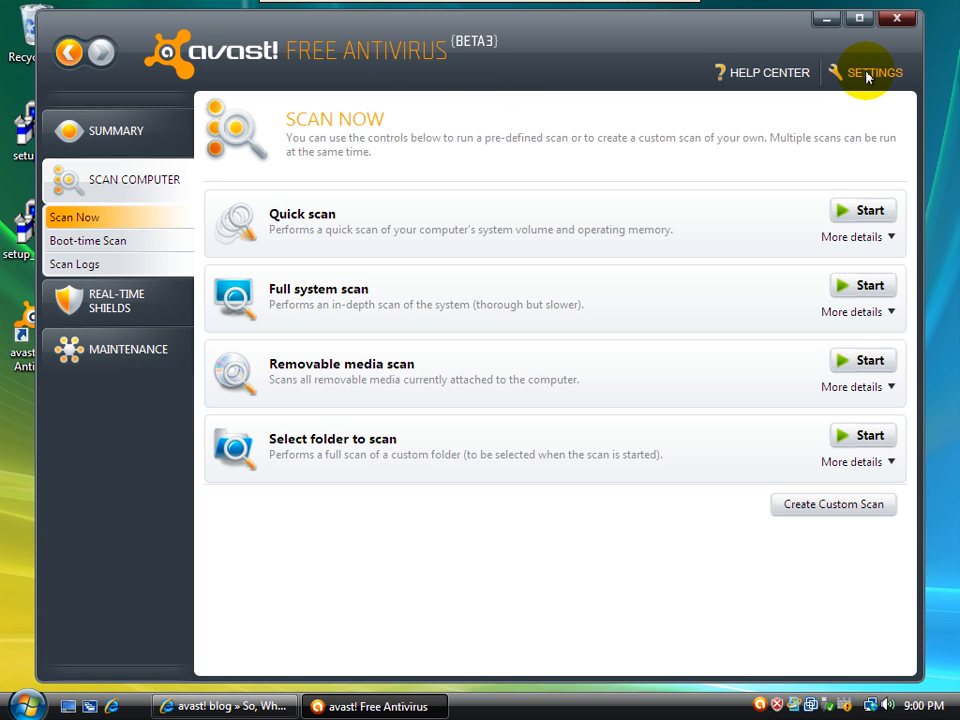
pyautogui.moveTo(524, 44)
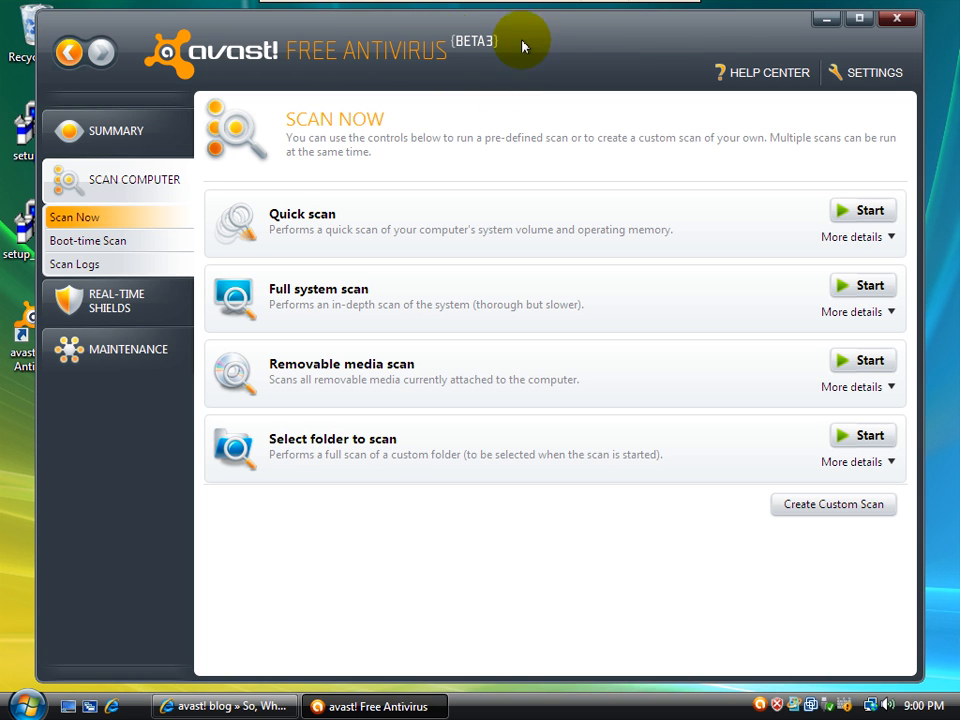
pyautogui.click(874, 72)
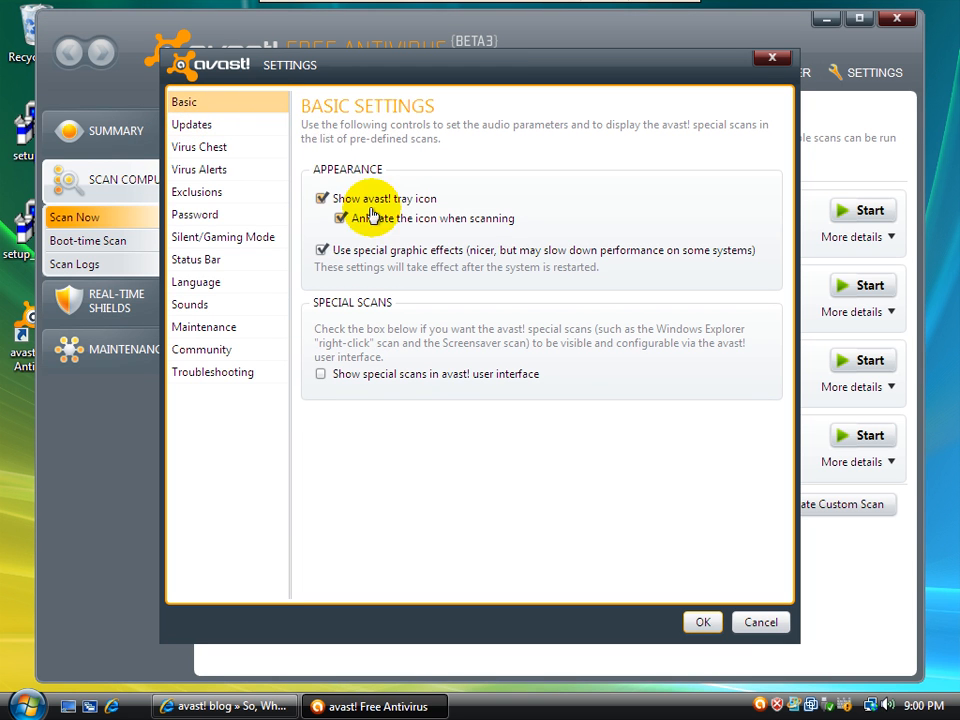
pyautogui.moveTo(404, 216)
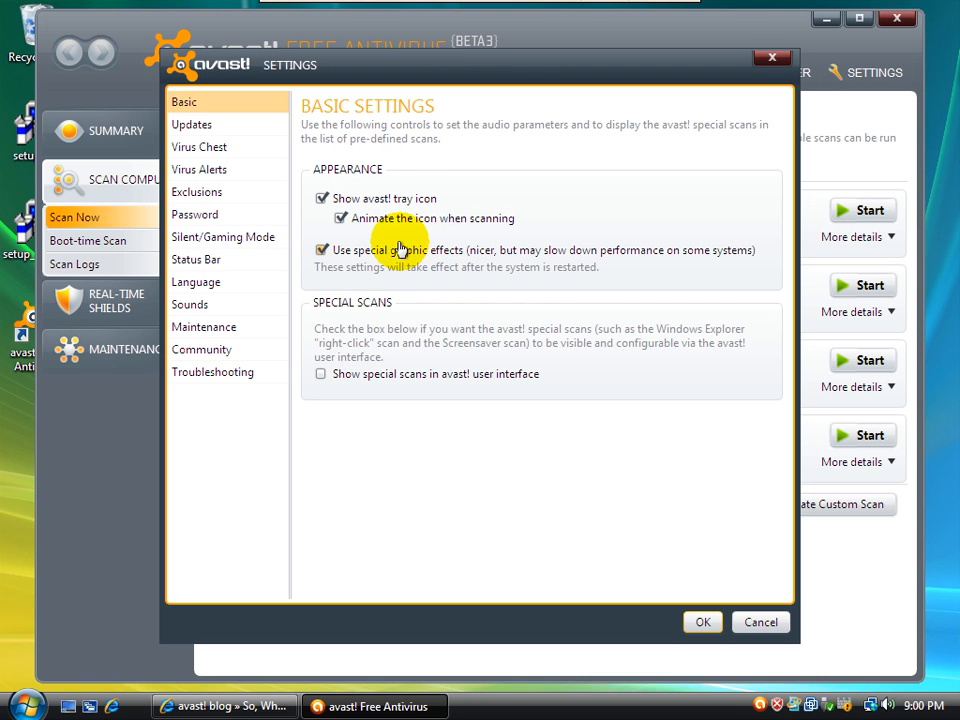
pyautogui.click(192, 124)
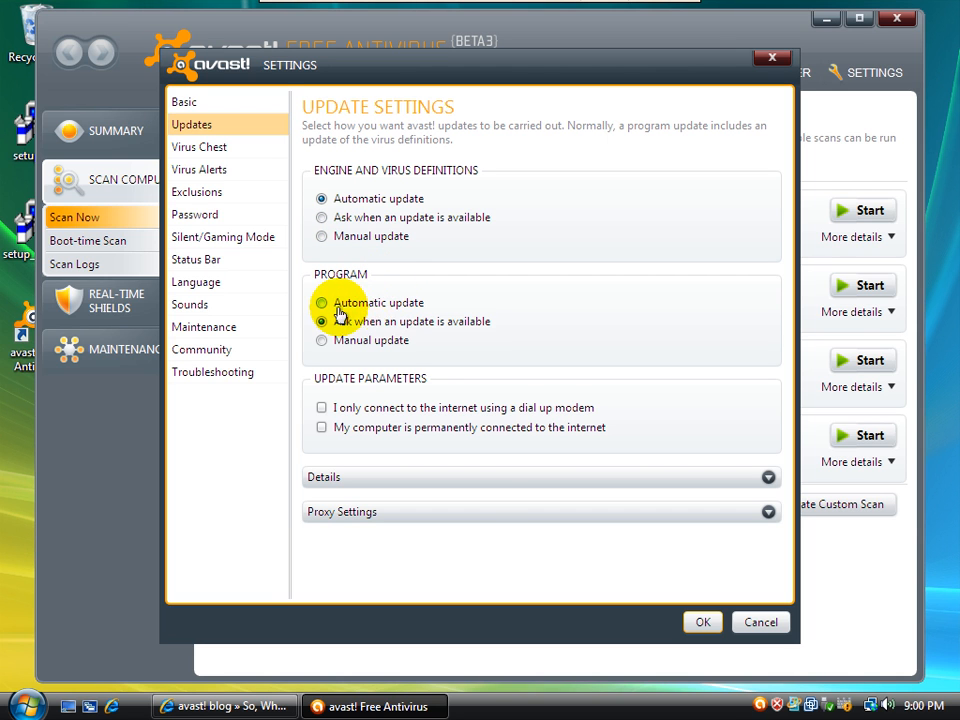
pyautogui.click(322, 320)
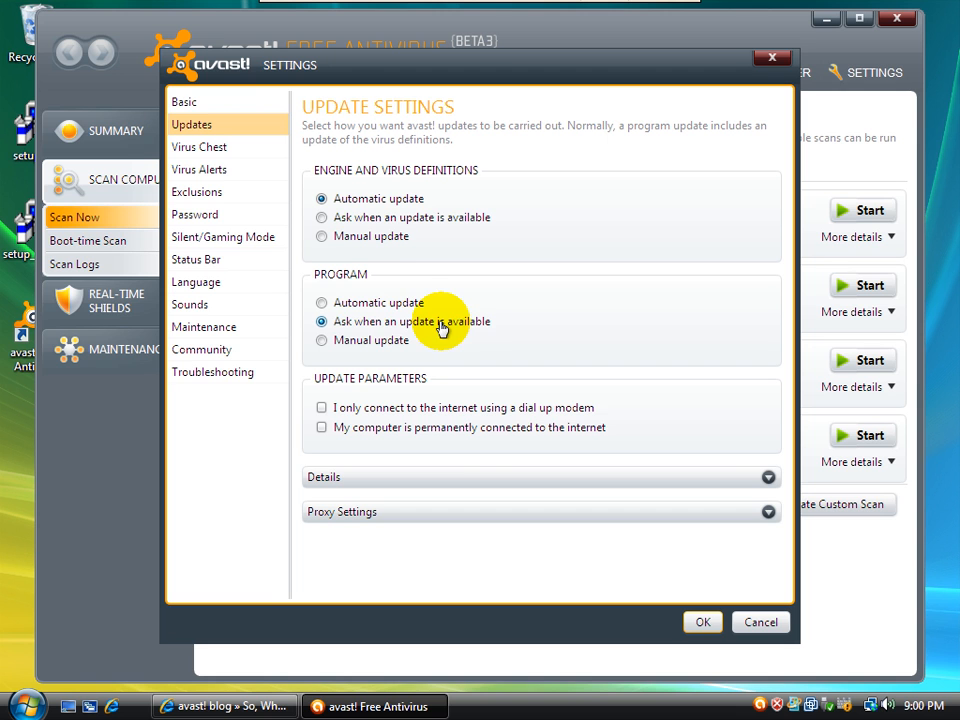
pyautogui.moveTo(478, 468)
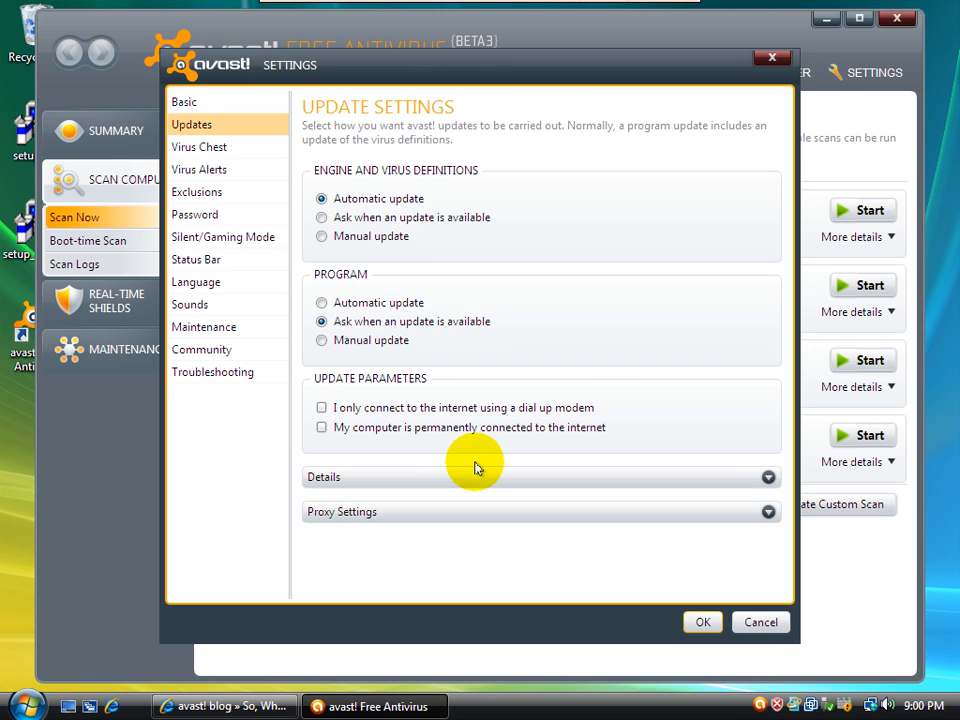
pyautogui.click(540, 476)
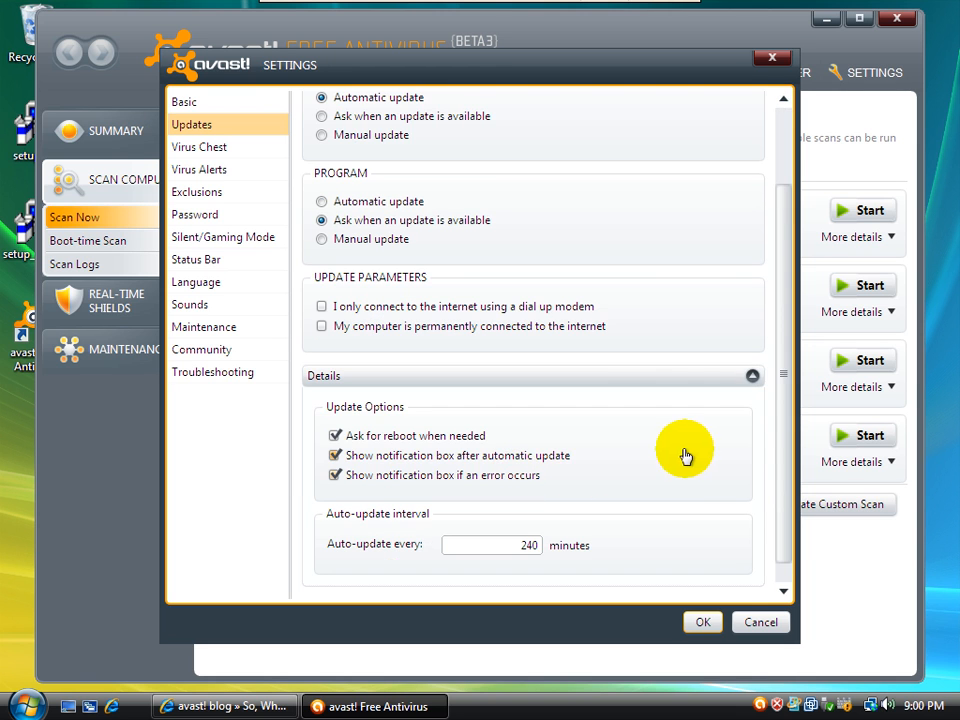
pyautogui.moveTo(784, 436)
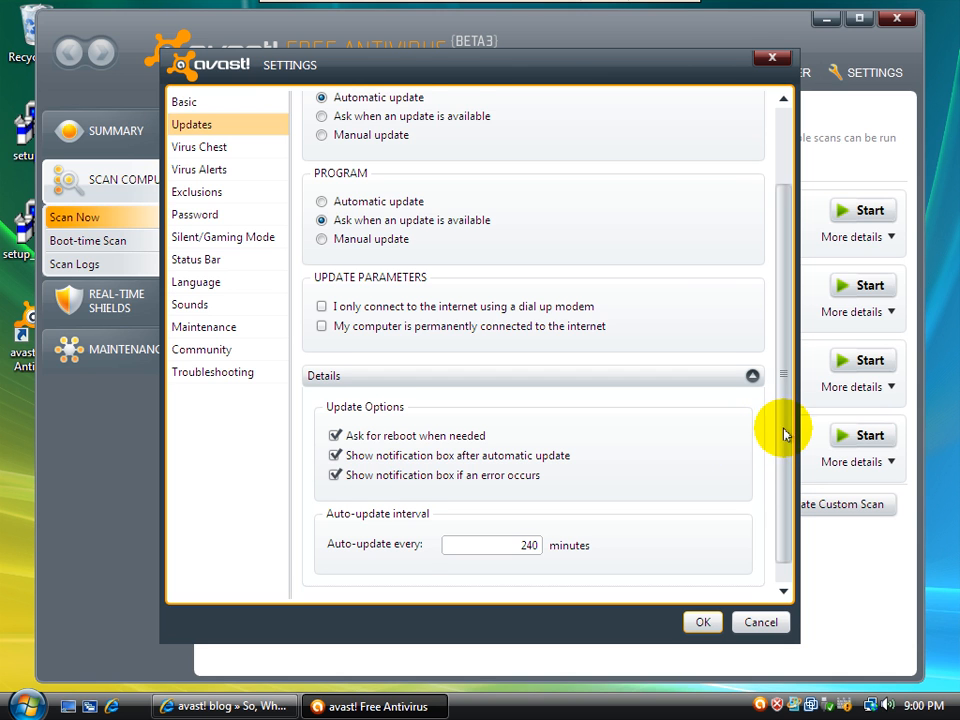
pyautogui.scroll(-3)
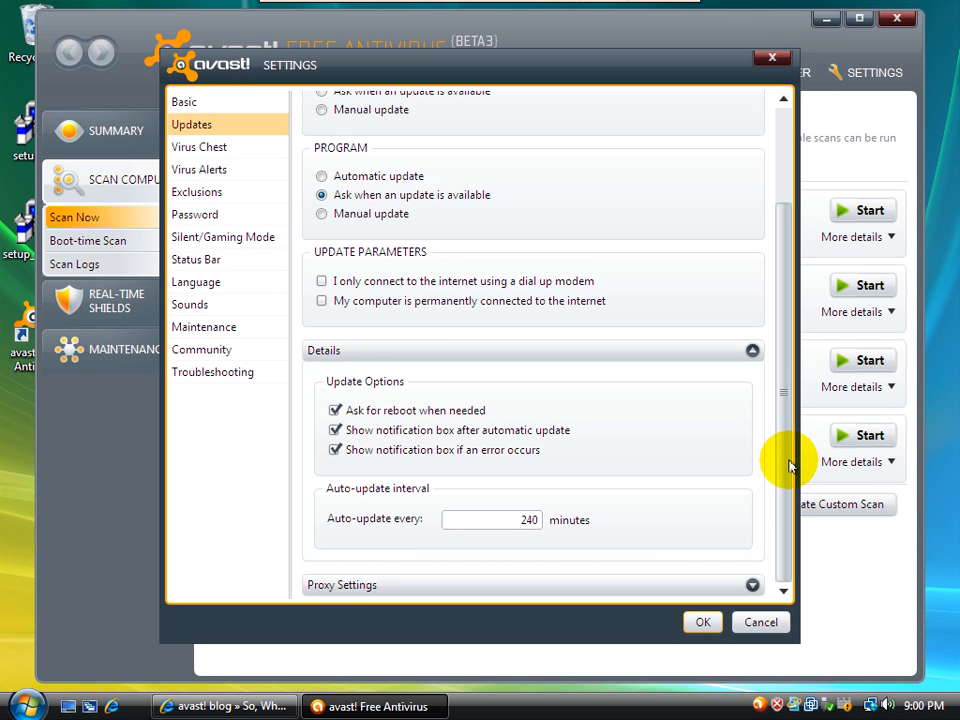
pyautogui.moveTo(796, 496)
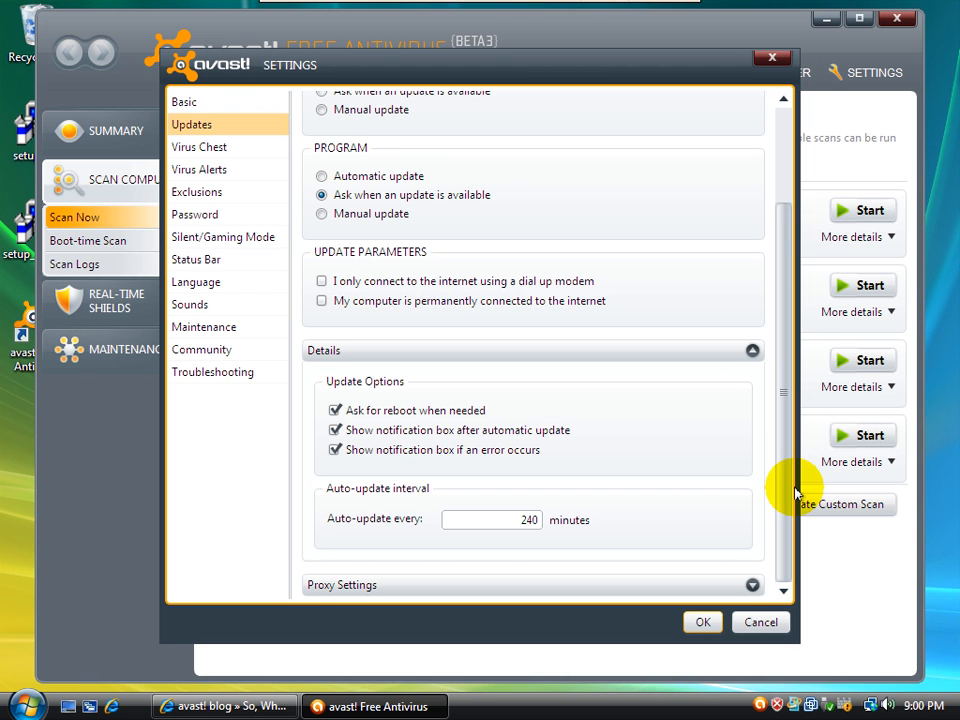
pyautogui.scroll(3)
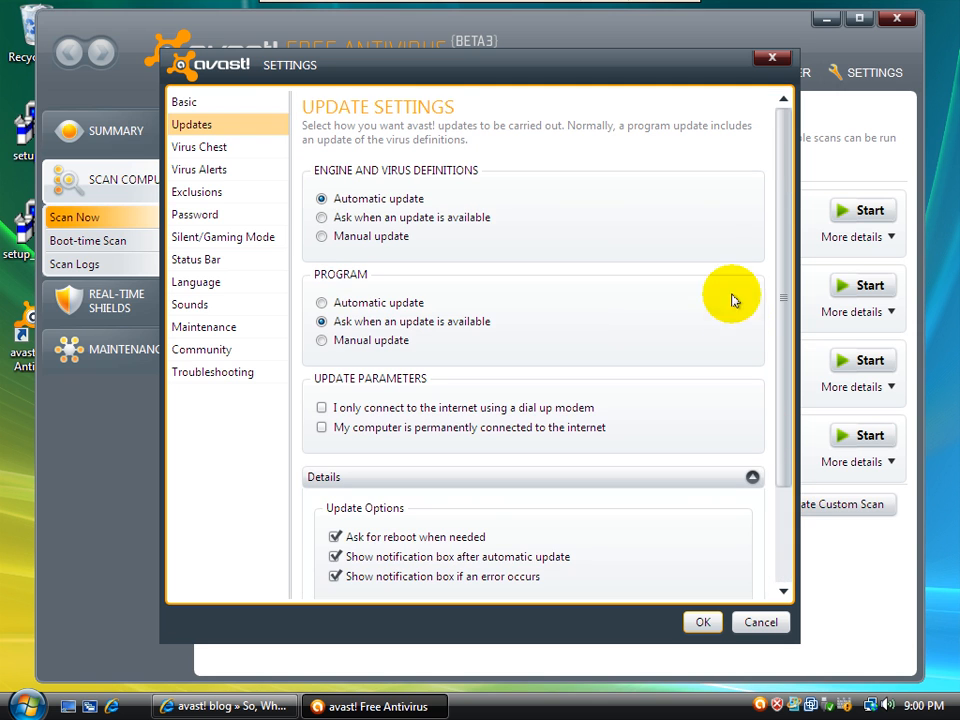
pyautogui.moveTo(204, 148)
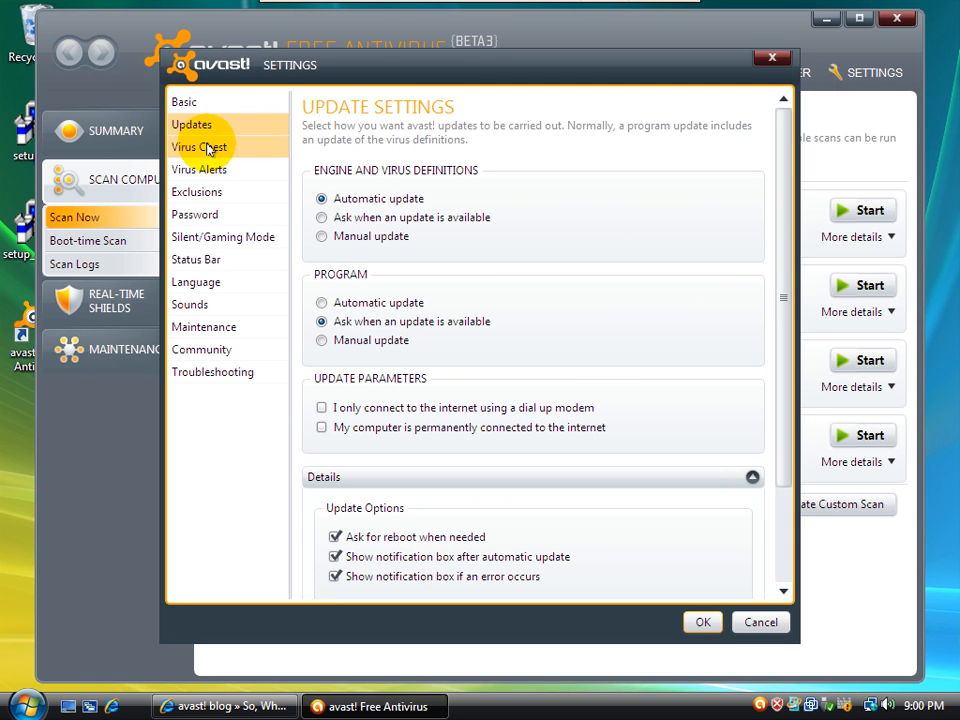
# - Show the Virus Chest settings with its 256 MB limit and 16384 KB maximum file size
pyautogui.click(200, 148)
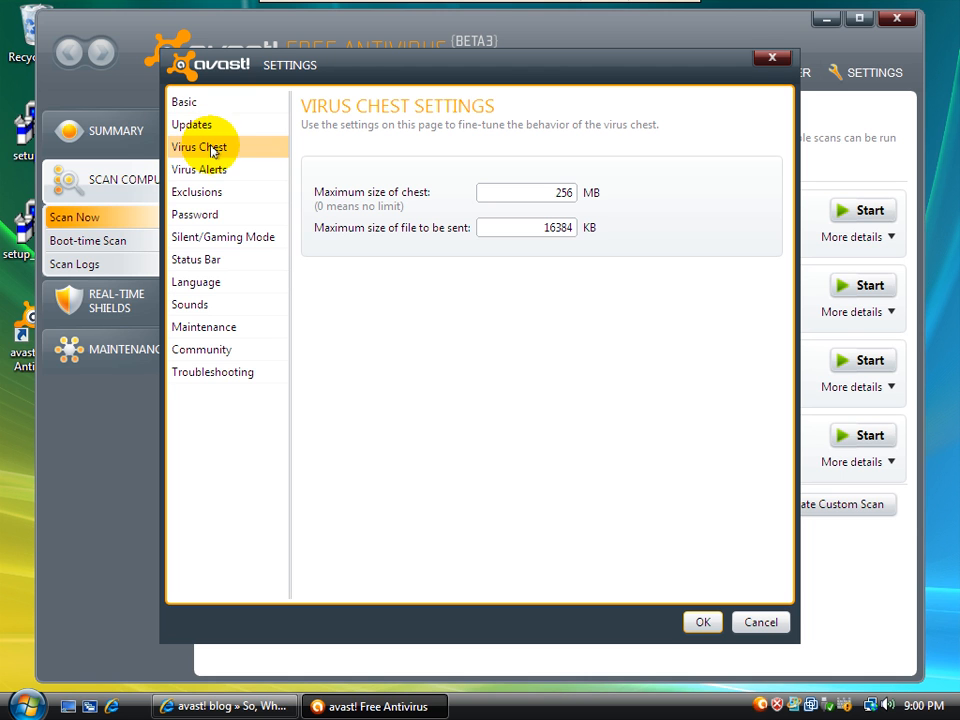
pyautogui.moveTo(238, 168)
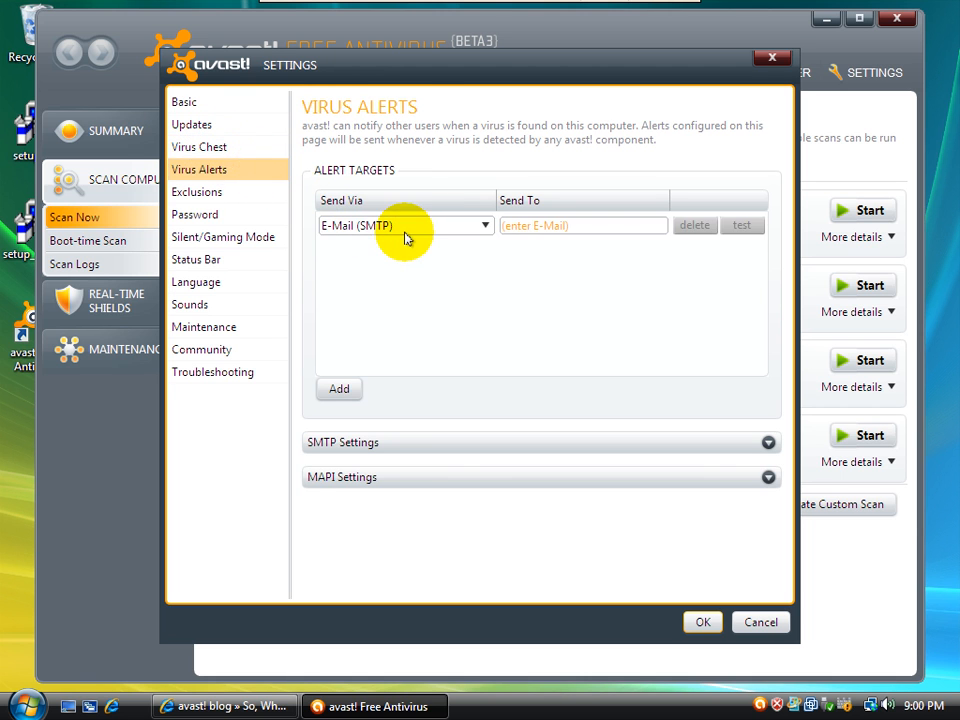
pyautogui.moveTo(416, 238)
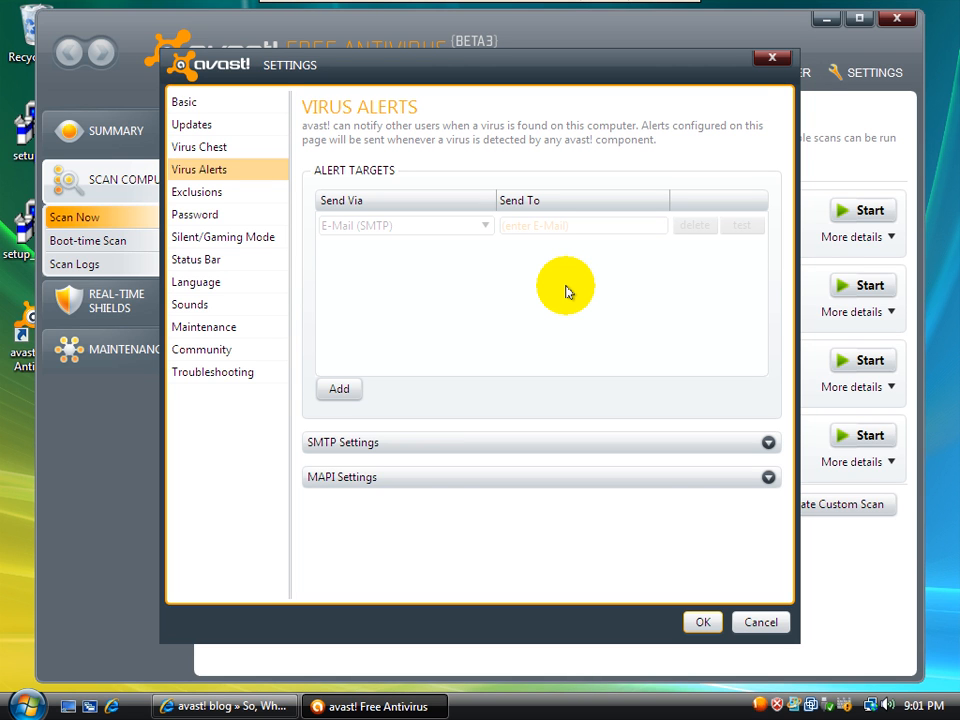
pyautogui.moveTo(384, 168)
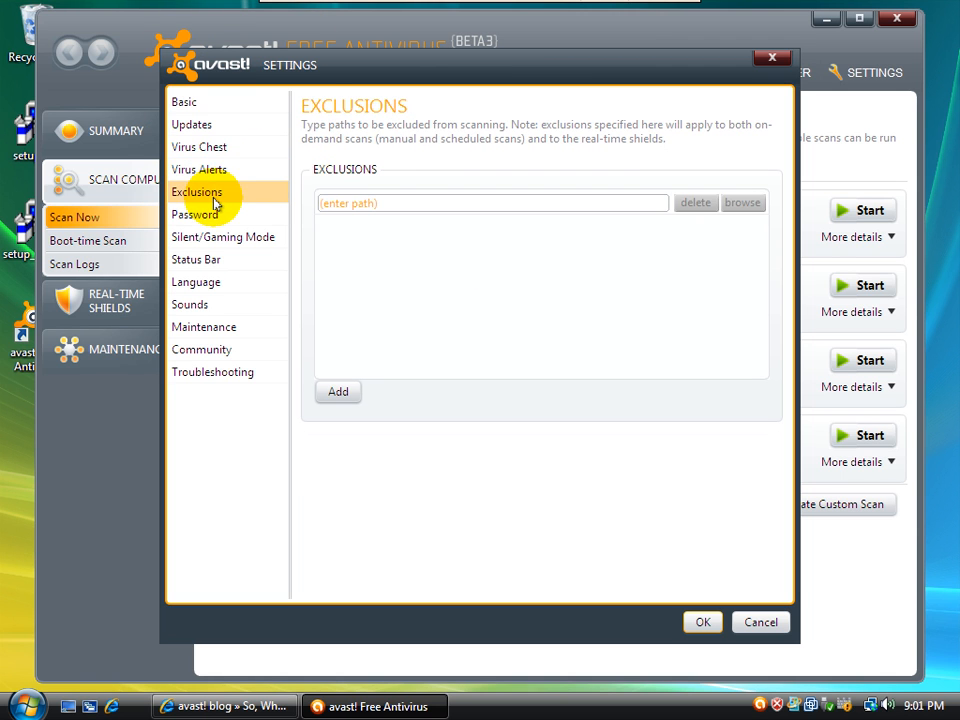
pyautogui.moveTo(184, 348)
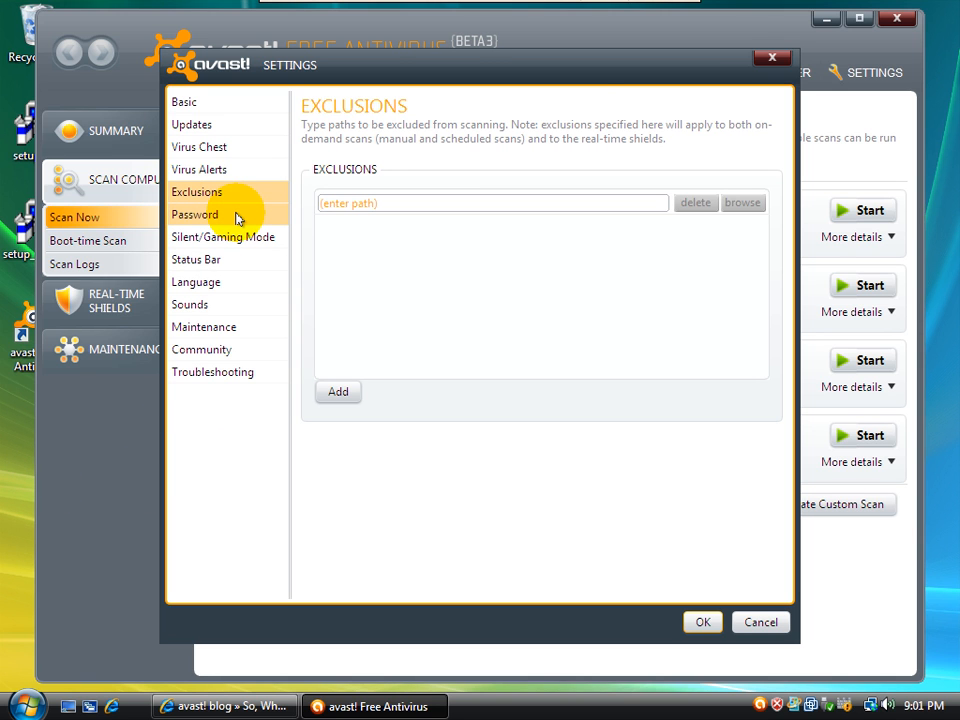
# - View the Password settings, then the Silent/Gaming Mode page with full-screen silence enabled
pyautogui.click(196, 214)
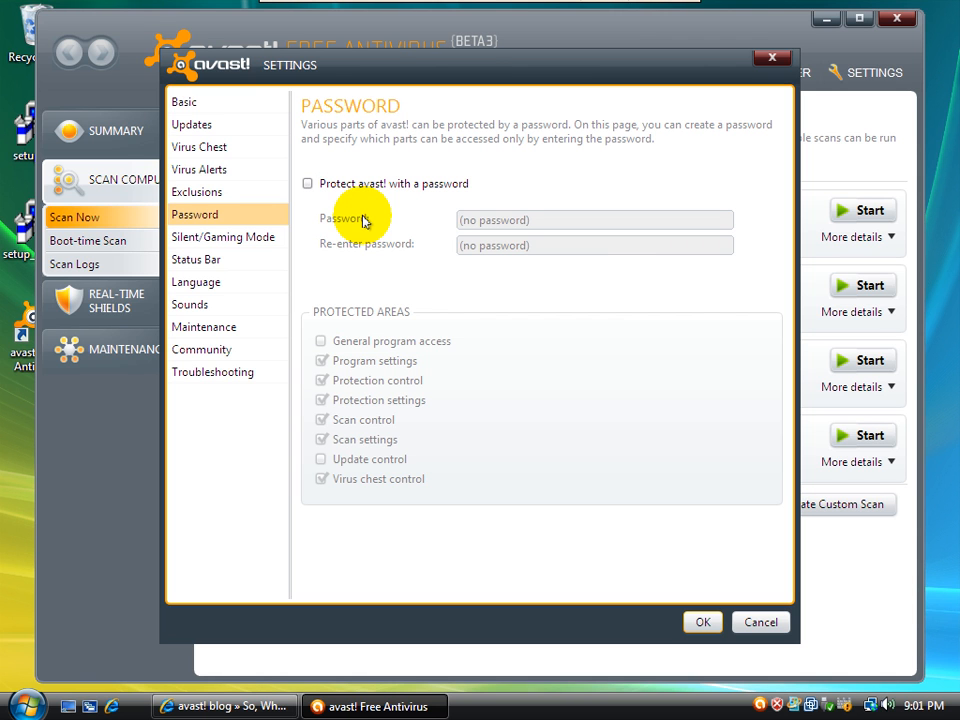
pyautogui.click(222, 236)
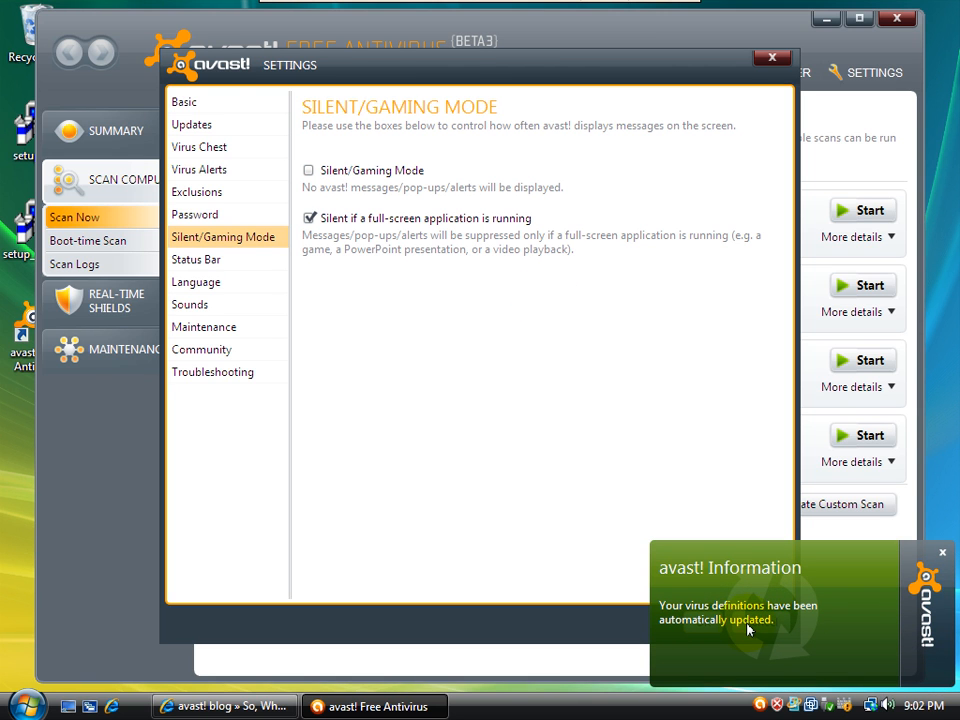
pyautogui.moveTo(358, 280)
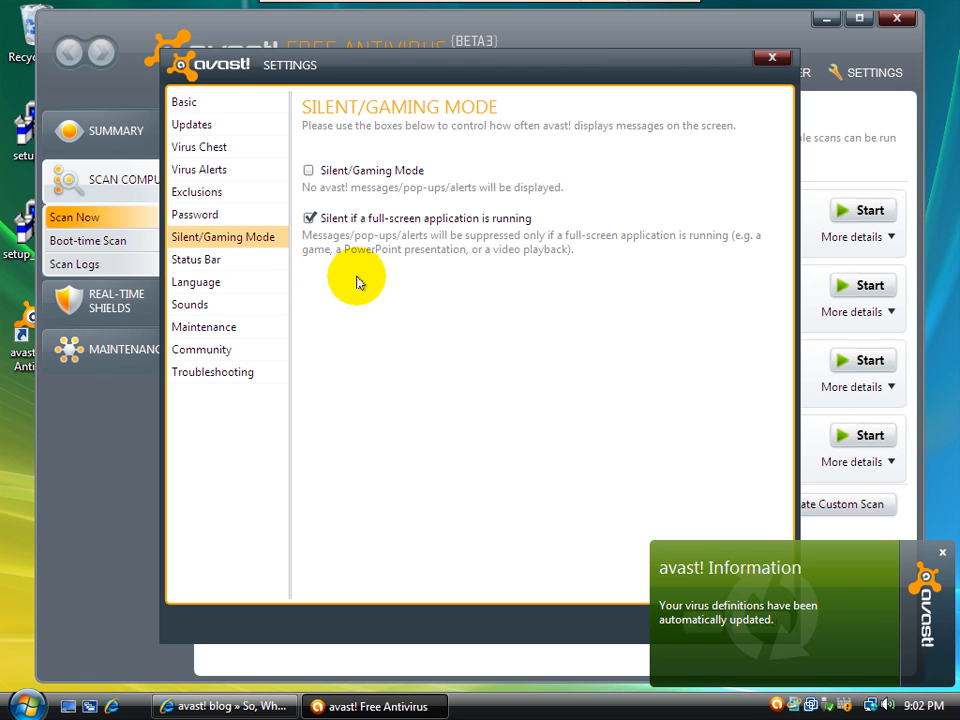
pyautogui.moveTo(752, 640)
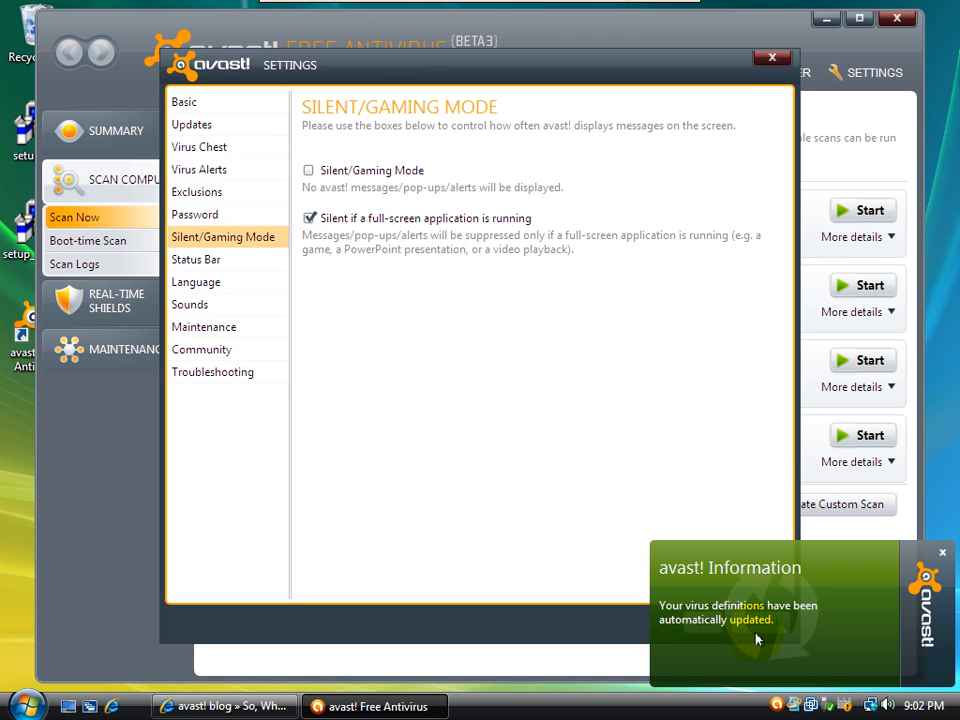
pyautogui.moveTo(692, 582)
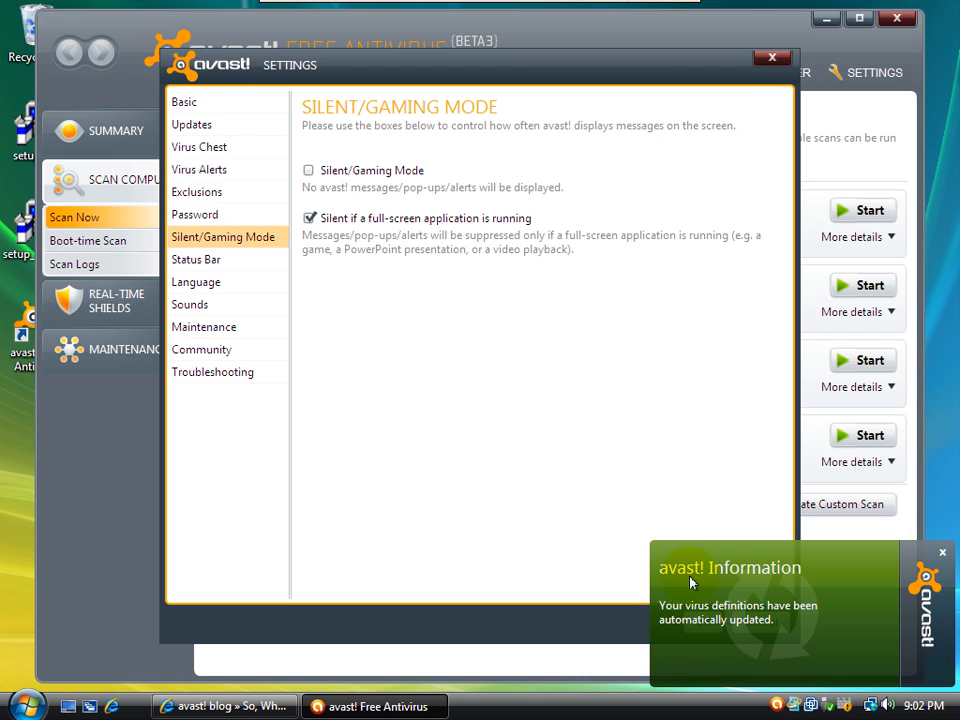
pyautogui.moveTo(944, 556)
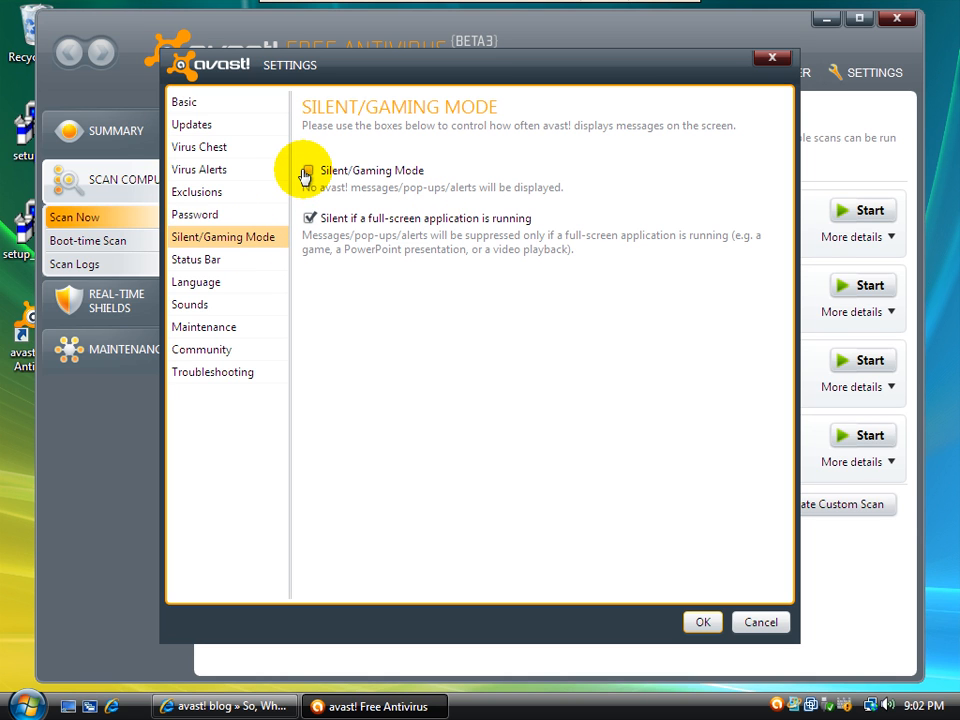
pyautogui.click(308, 170)
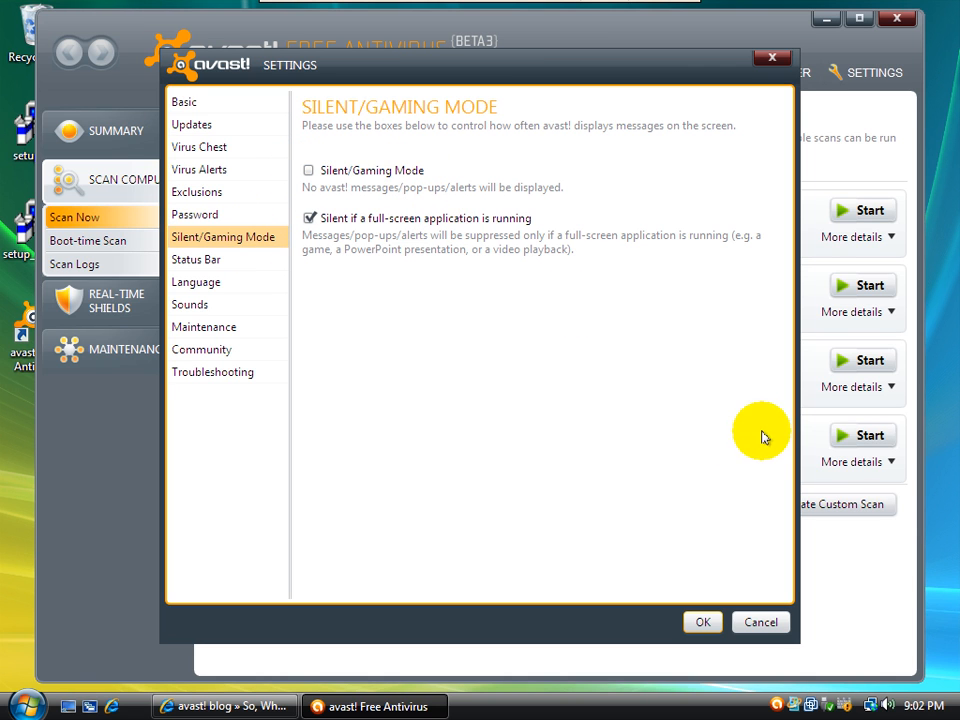
pyautogui.moveTo(700, 464)
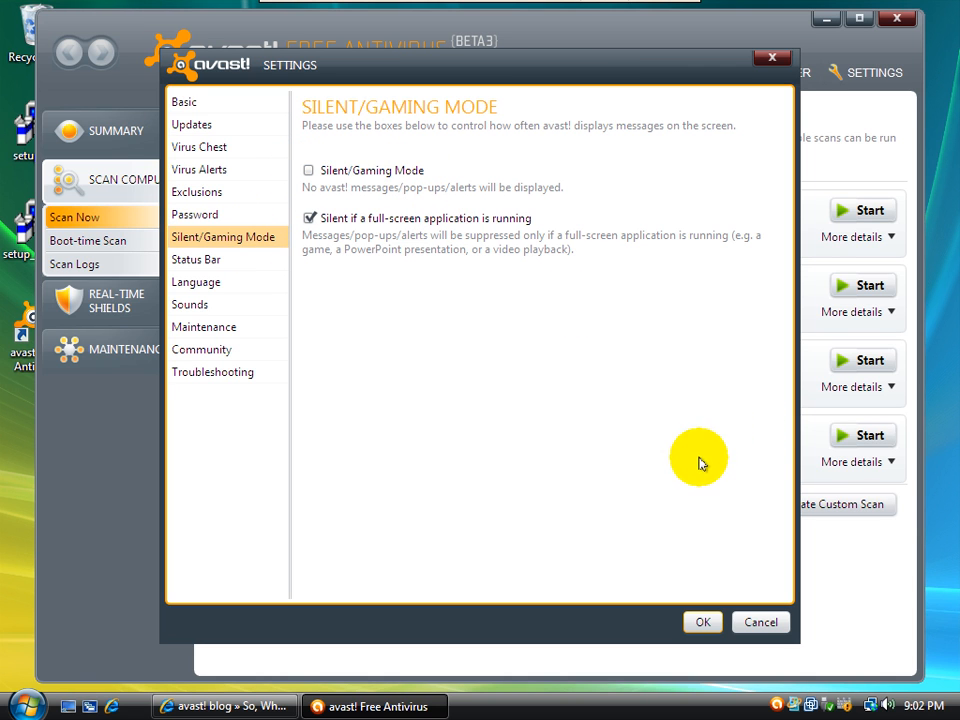
pyautogui.moveTo(668, 496)
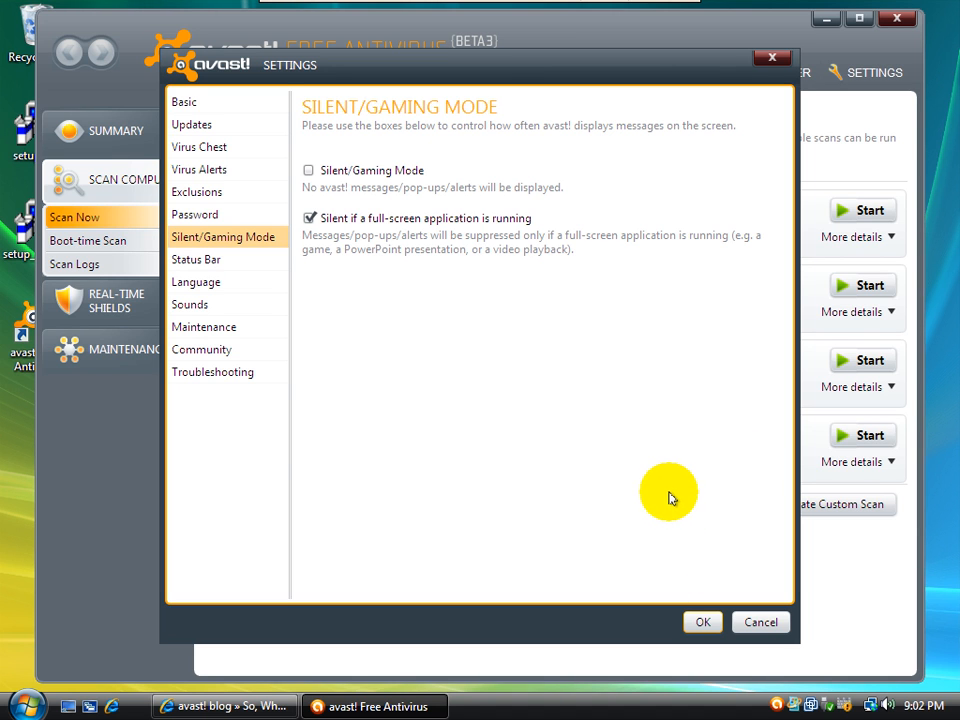
# - Review the Status Bar, Language, Sounds and Maintenance pages, ending on Community with participation enabled
pyautogui.click(196, 260)
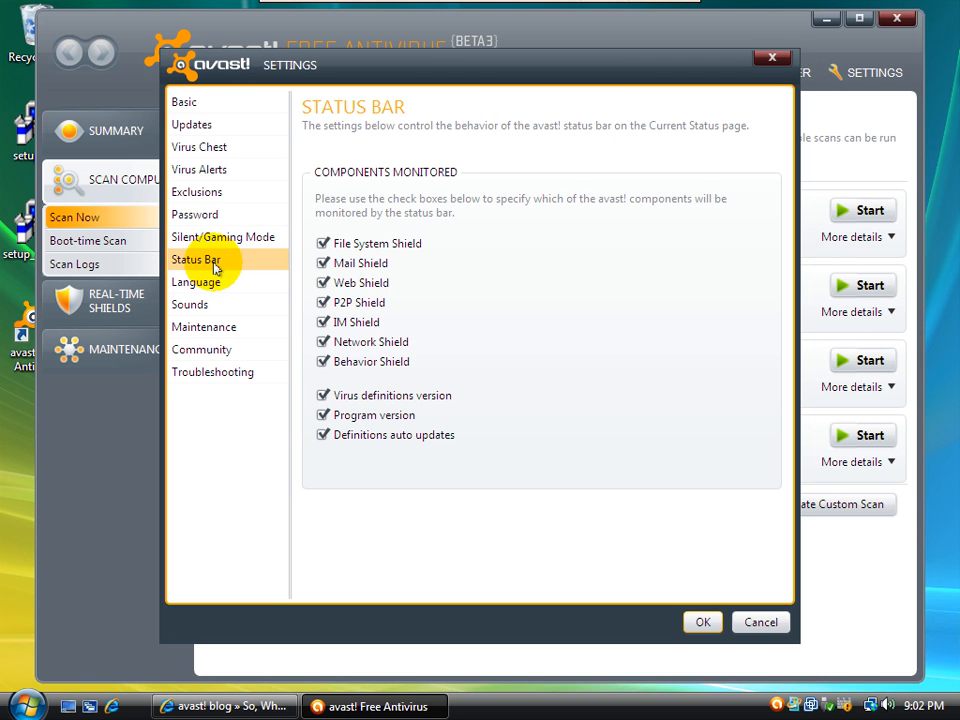
pyautogui.moveTo(390, 190)
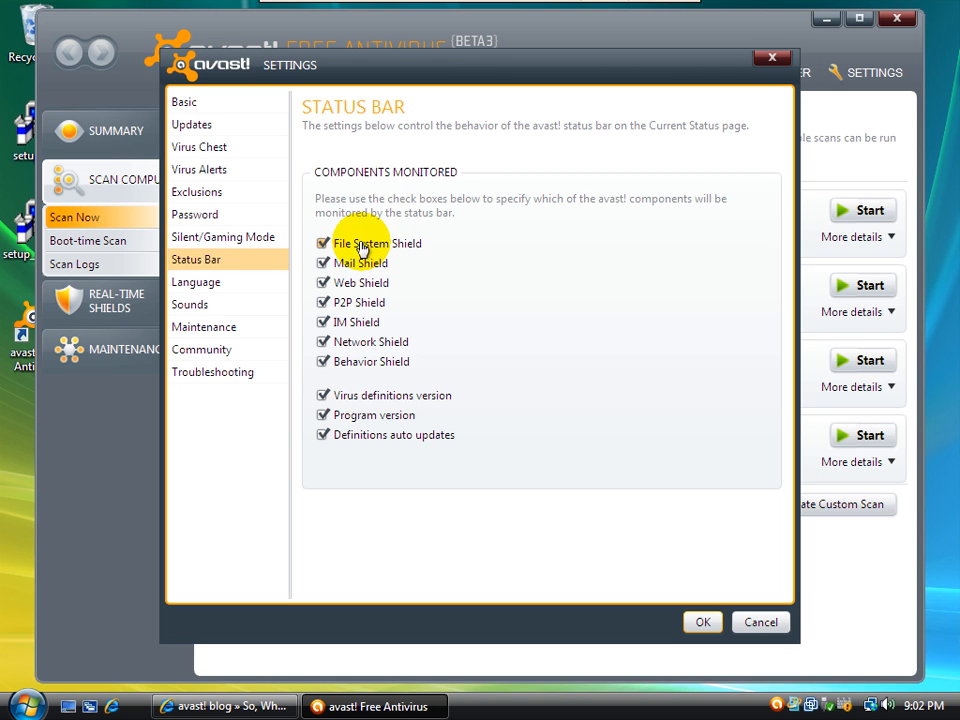
pyautogui.moveTo(428, 448)
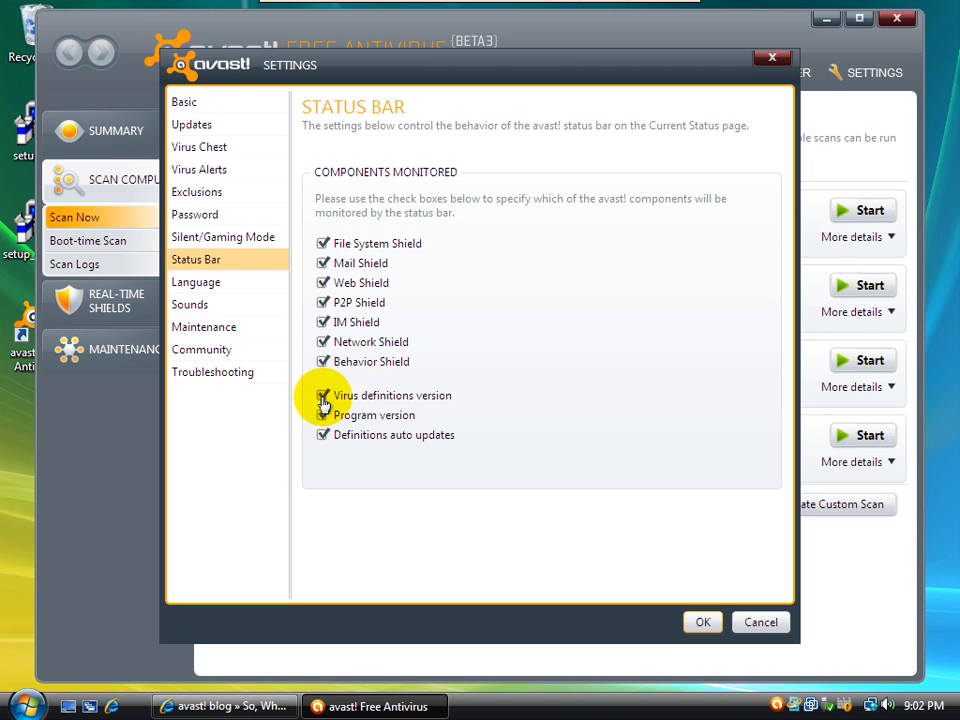
pyautogui.moveTo(398, 414)
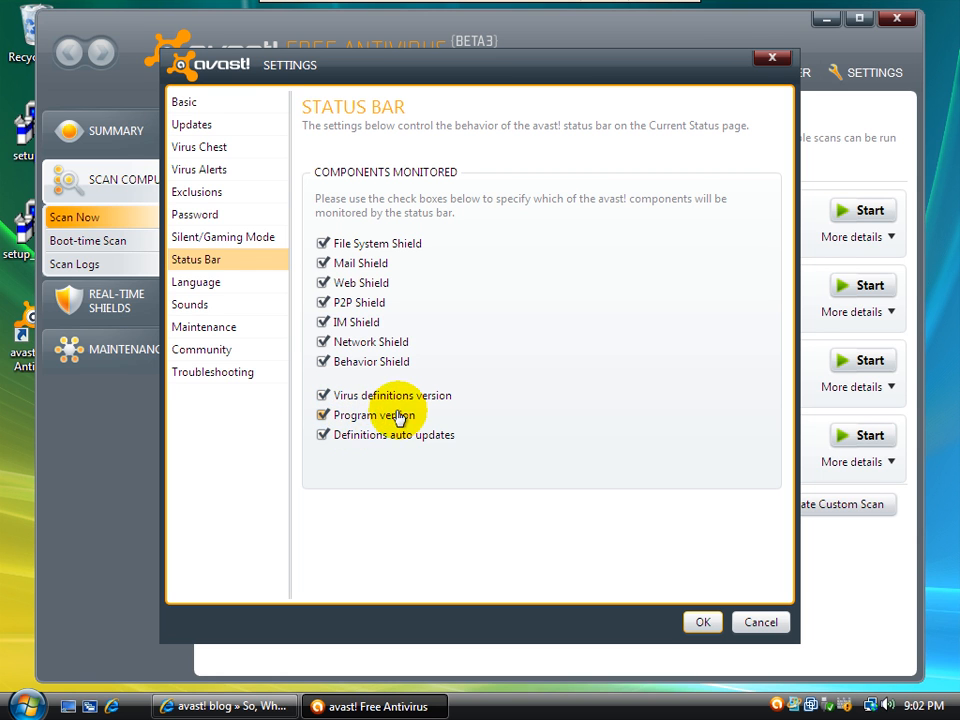
pyautogui.moveTo(204, 328)
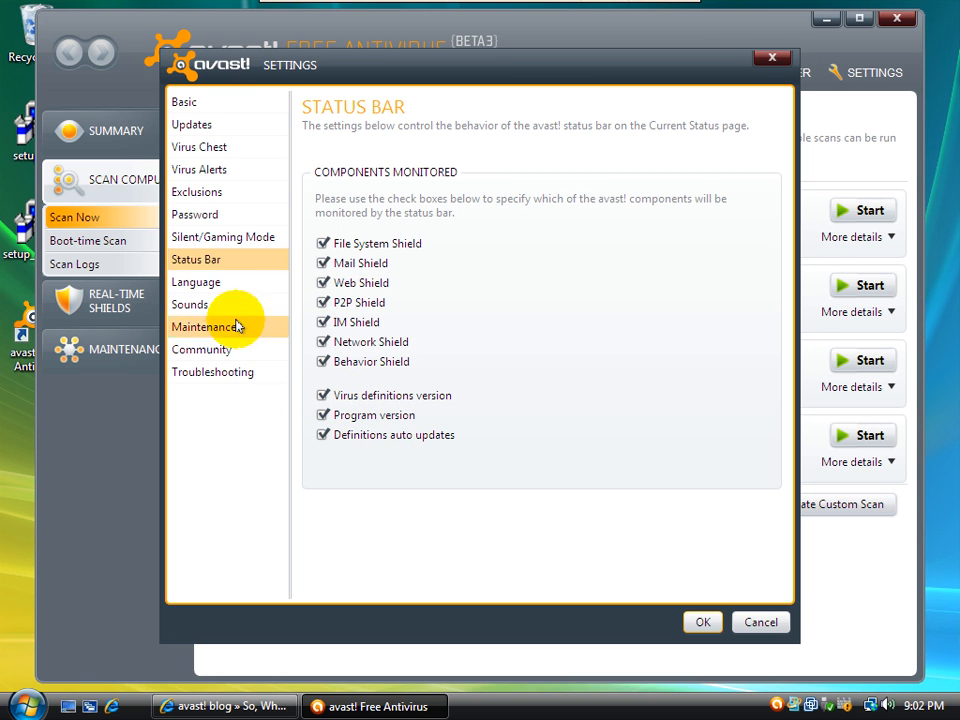
pyautogui.click(196, 280)
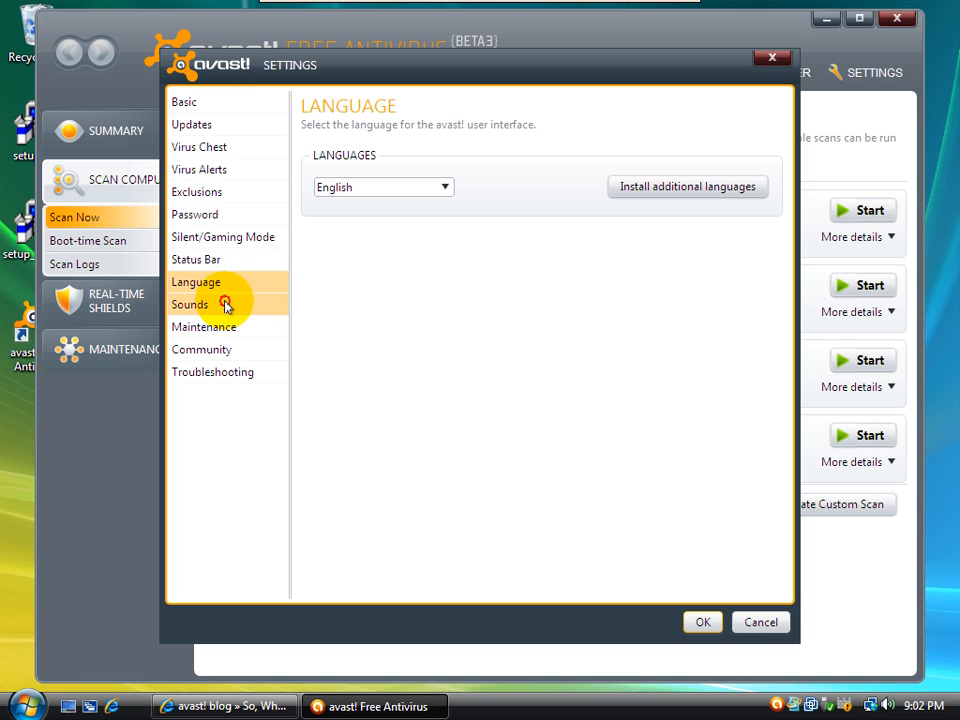
pyautogui.click(190, 304)
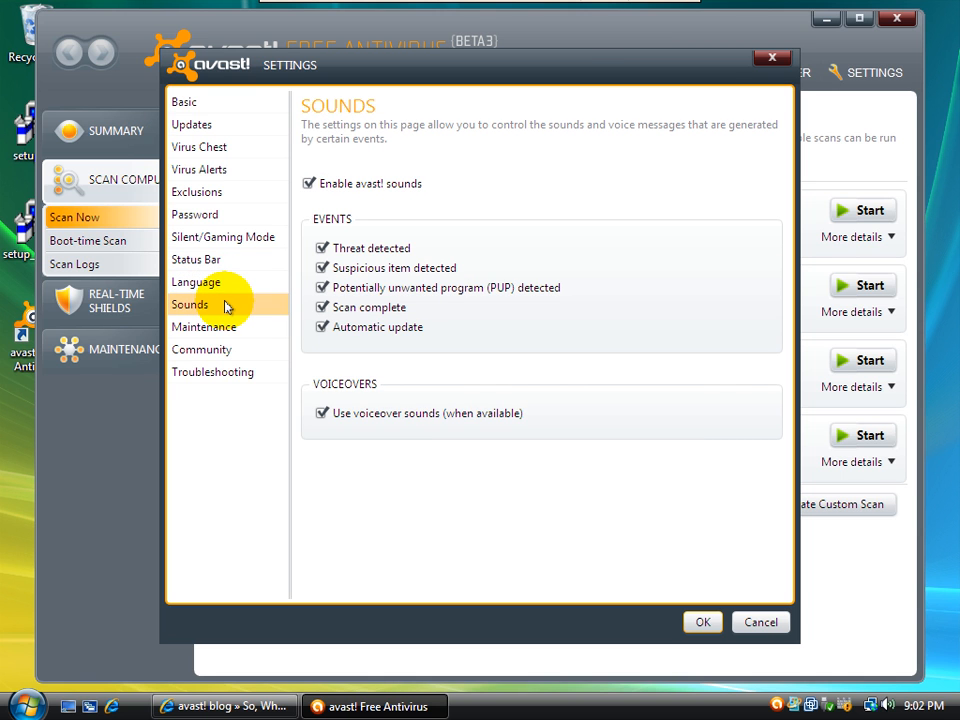
pyautogui.moveTo(398, 292)
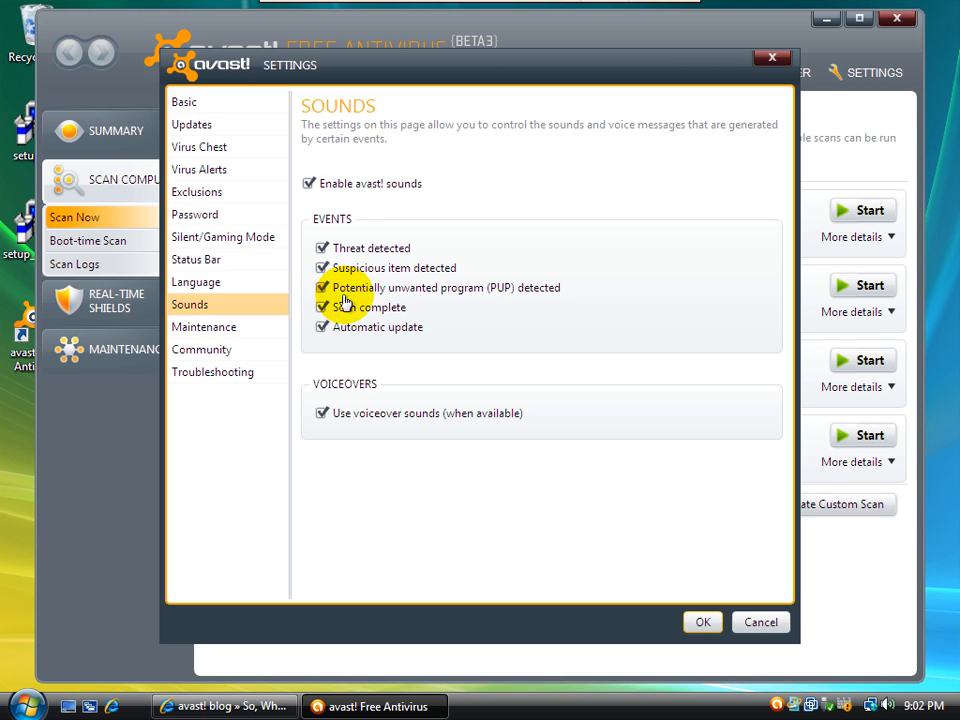
pyautogui.moveTo(404, 300)
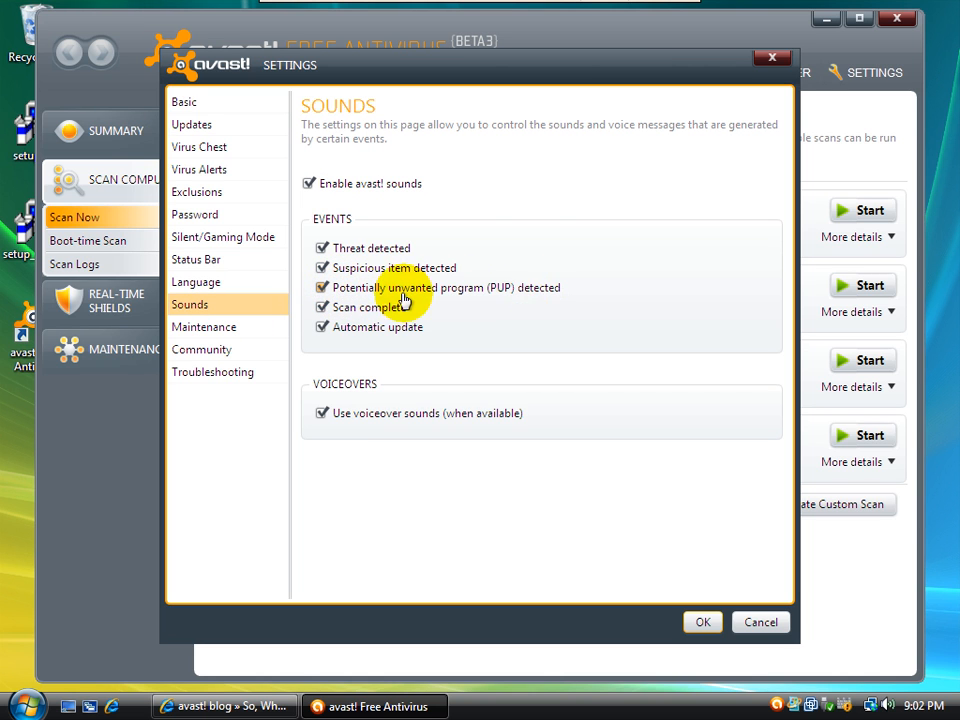
pyautogui.moveTo(458, 292)
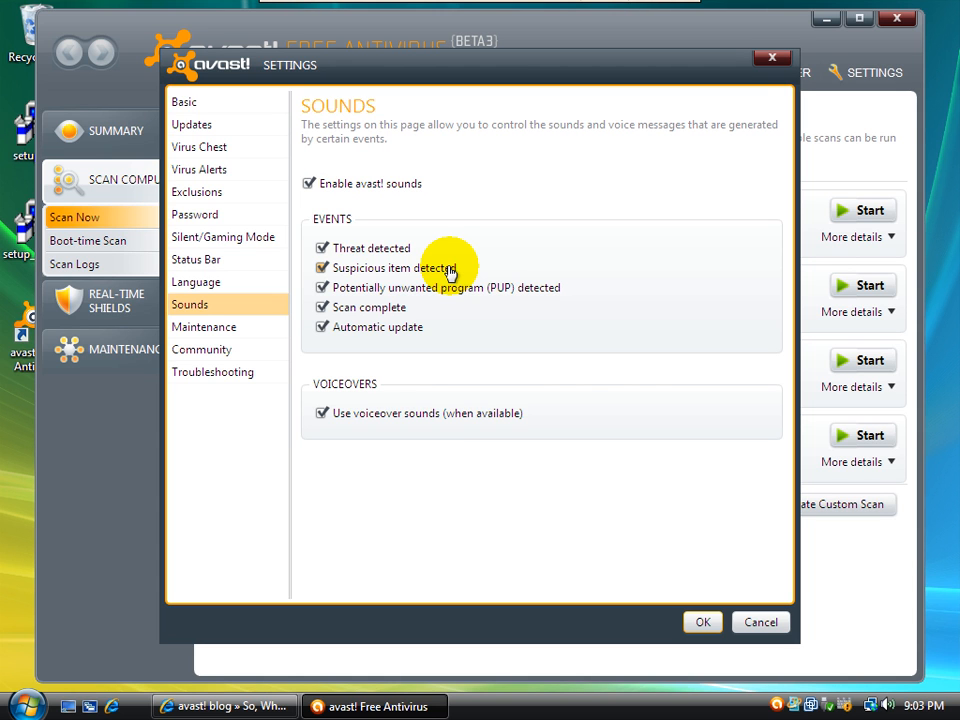
pyautogui.moveTo(252, 336)
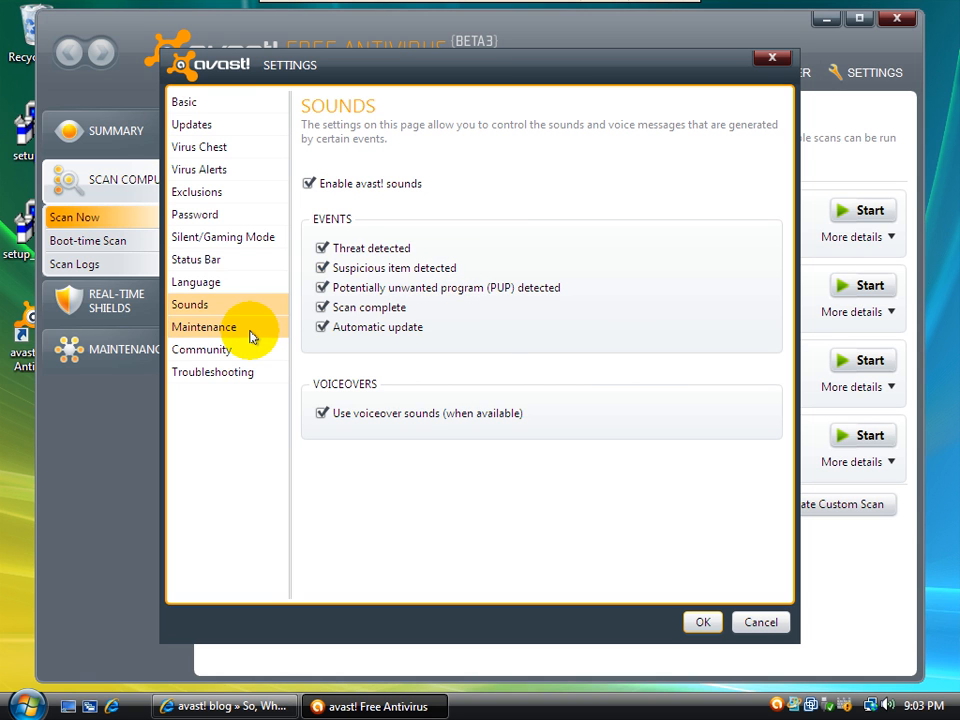
pyautogui.click(204, 328)
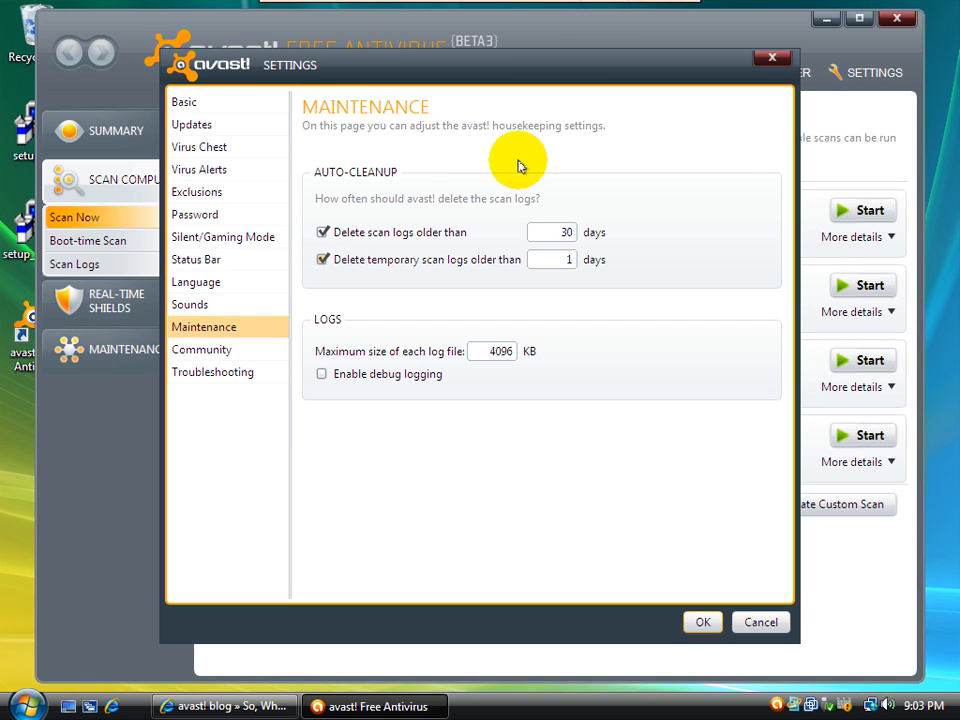
pyautogui.click(200, 348)
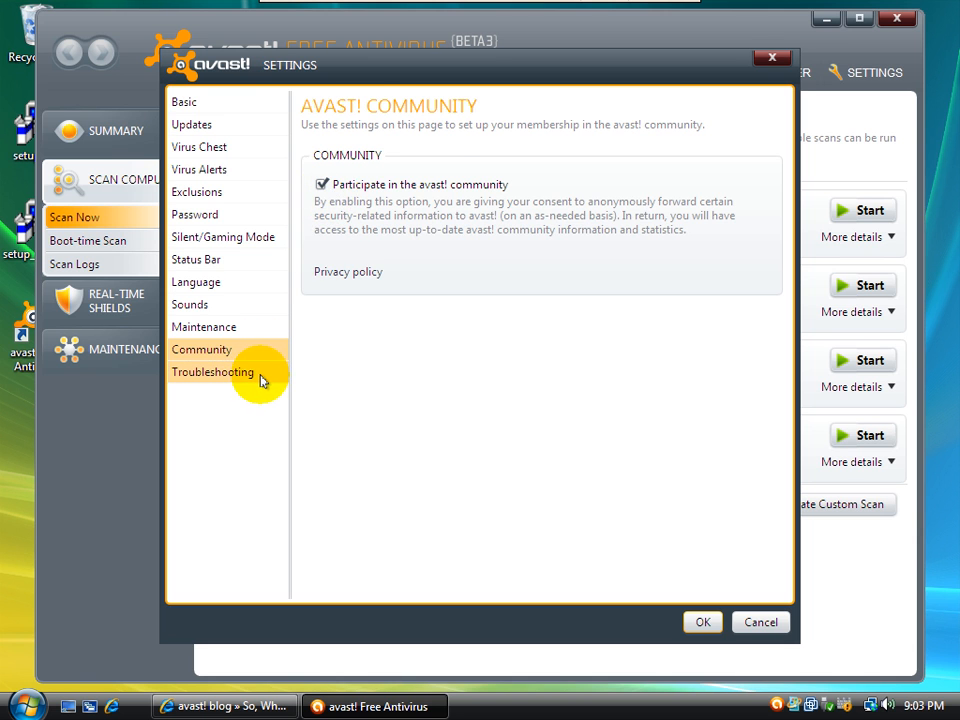
# - Show the Troubleshooting page with rootkit scan at startup and self-defense enabled
pyautogui.click(212, 372)
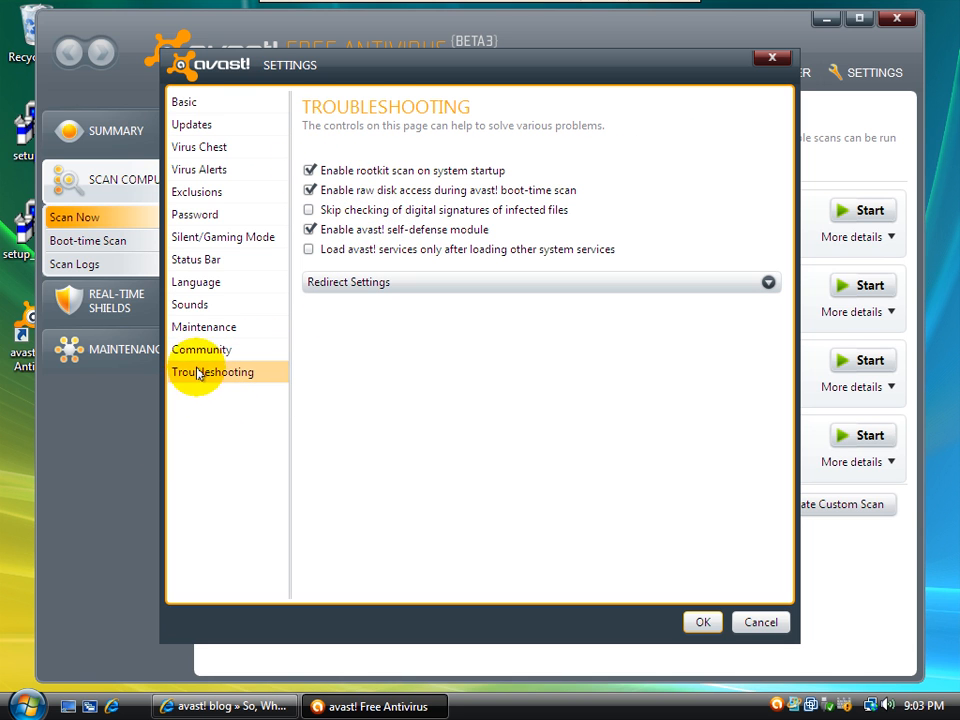
pyautogui.moveTo(324, 160)
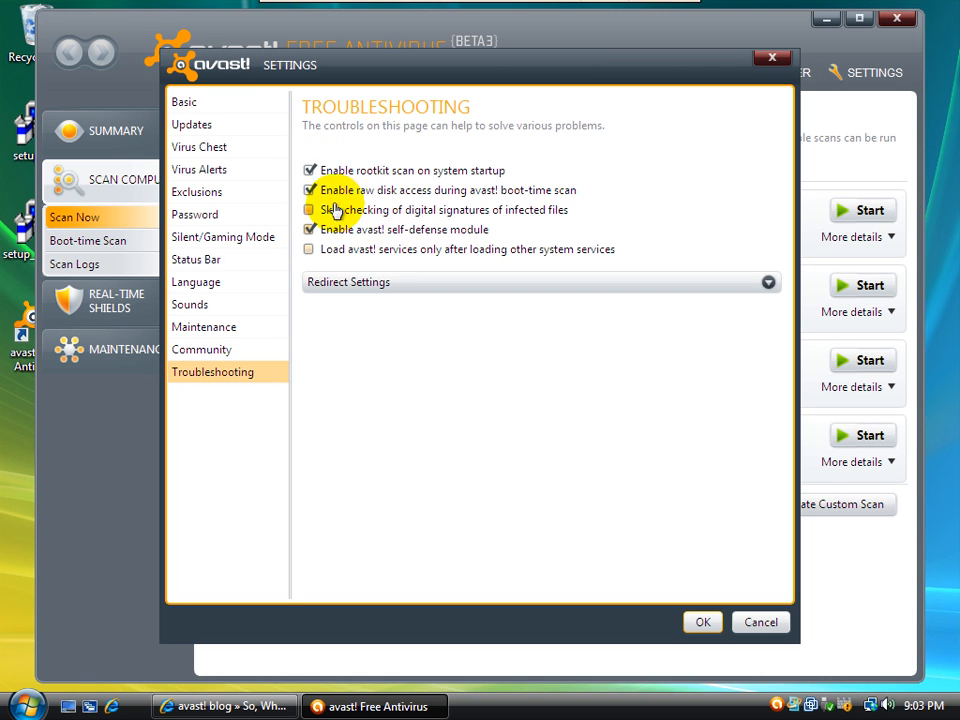
pyautogui.moveTo(400, 176)
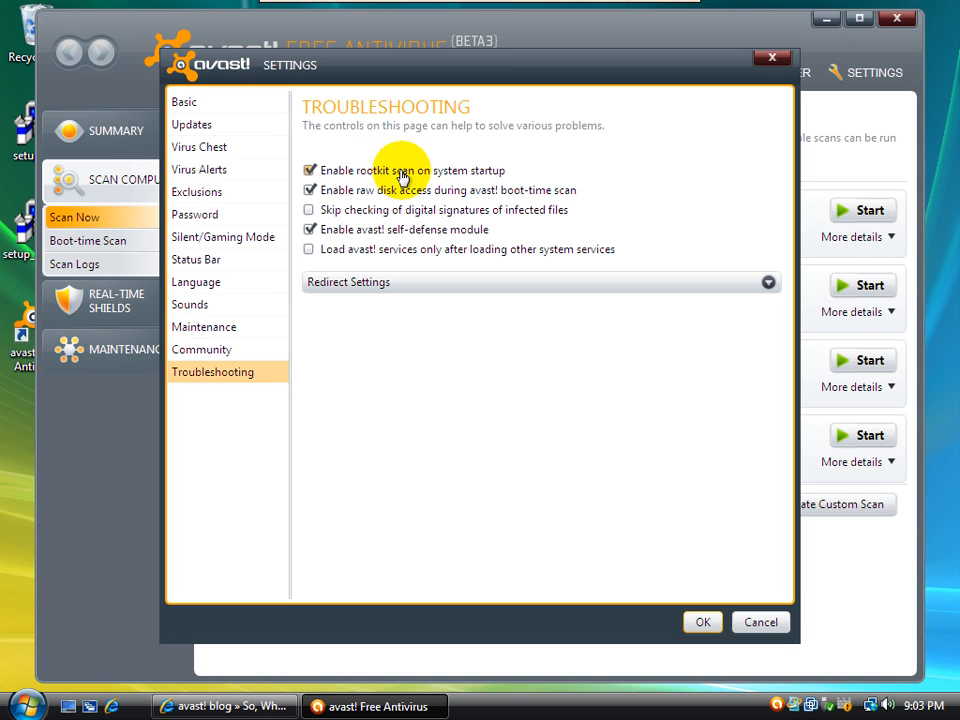
pyautogui.moveTo(468, 176)
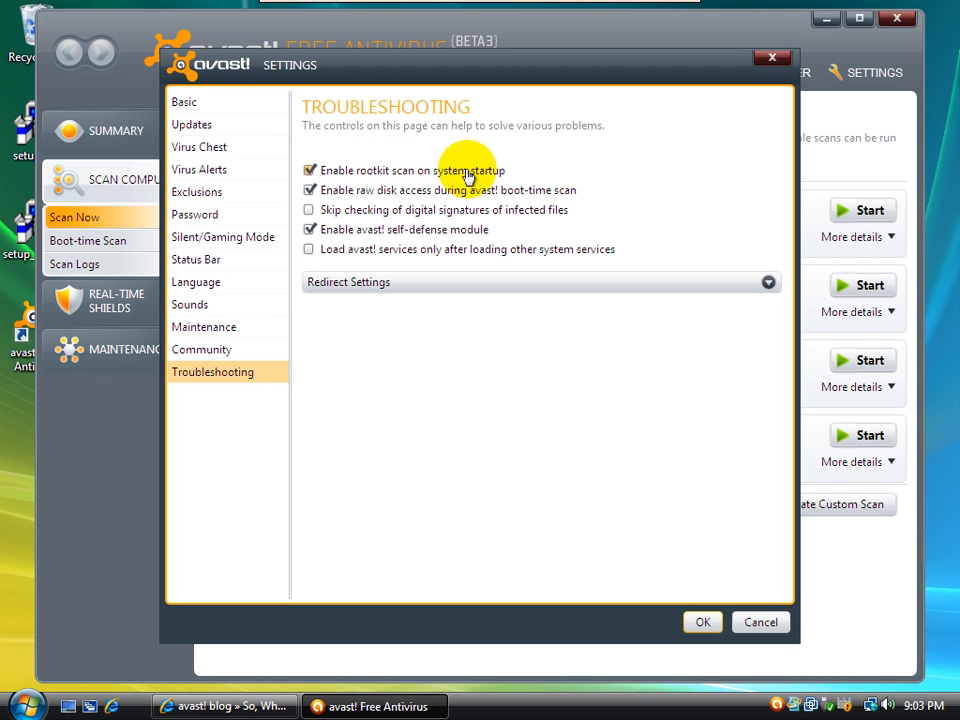
pyautogui.moveTo(448, 180)
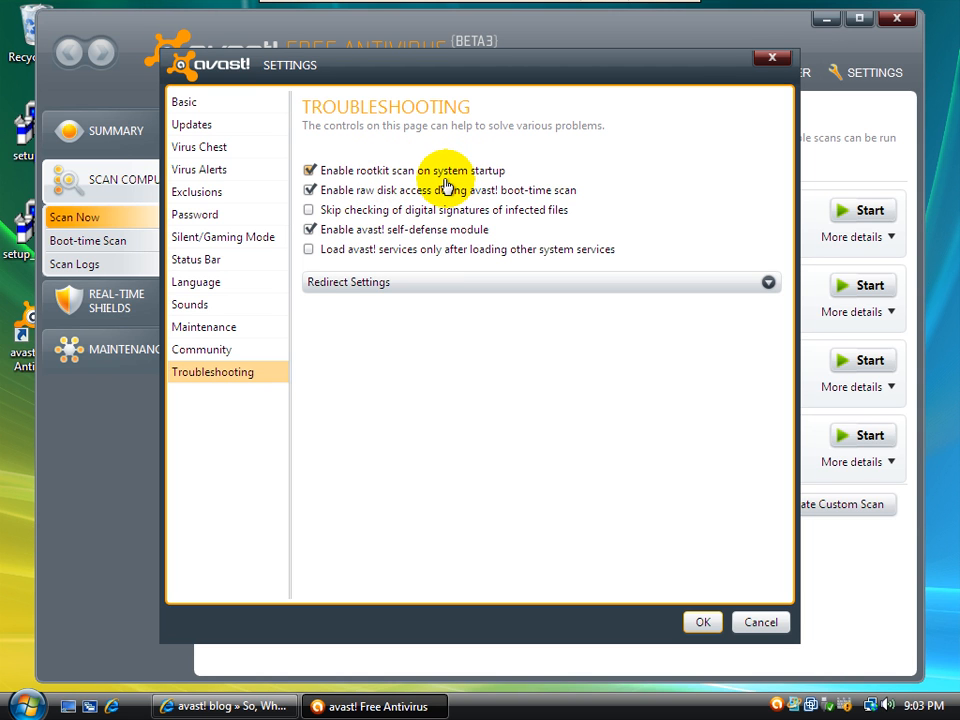
pyautogui.moveTo(484, 176)
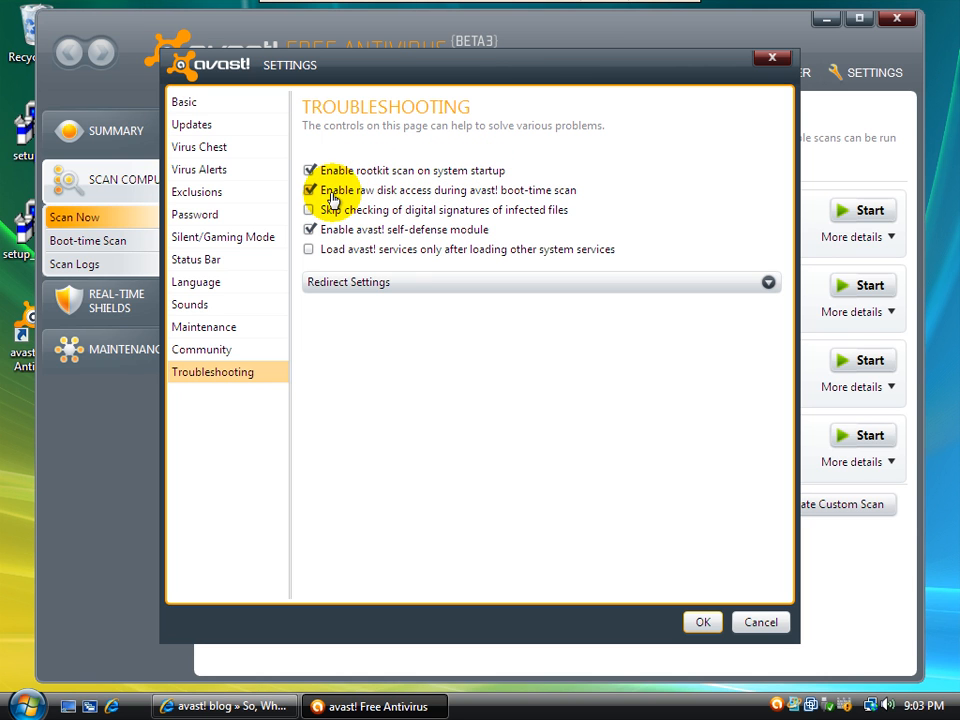
pyautogui.moveTo(404, 196)
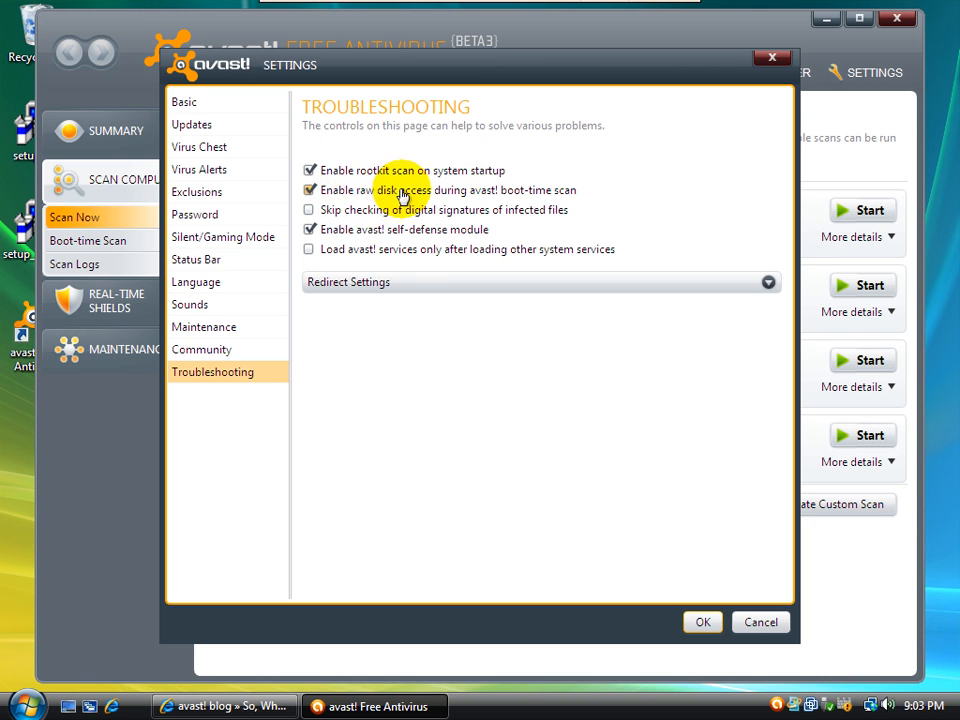
pyautogui.moveTo(490, 196)
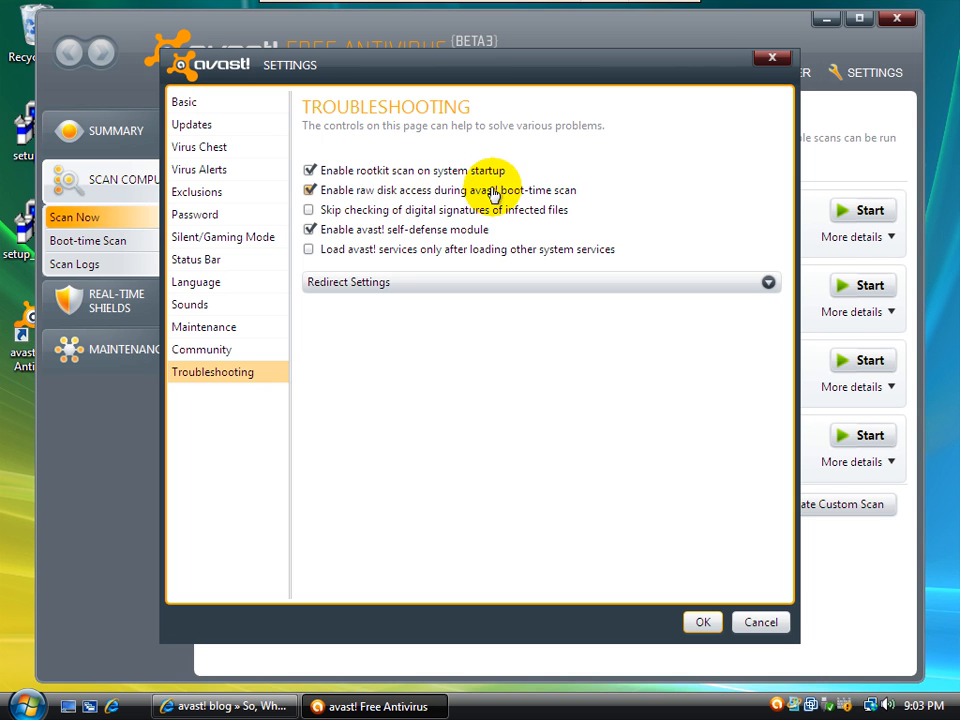
pyautogui.moveTo(340, 236)
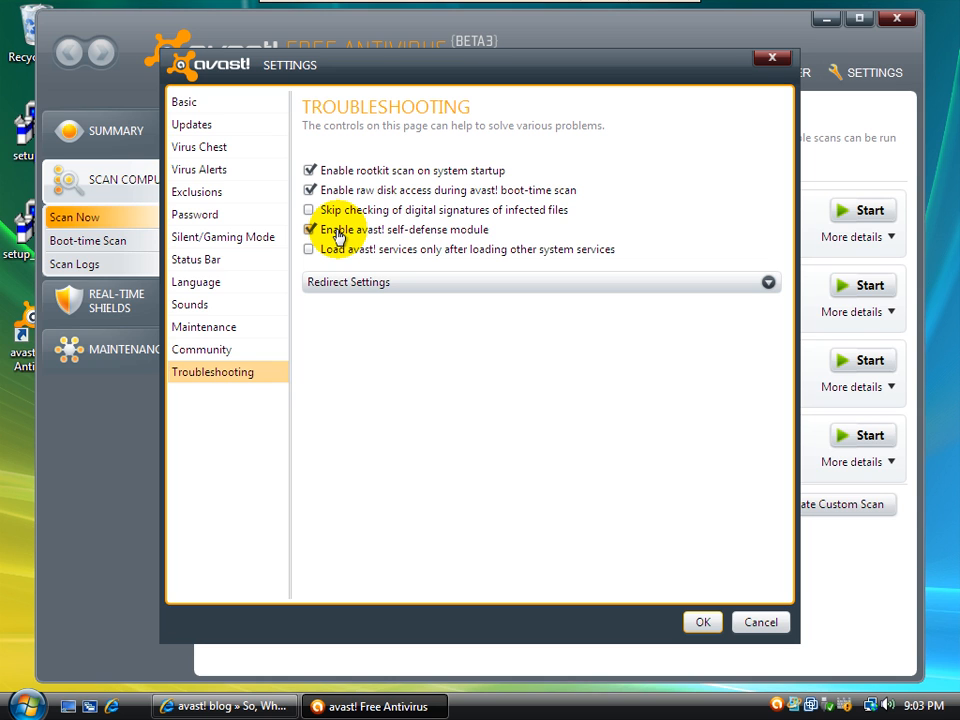
pyautogui.moveTo(624, 610)
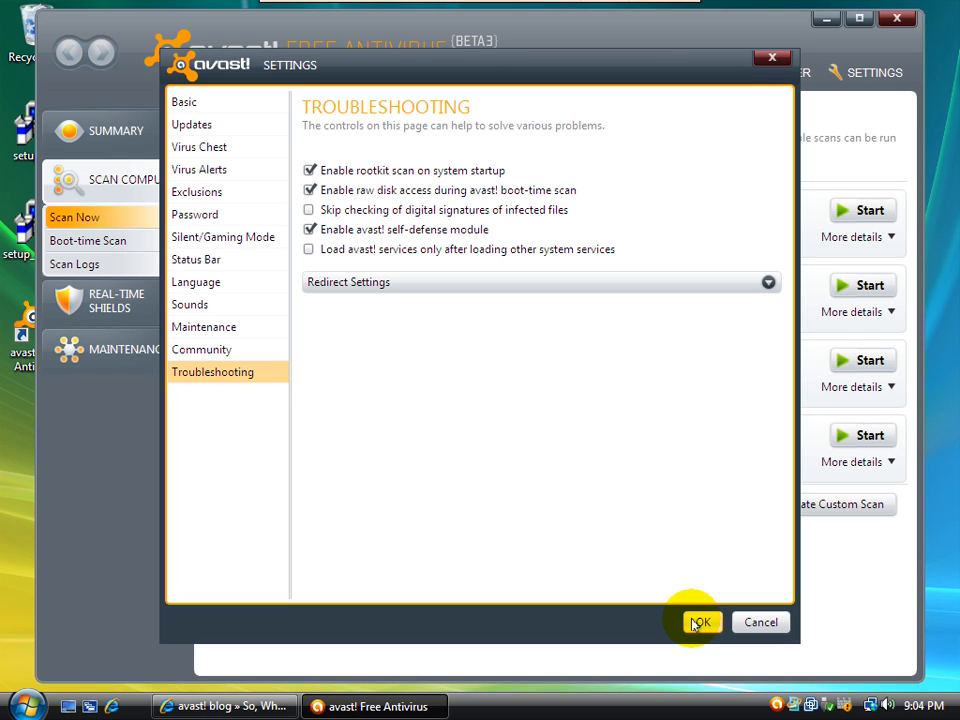
pyautogui.moveTo(612, 356)
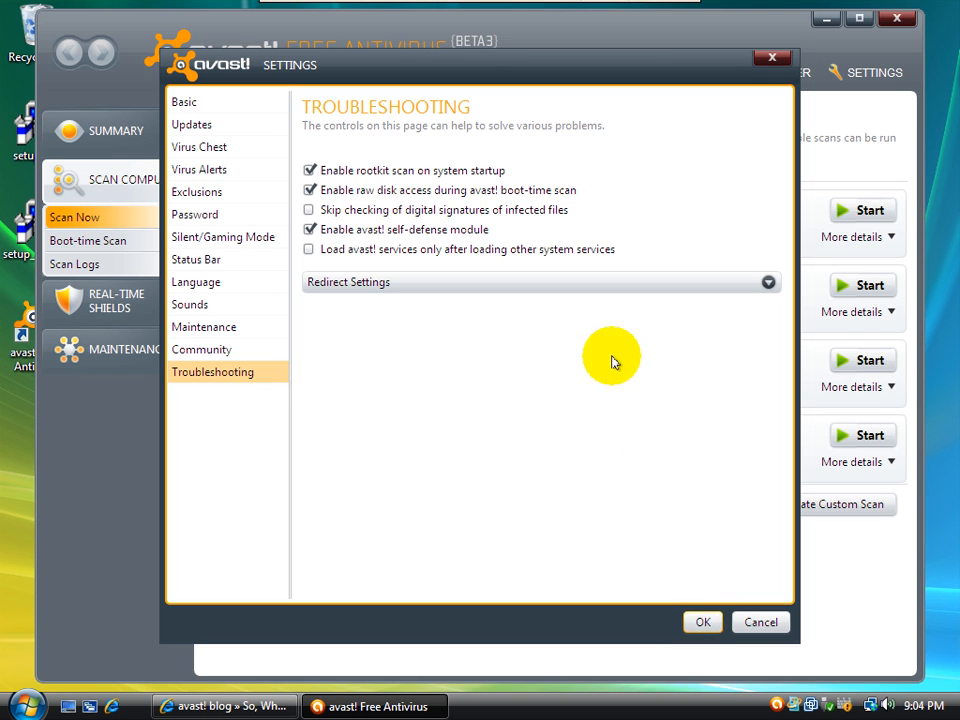
pyautogui.moveTo(704, 622)
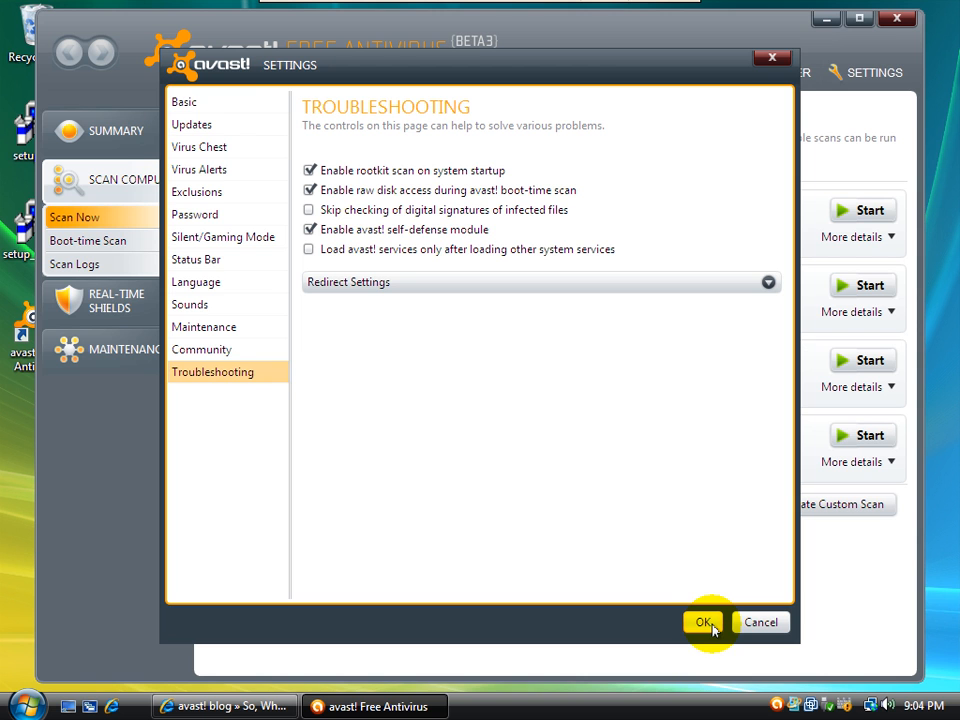
# - Accept the avast! settings with OK, returning to the Scan Now page
pyautogui.click(704, 622)
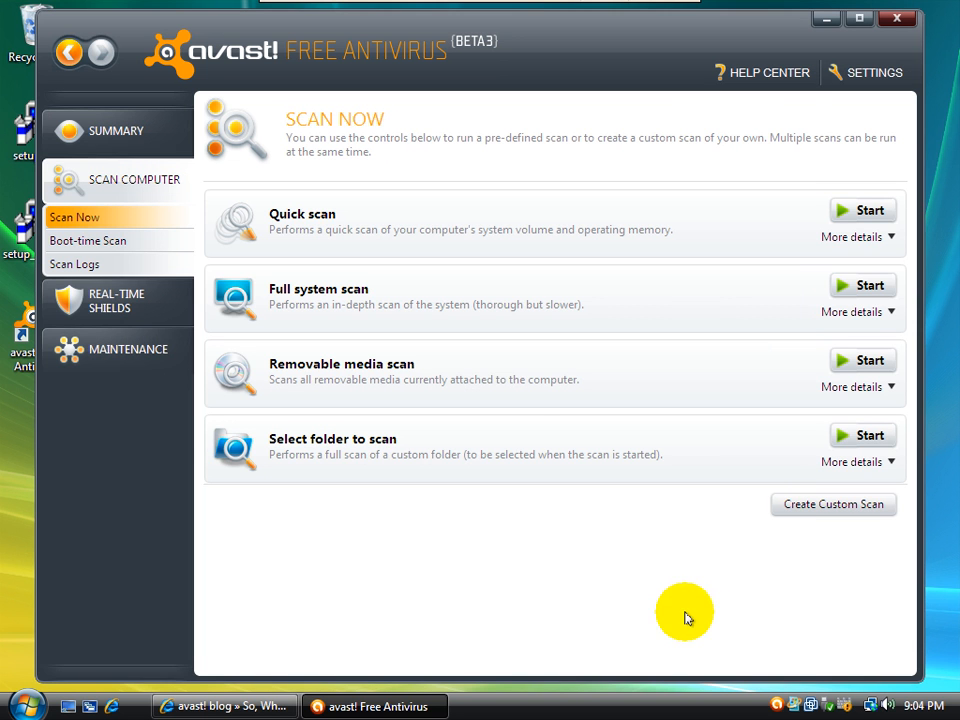
pyautogui.moveTo(292, 210)
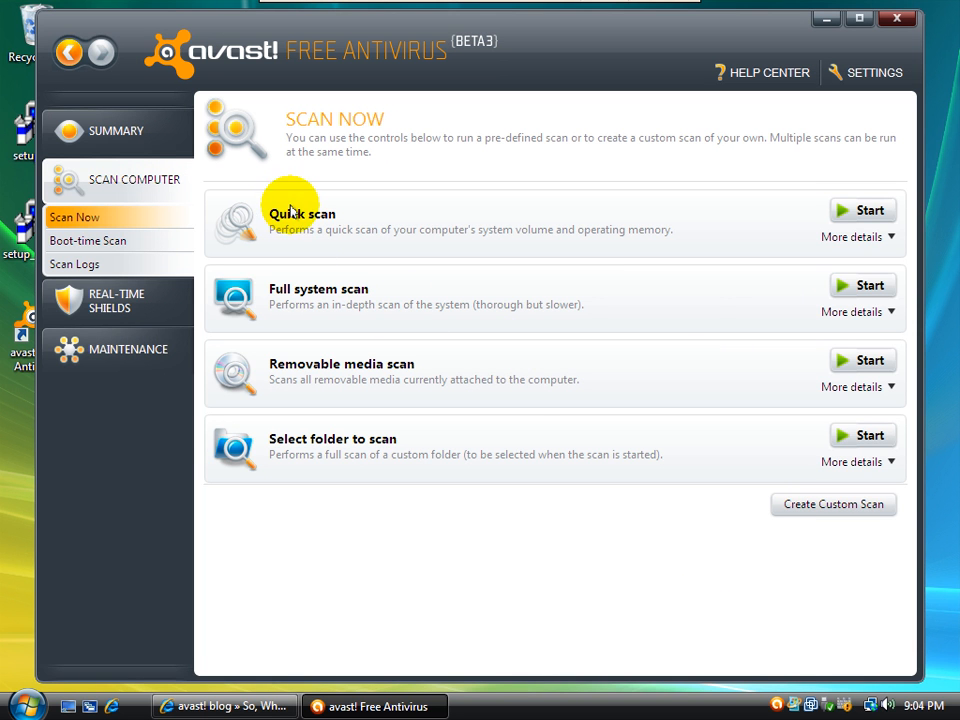
pyautogui.moveTo(352, 324)
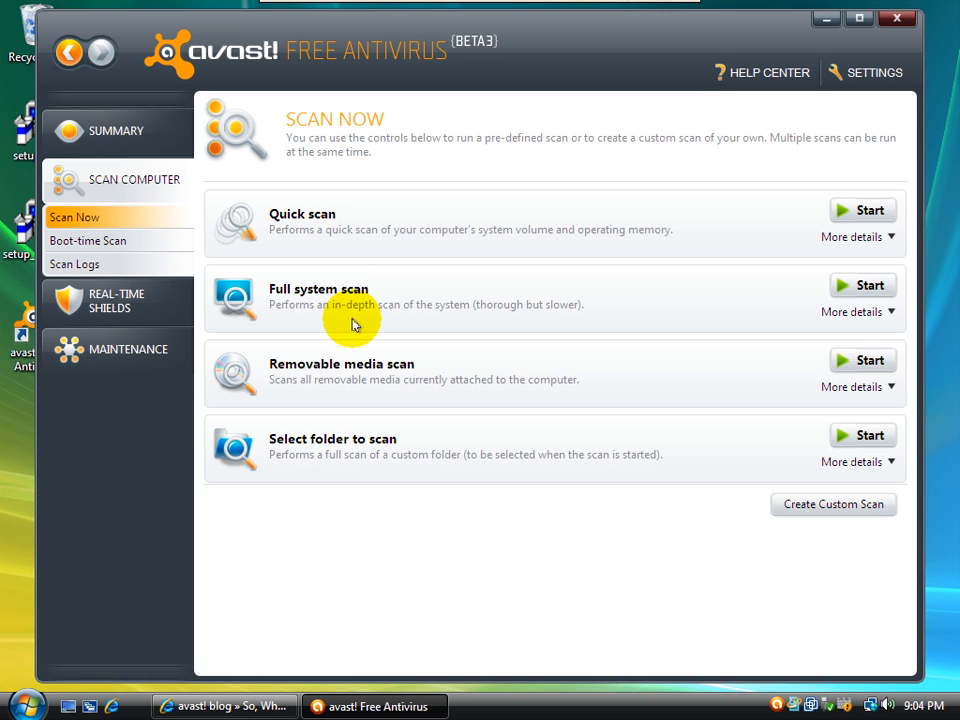
pyautogui.moveTo(366, 378)
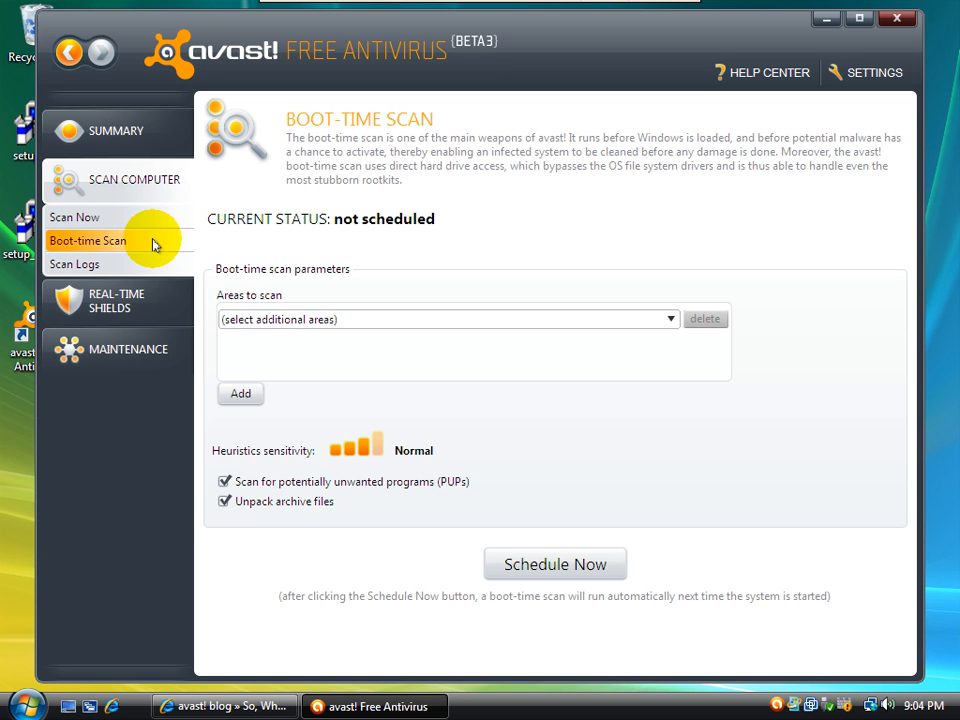
pyautogui.moveTo(224, 292)
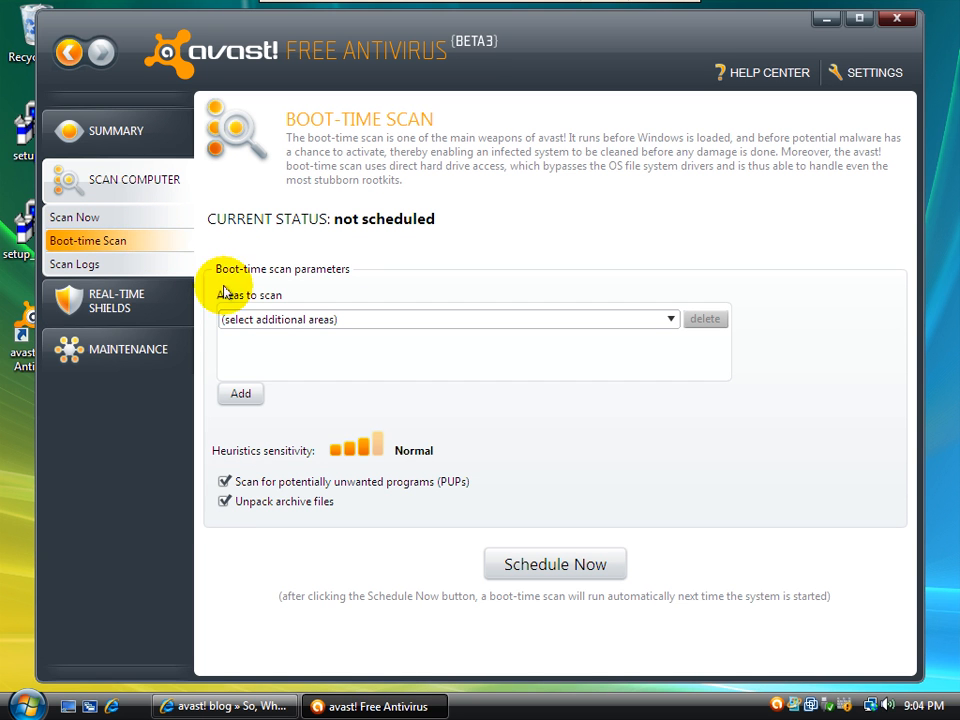
pyautogui.moveTo(352, 336)
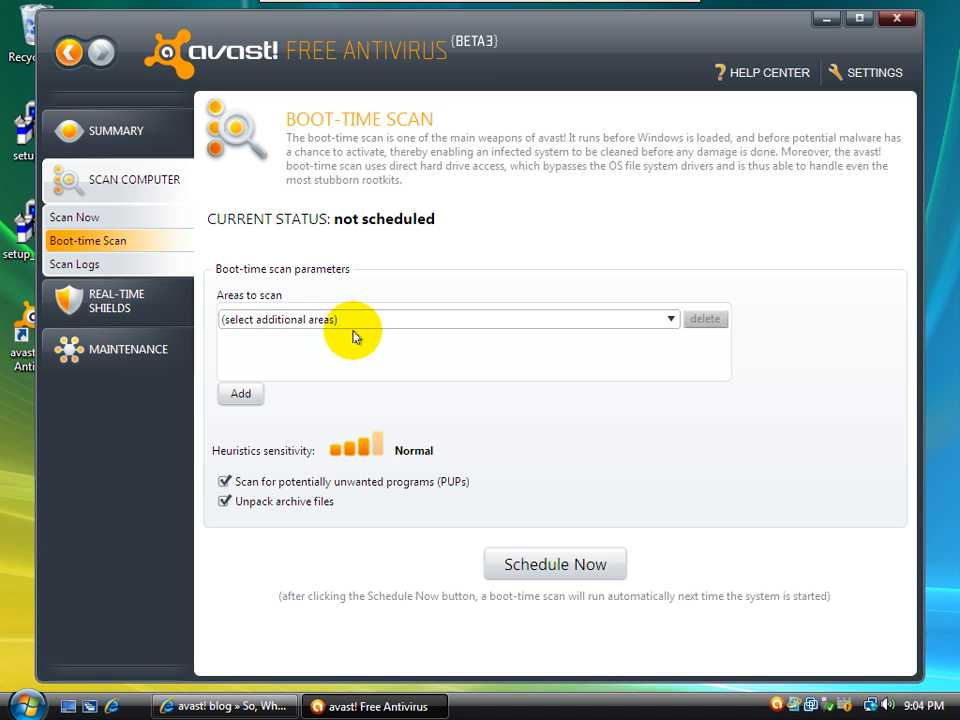
pyautogui.moveTo(232, 462)
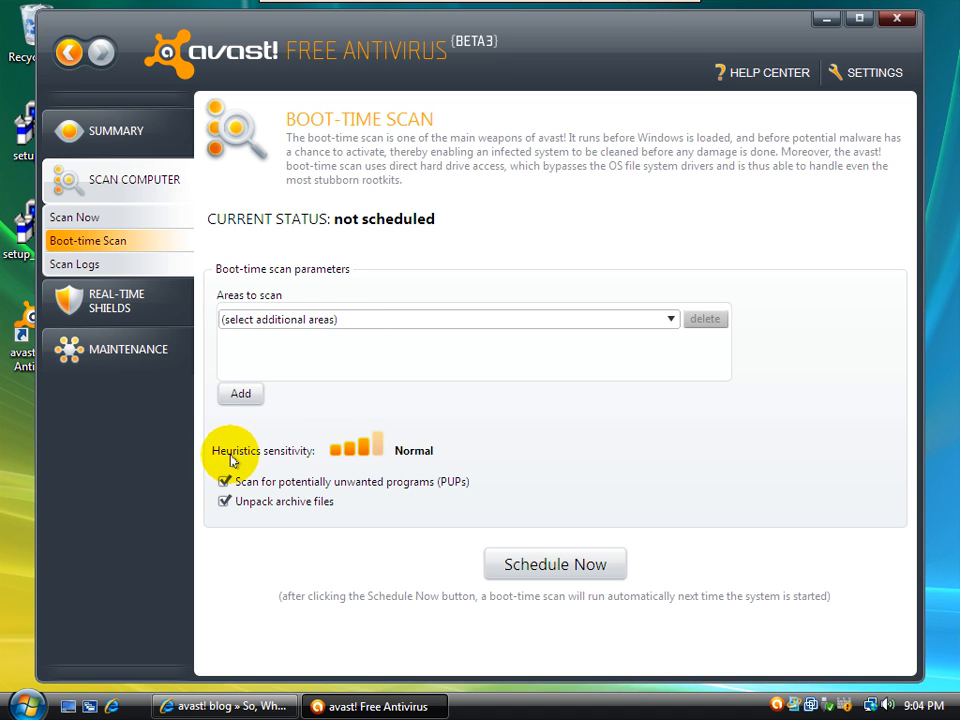
pyautogui.moveTo(338, 462)
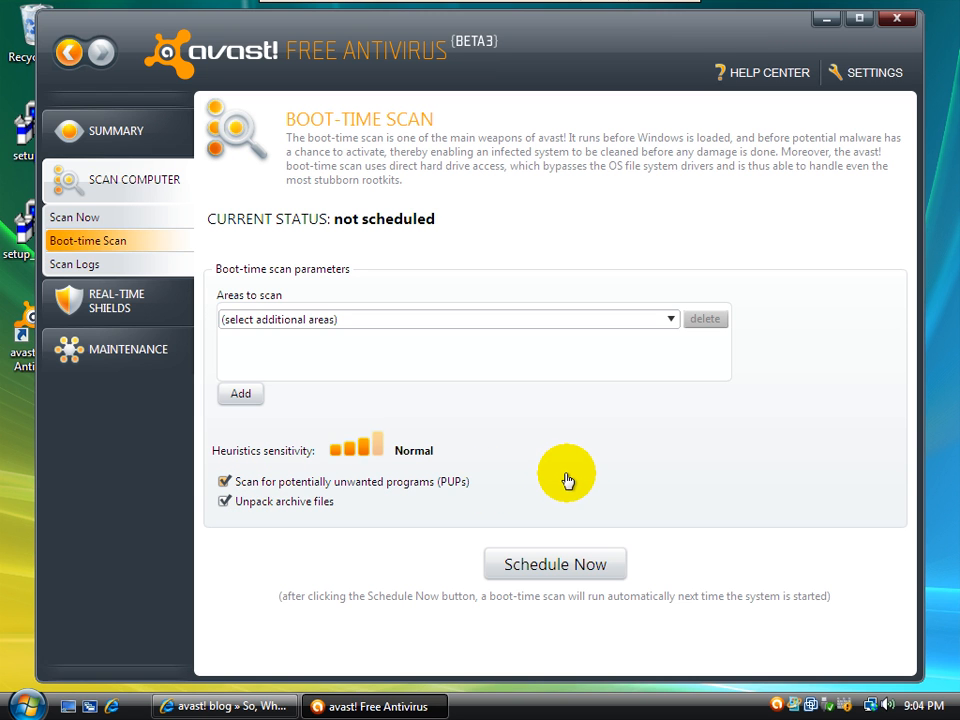
pyautogui.moveTo(304, 516)
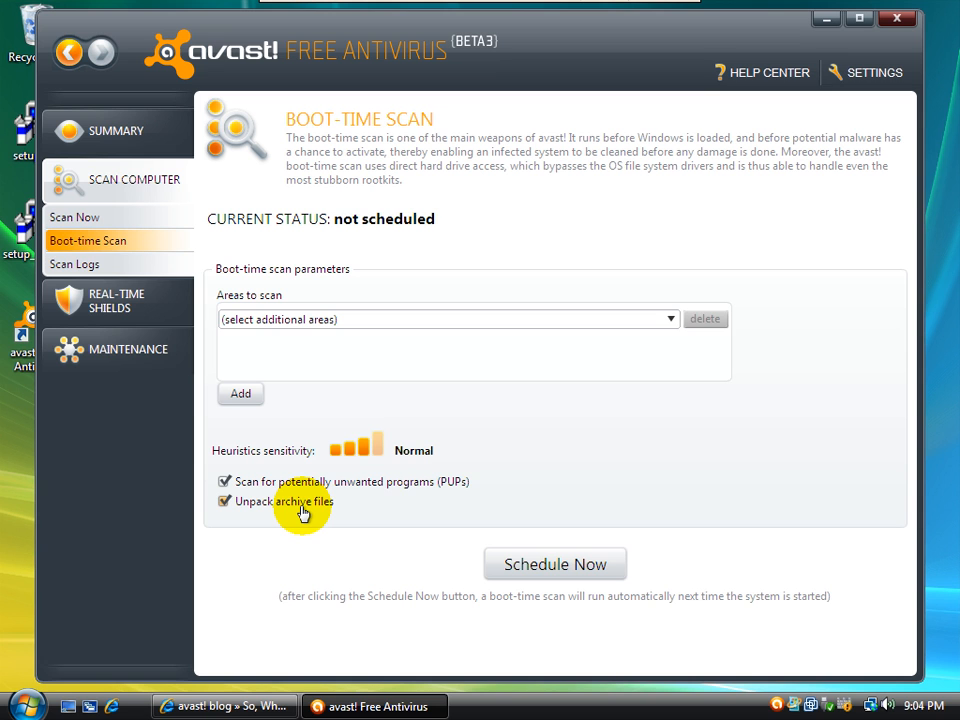
pyautogui.moveTo(196, 420)
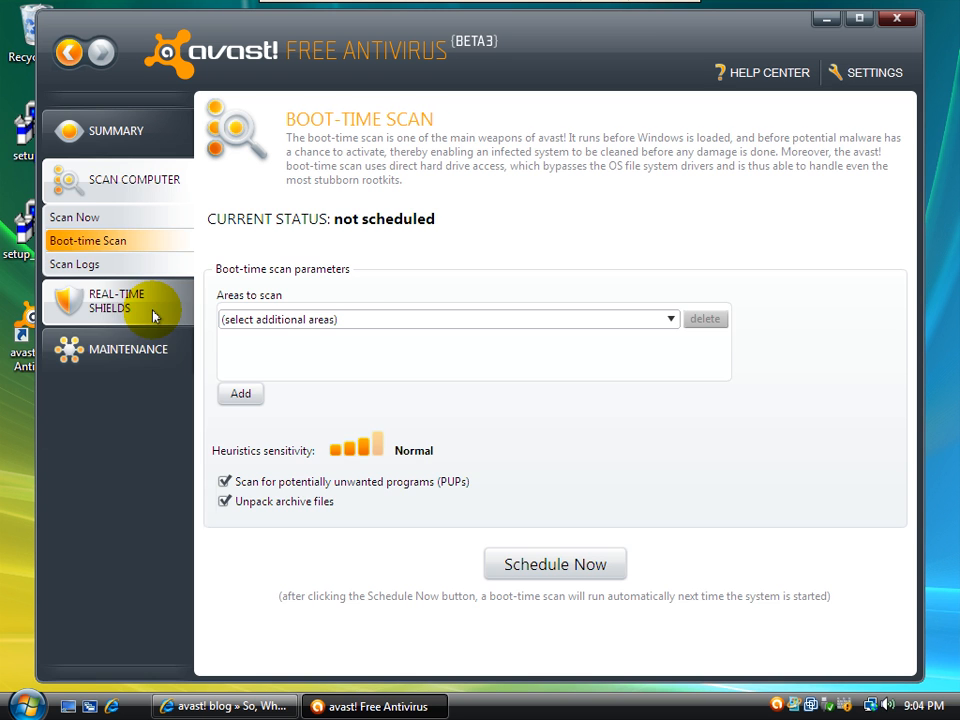
# - Review the network and behavior shields as running, then show the Maintenance Update page
pyautogui.click(116, 300)
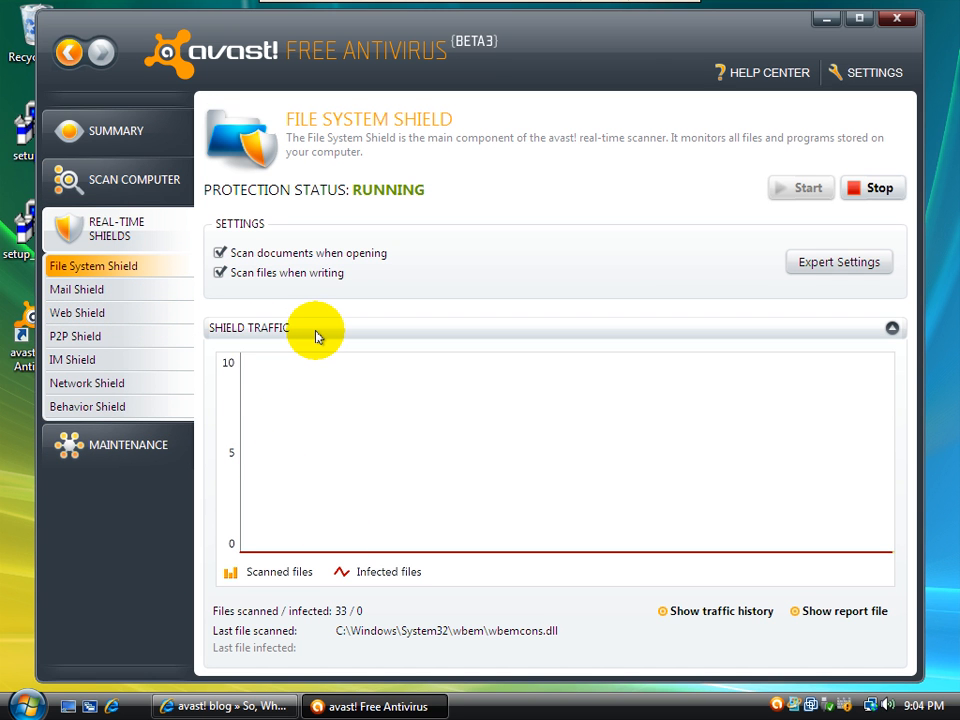
pyautogui.moveTo(304, 328)
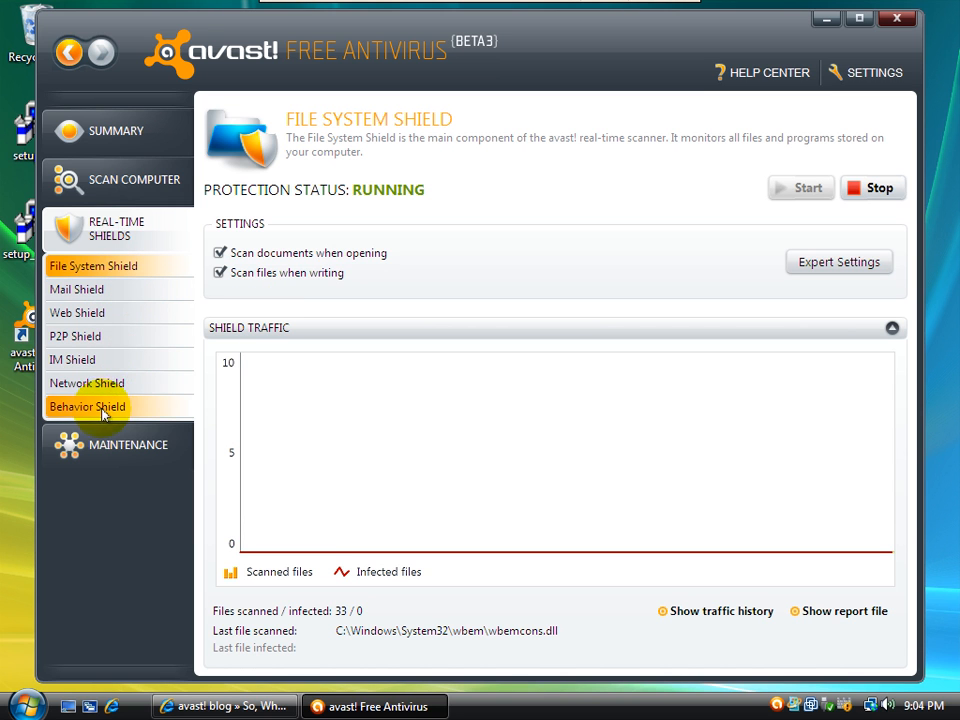
pyautogui.moveTo(152, 408)
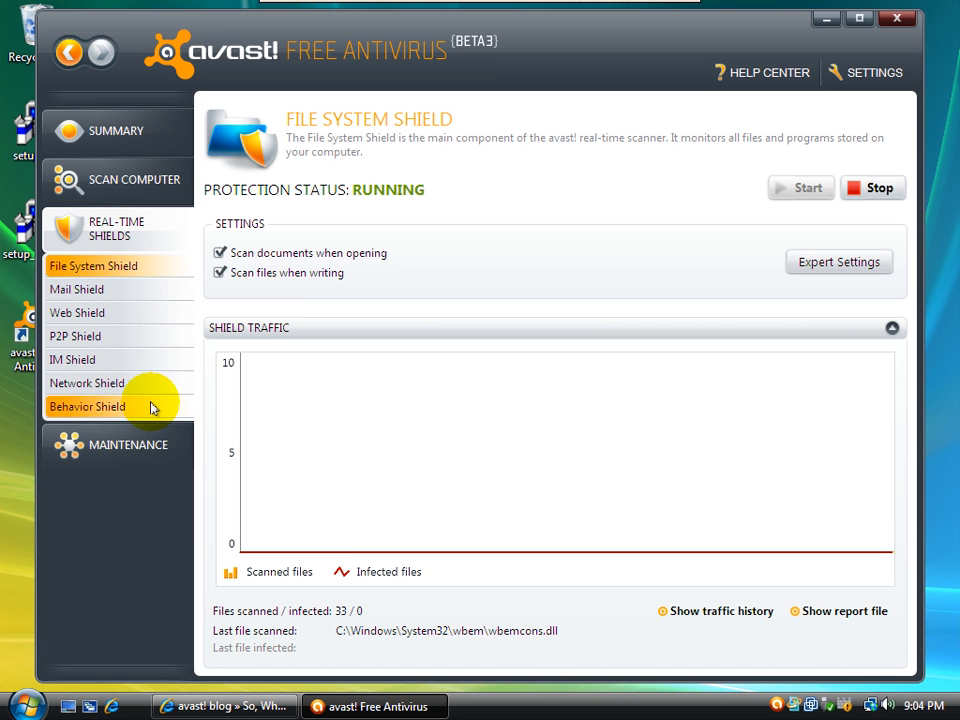
pyautogui.click(90, 288)
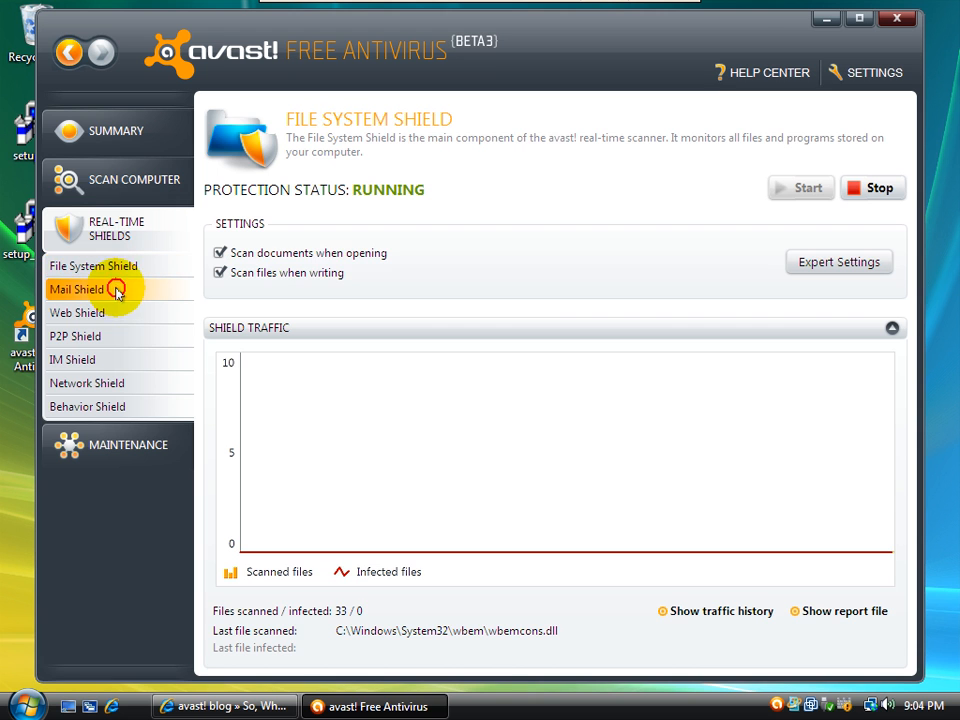
pyautogui.click(76, 336)
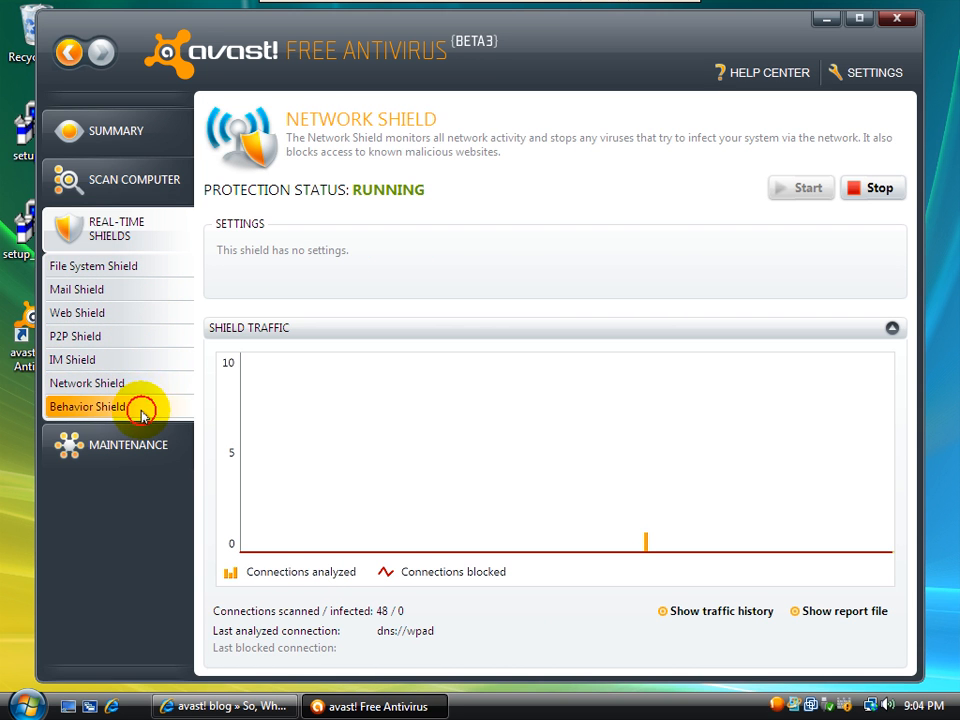
pyautogui.click(88, 406)
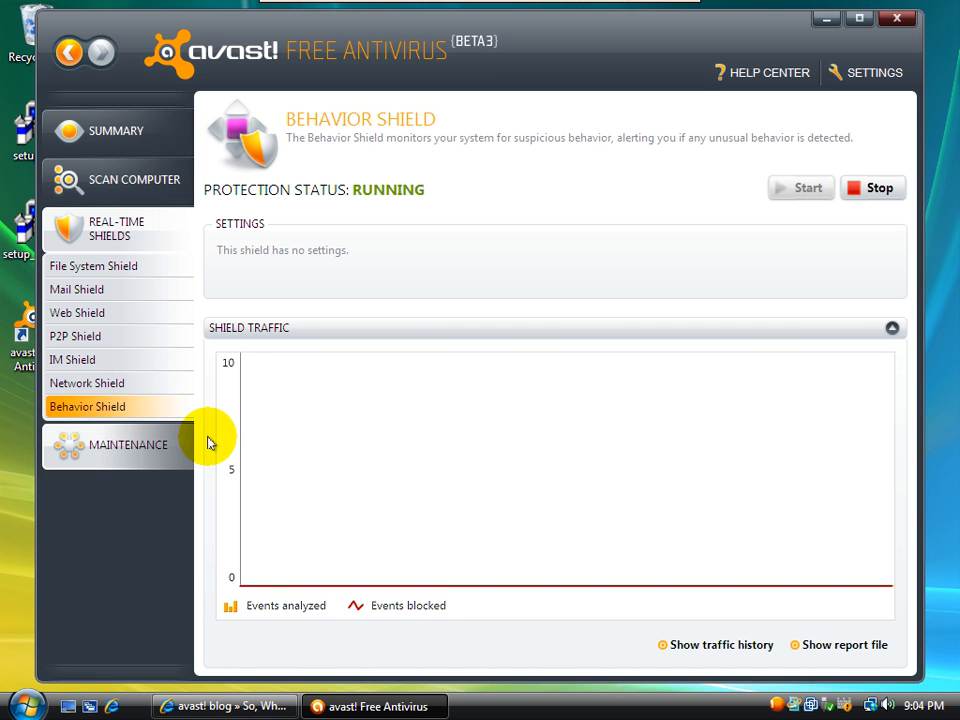
pyautogui.click(128, 444)
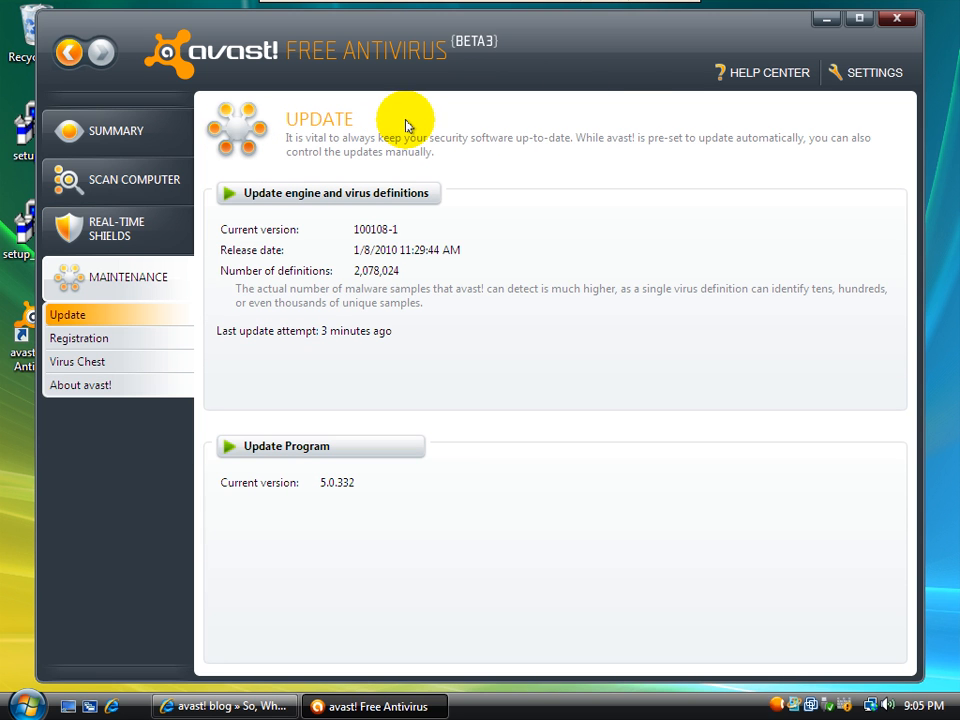
pyautogui.moveTo(584, 96)
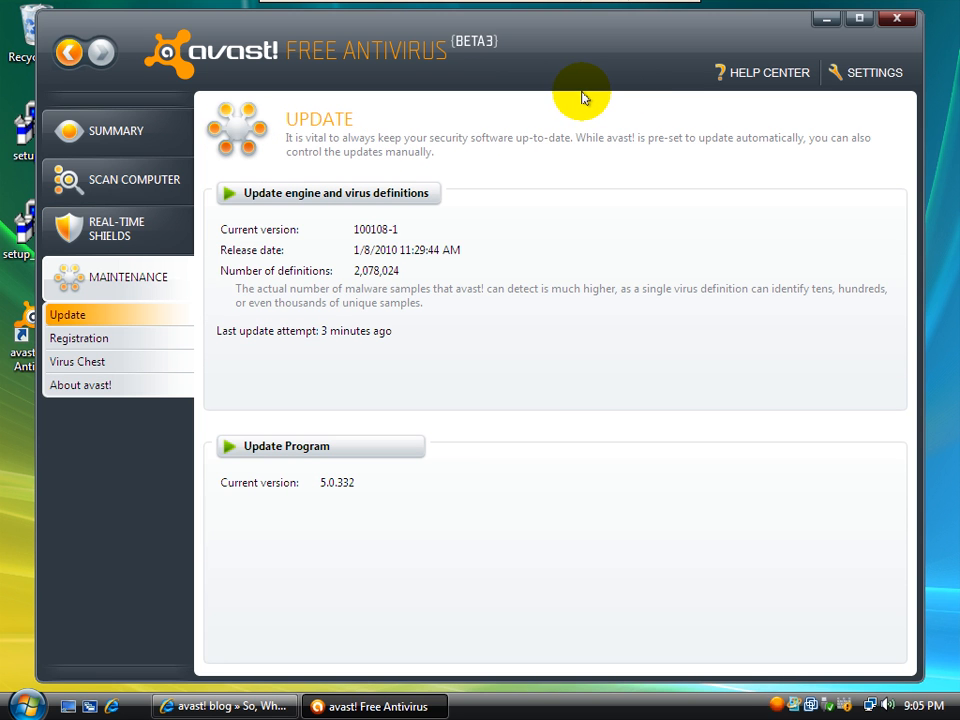
pyautogui.moveTo(836, 38)
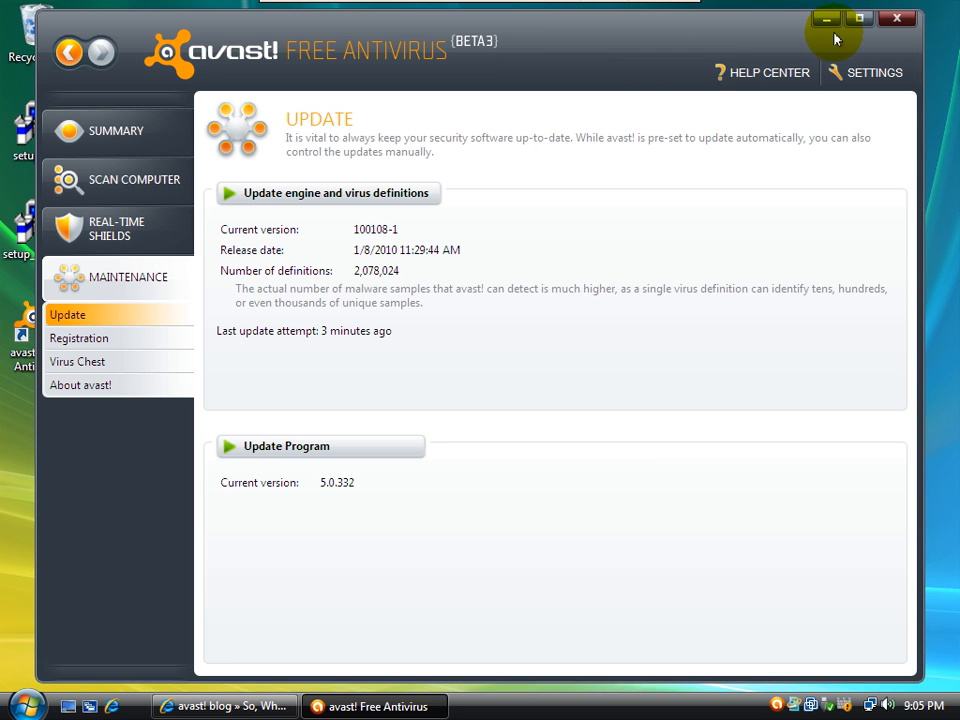
pyautogui.moveTo(896, 18)
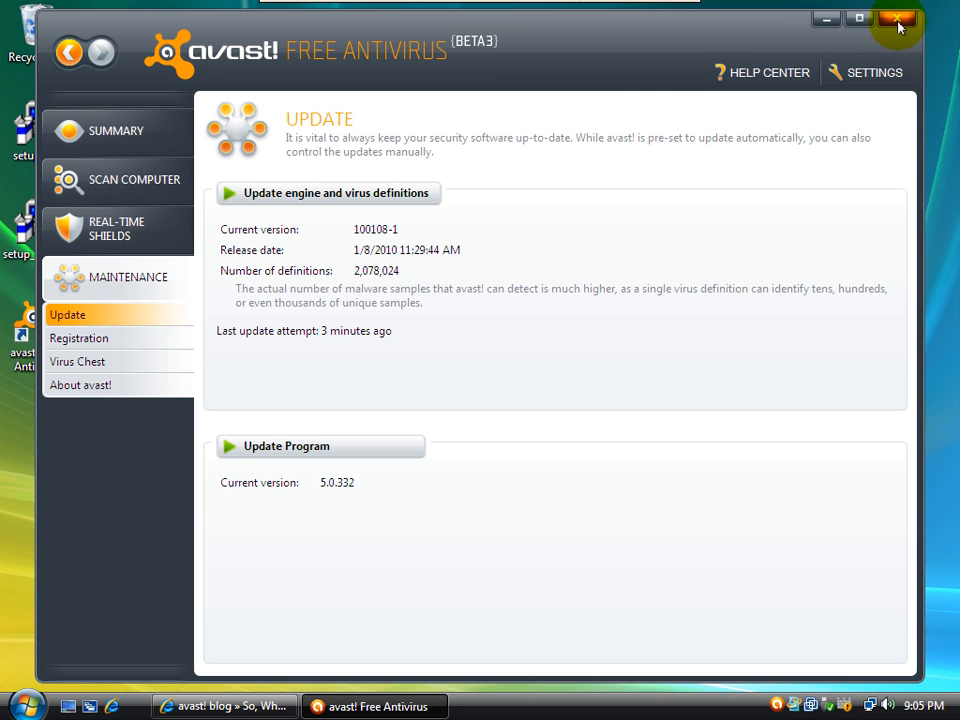
# - Close the avast! window, leaving Internet Explorer on the Vista desktop
pyautogui.click(896, 18)
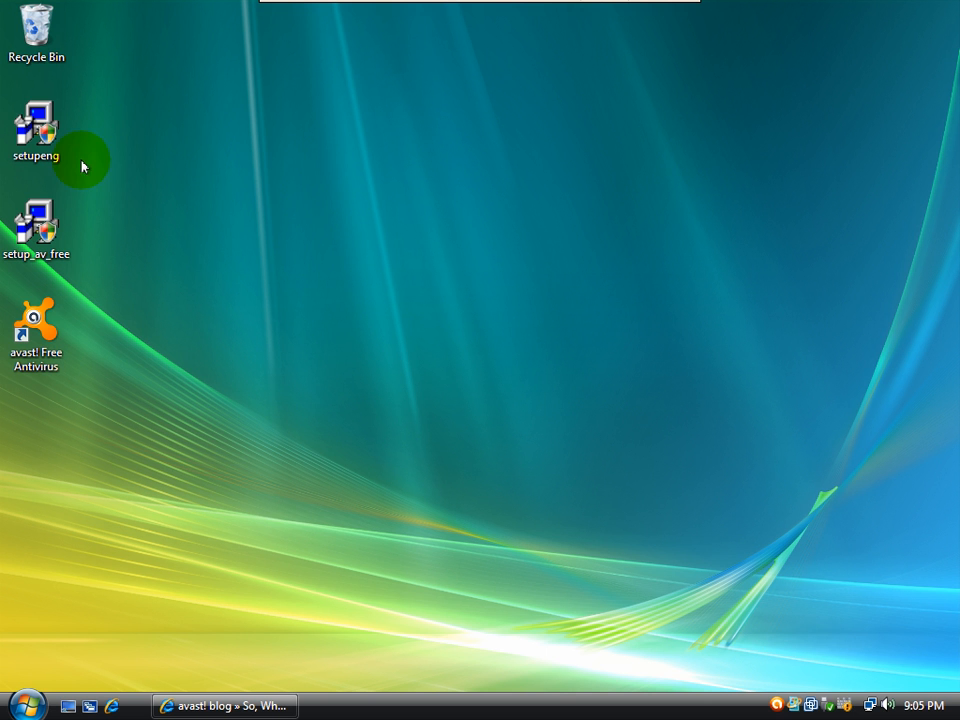
pyautogui.moveTo(432, 384)
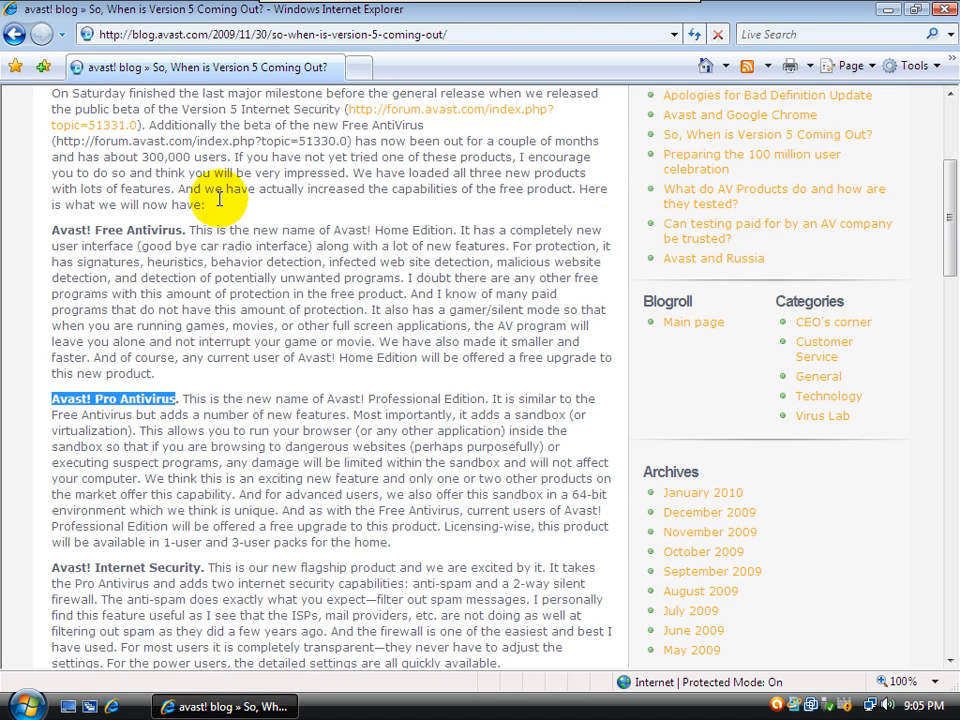
pyautogui.moveTo(58, 404)
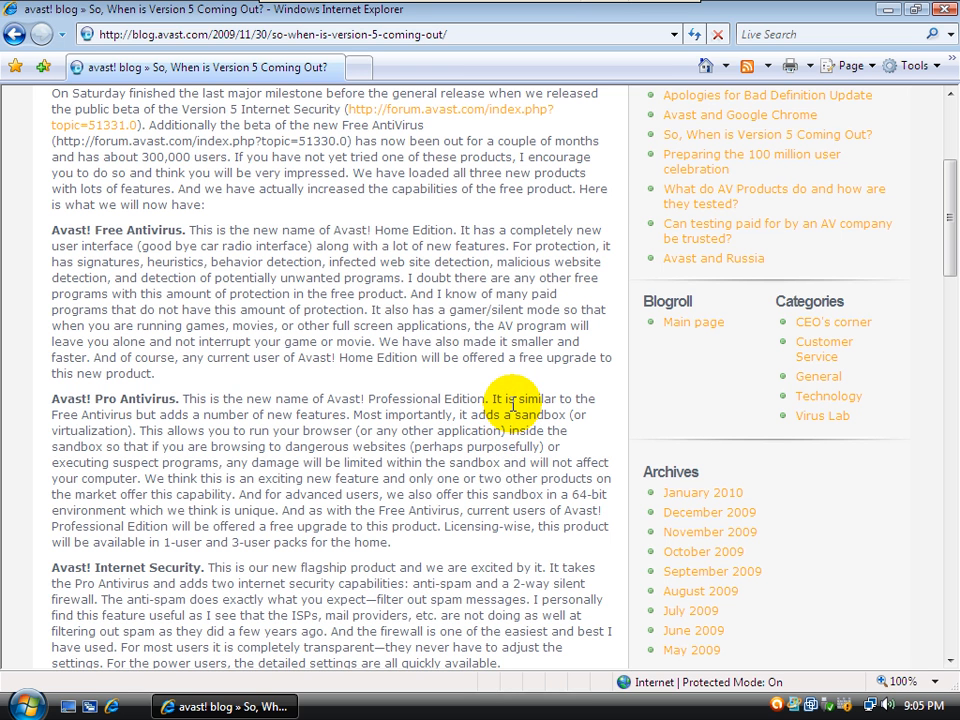
pyautogui.moveTo(512, 420)
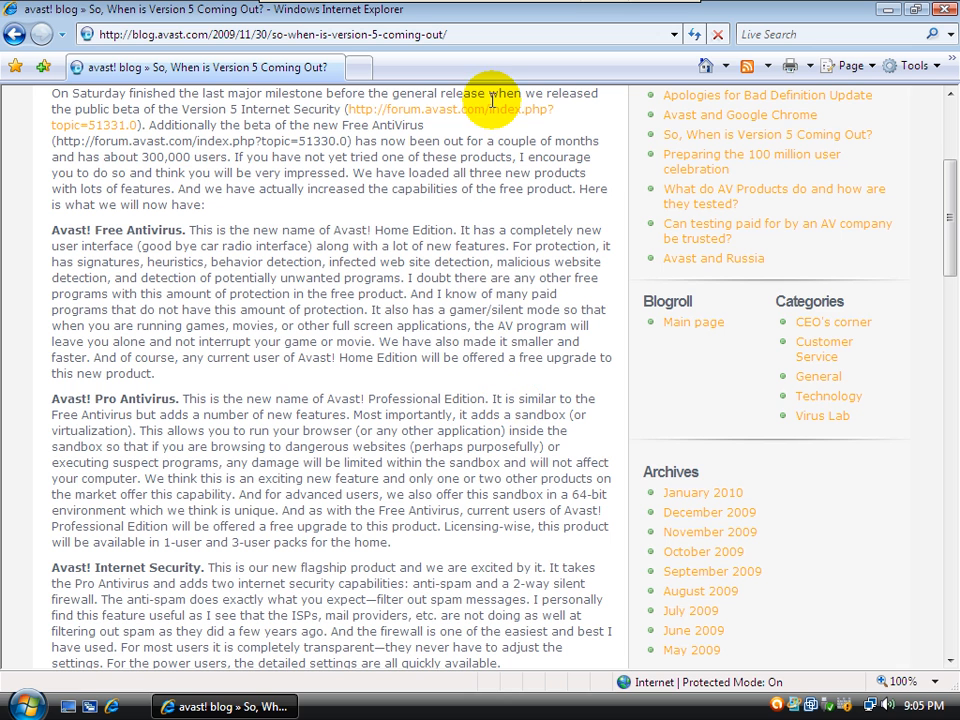
pyautogui.moveTo(848, 64)
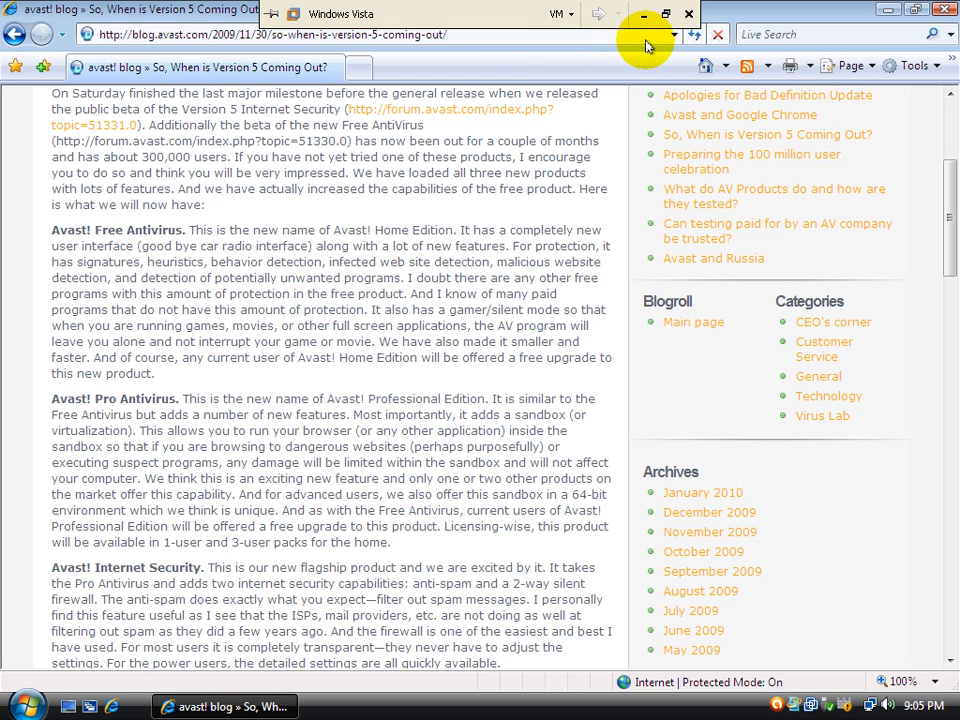
pyautogui.moveTo(640, 16)
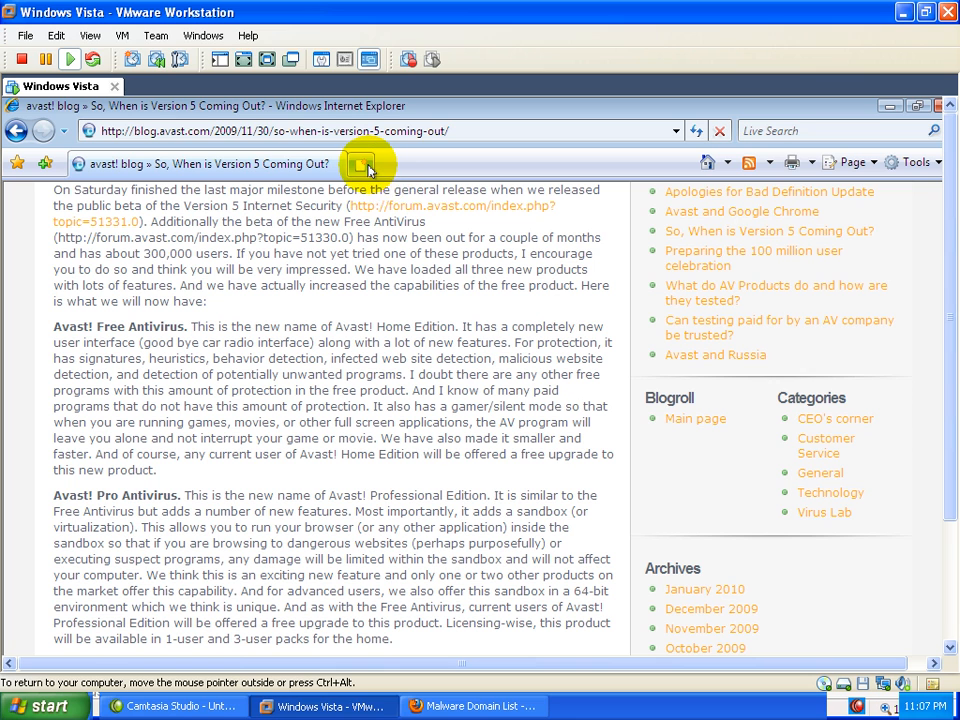
pyautogui.moveTo(364, 164)
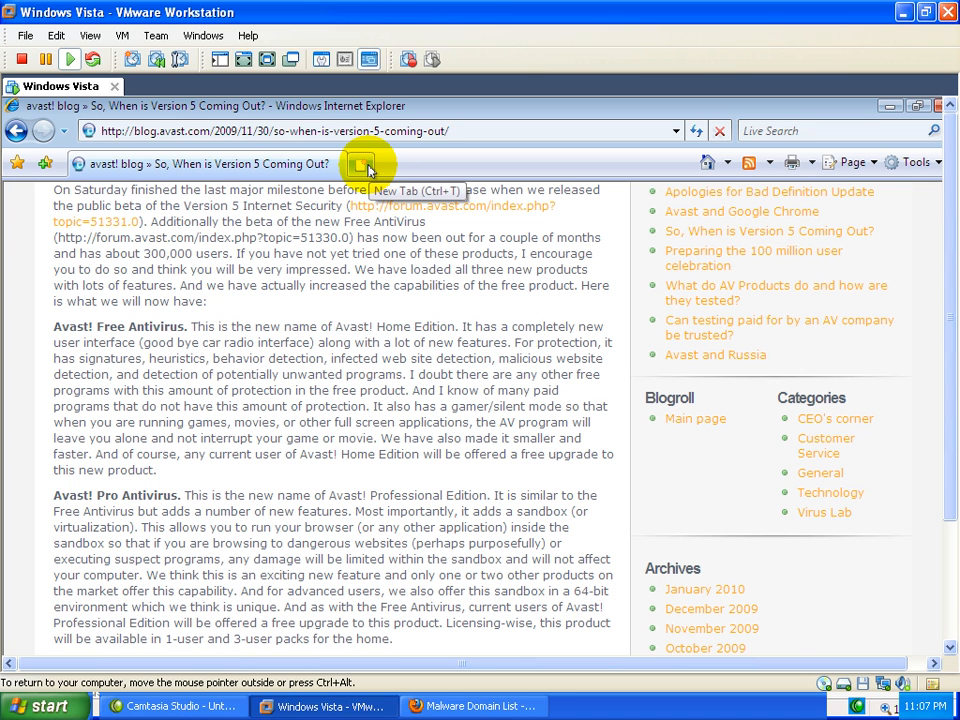
# - Load the traffs.biz address in a new tab, which redirects toward chits.biz
pyautogui.click(366, 164)
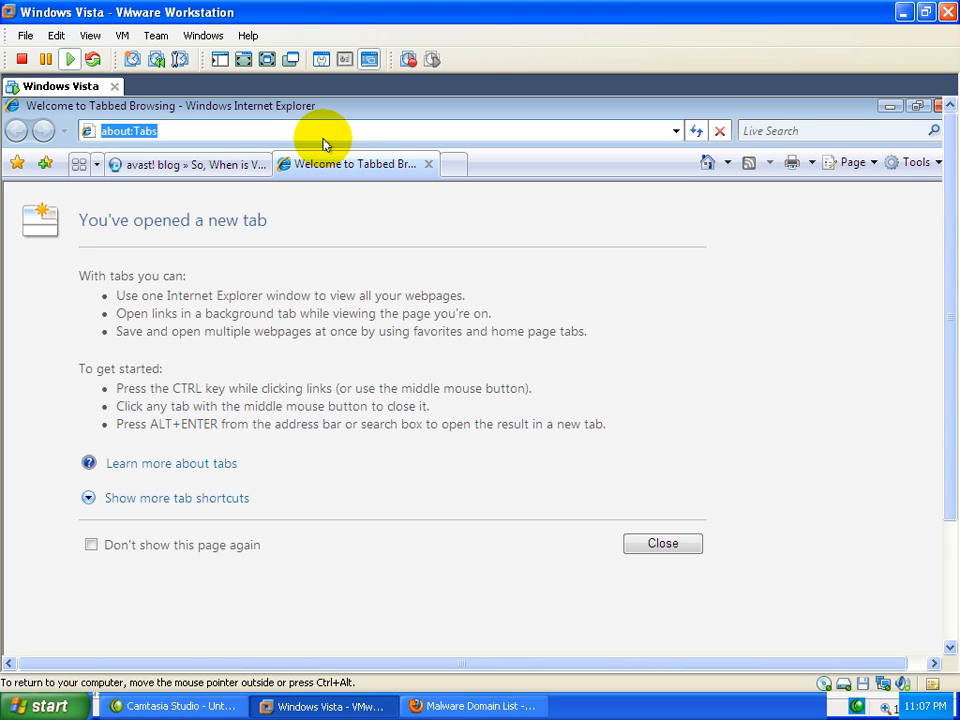
pyautogui.moveTo(52, 130)
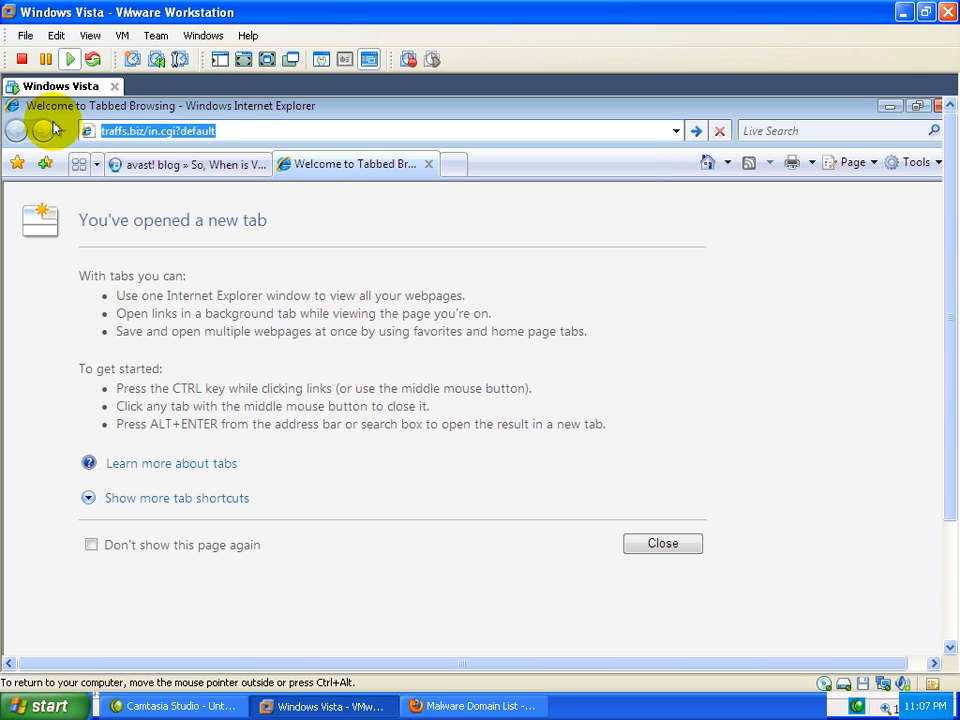
pyautogui.press('Return')
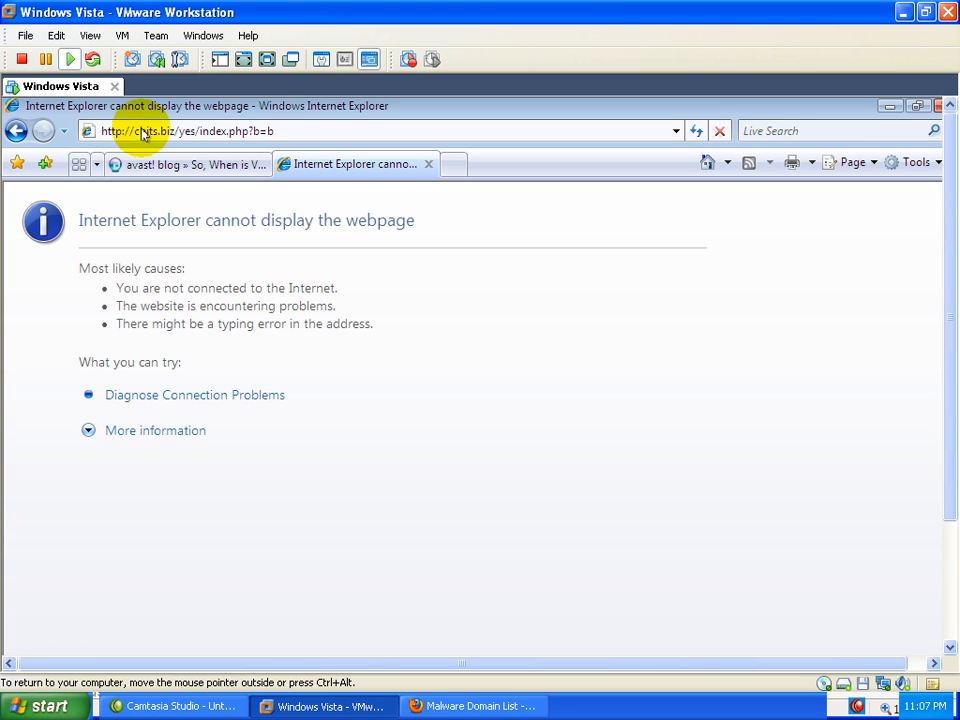
pyautogui.moveTo(300, 20)
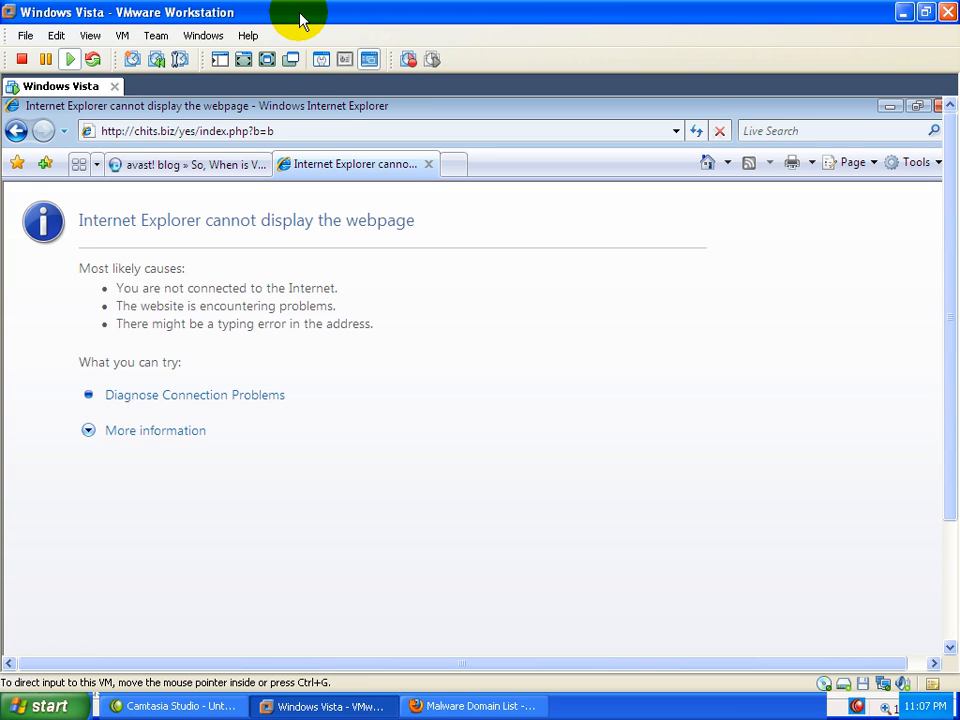
pyautogui.click(300, 132)
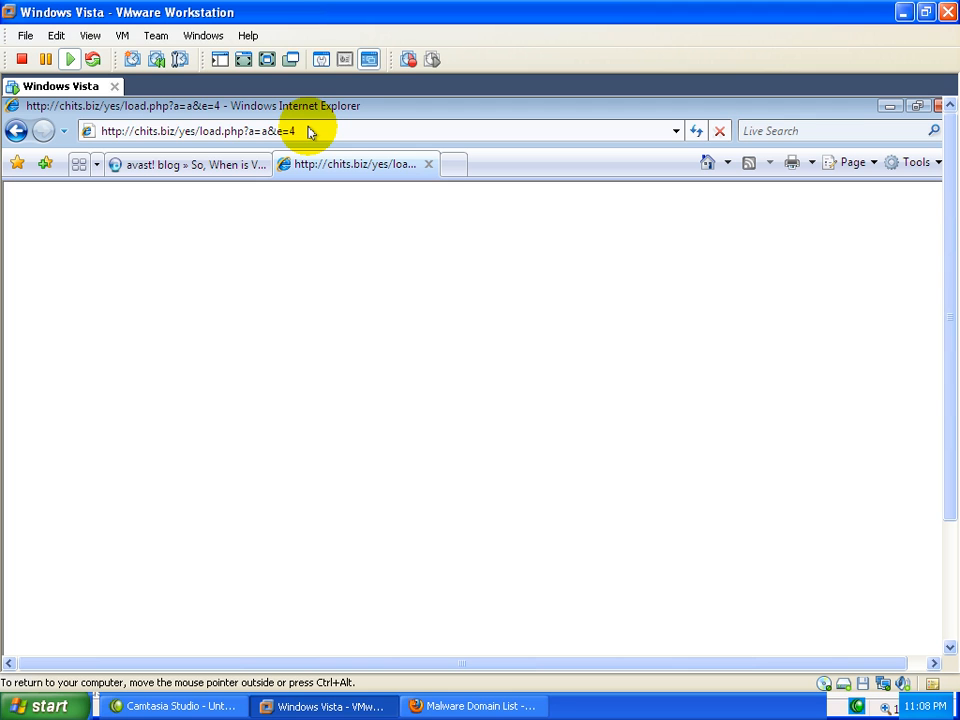
pyautogui.moveTo(300, 20)
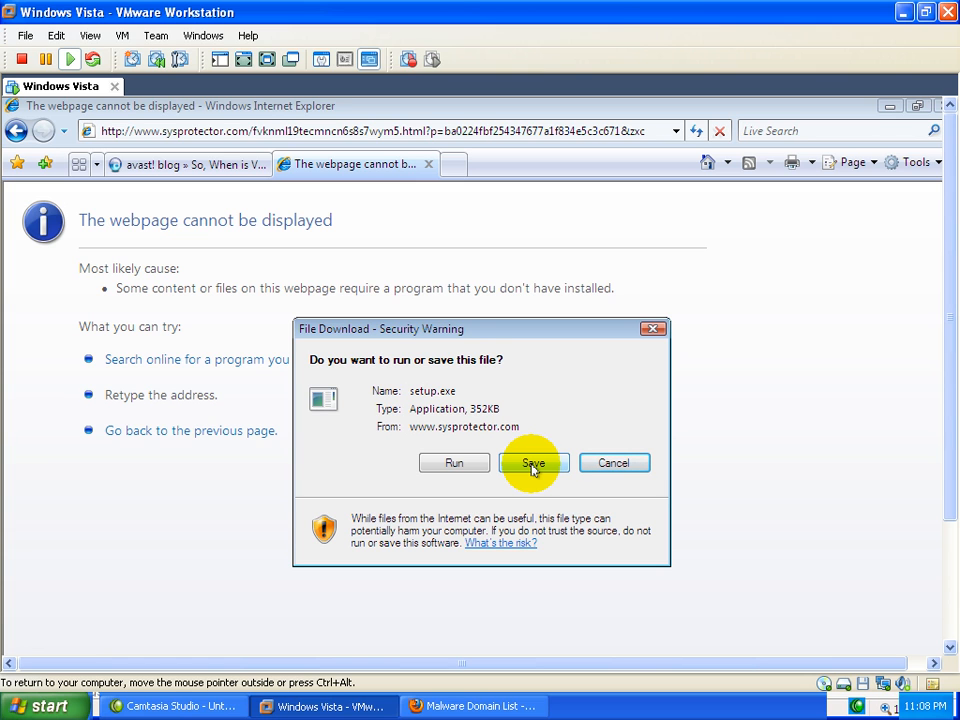
pyautogui.moveTo(432, 444)
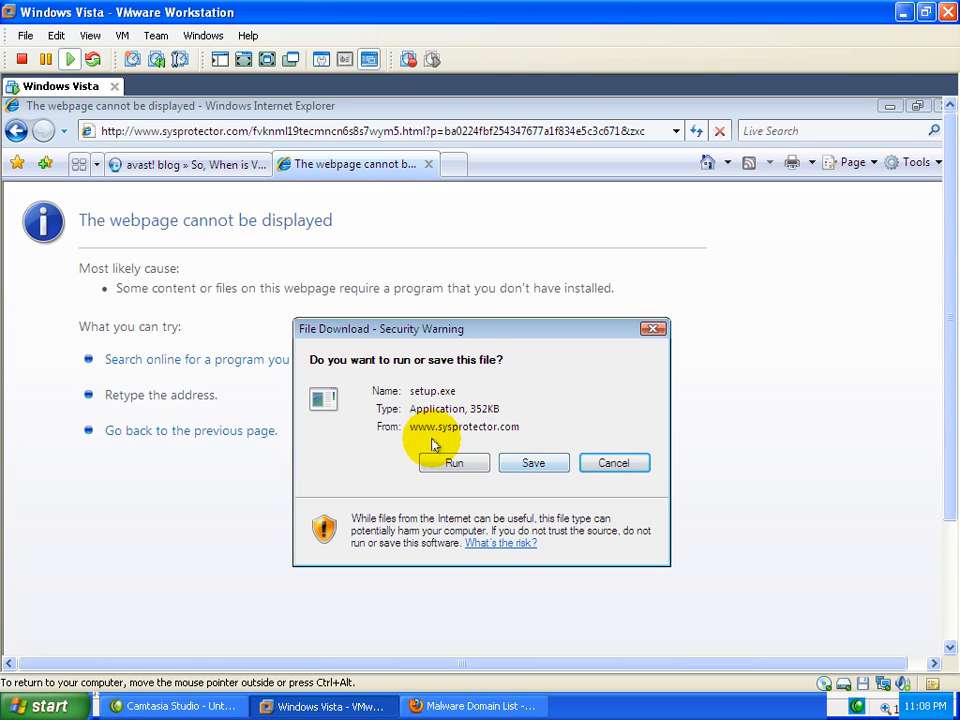
pyautogui.moveTo(532, 462)
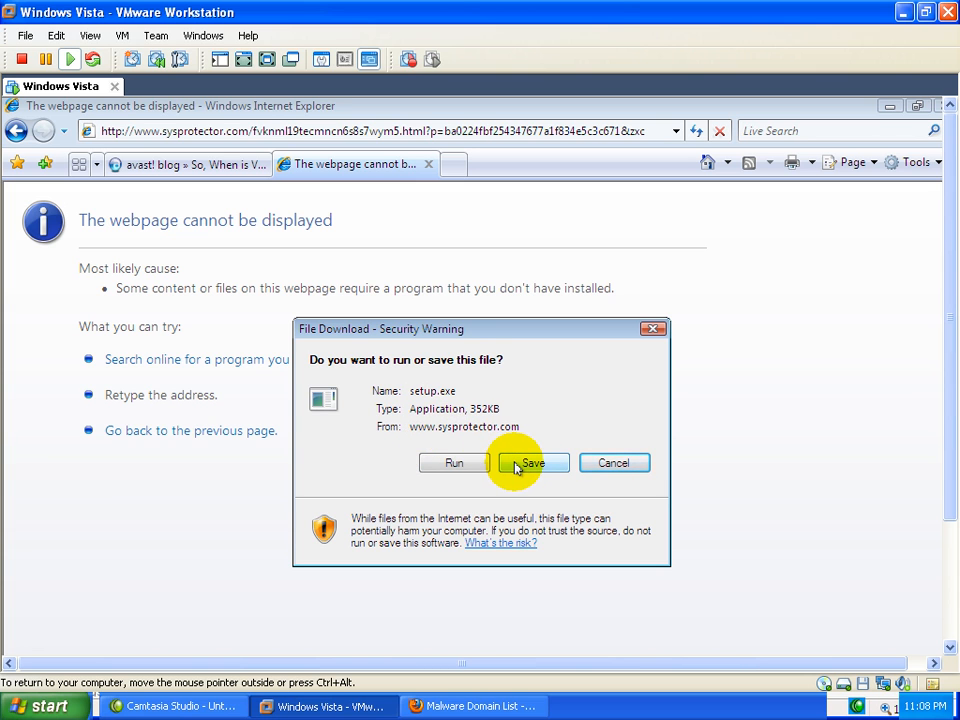
# - Save the offered setup.exe from sysprotector.com to the Desktop
pyautogui.click(532, 462)
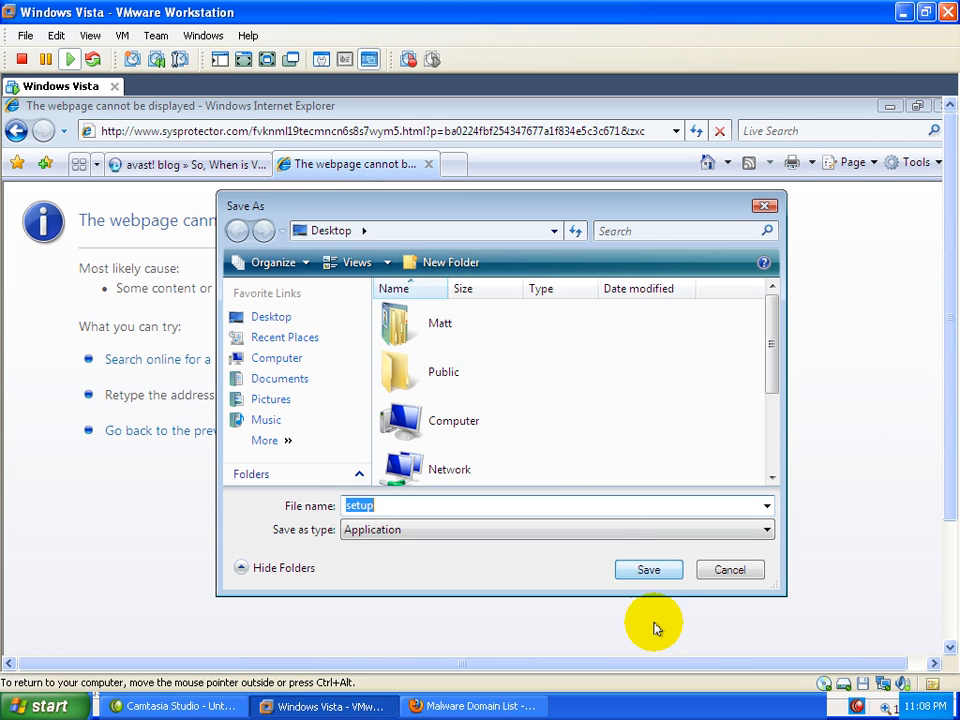
pyautogui.click(648, 568)
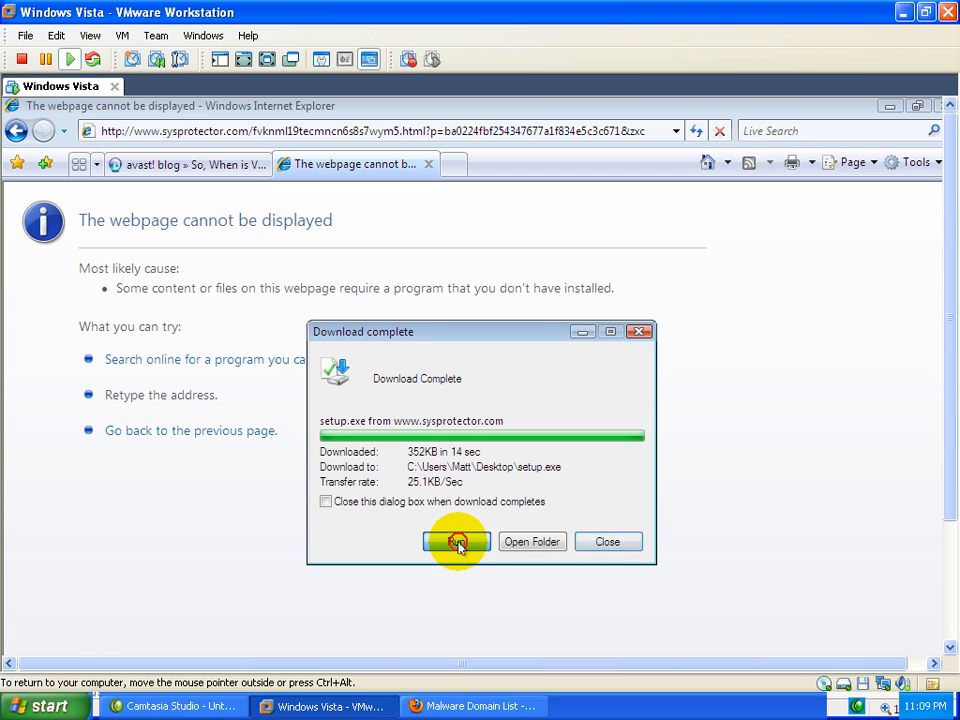
# - Run the downloaded setup.exe from the Download Complete dialog
pyautogui.click(456, 540)
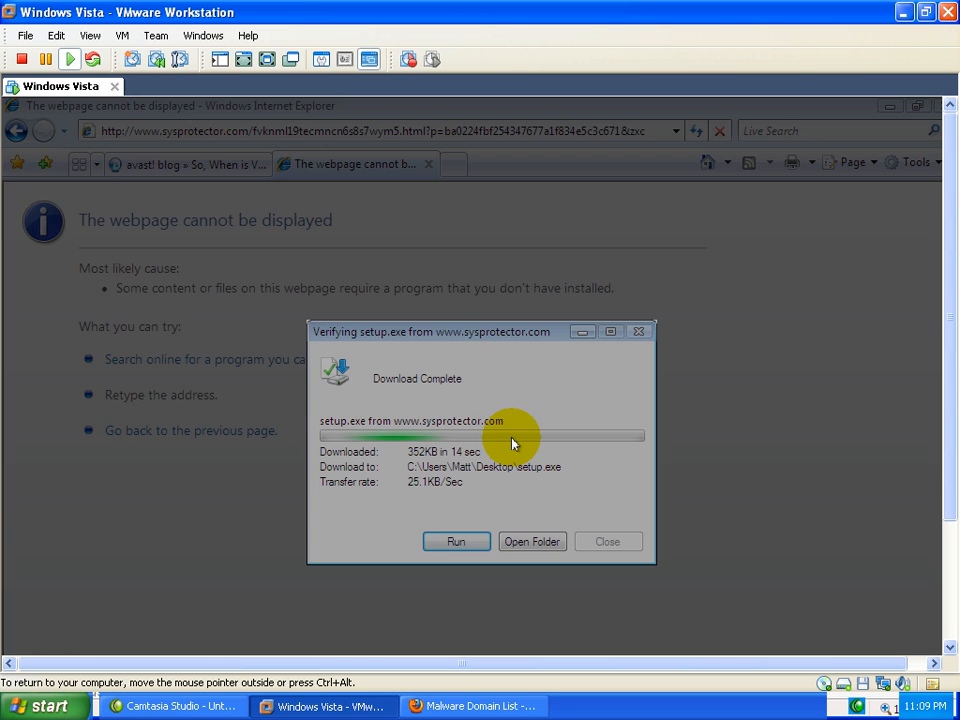
pyautogui.click(456, 540)
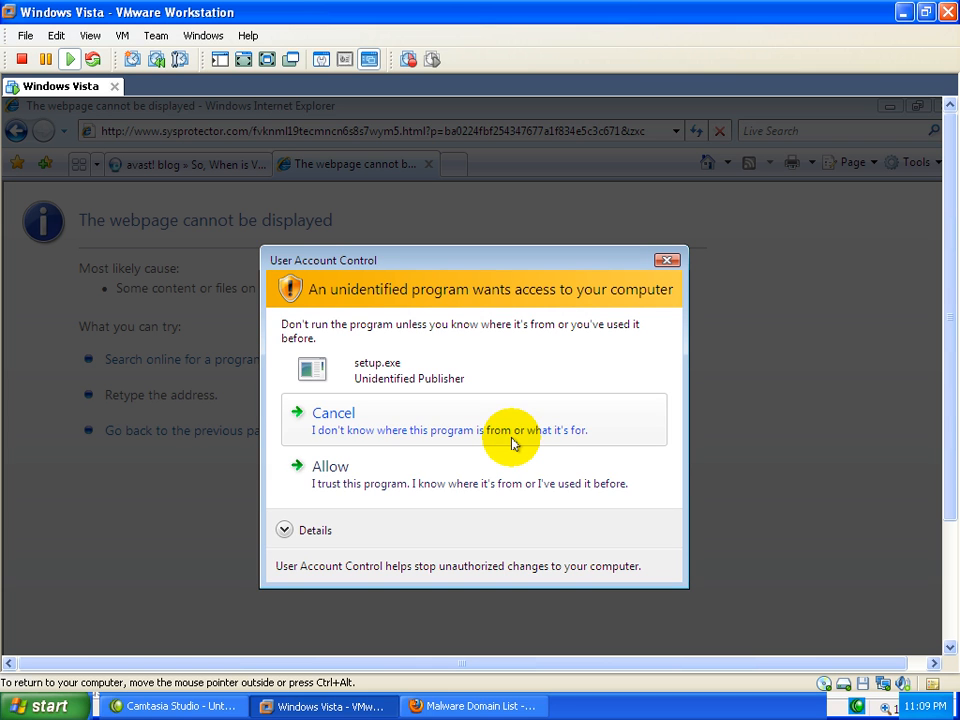
pyautogui.moveTo(436, 474)
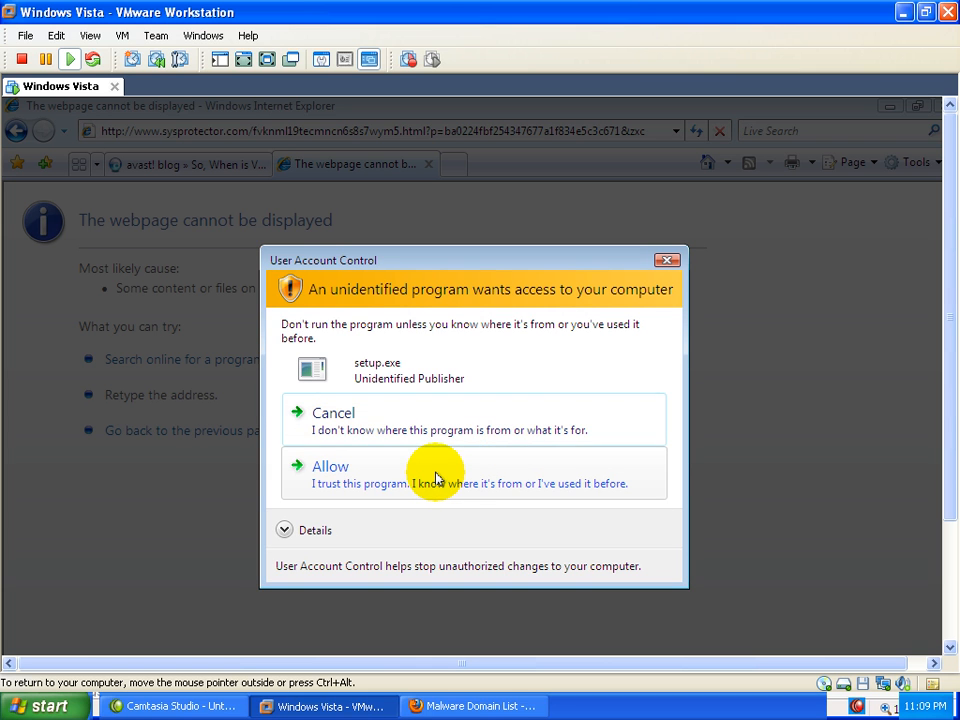
pyautogui.moveTo(448, 388)
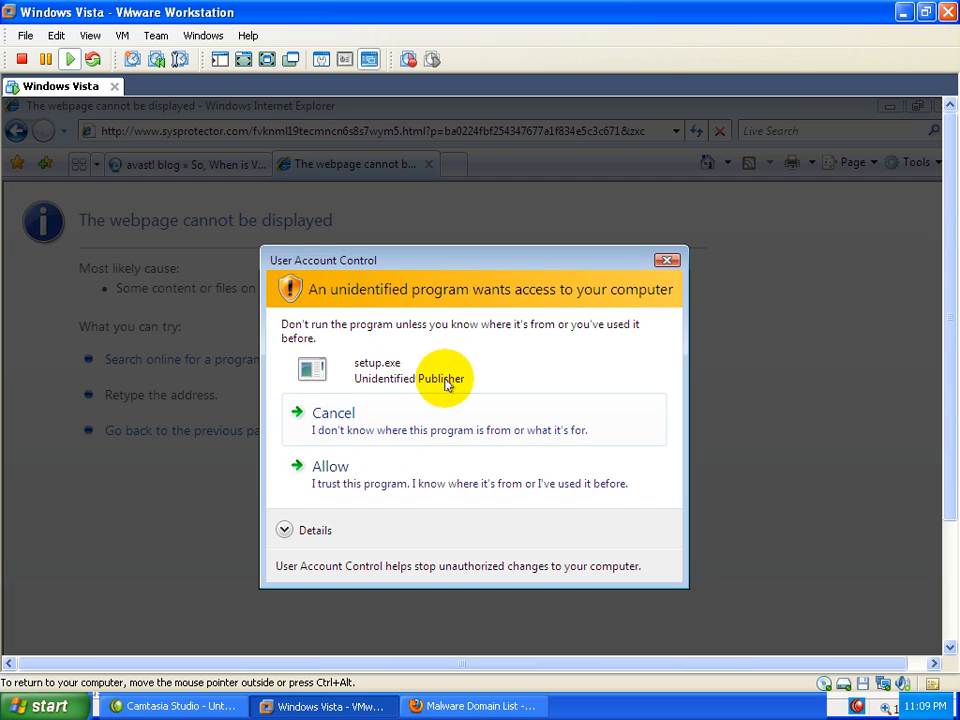
pyautogui.moveTo(384, 476)
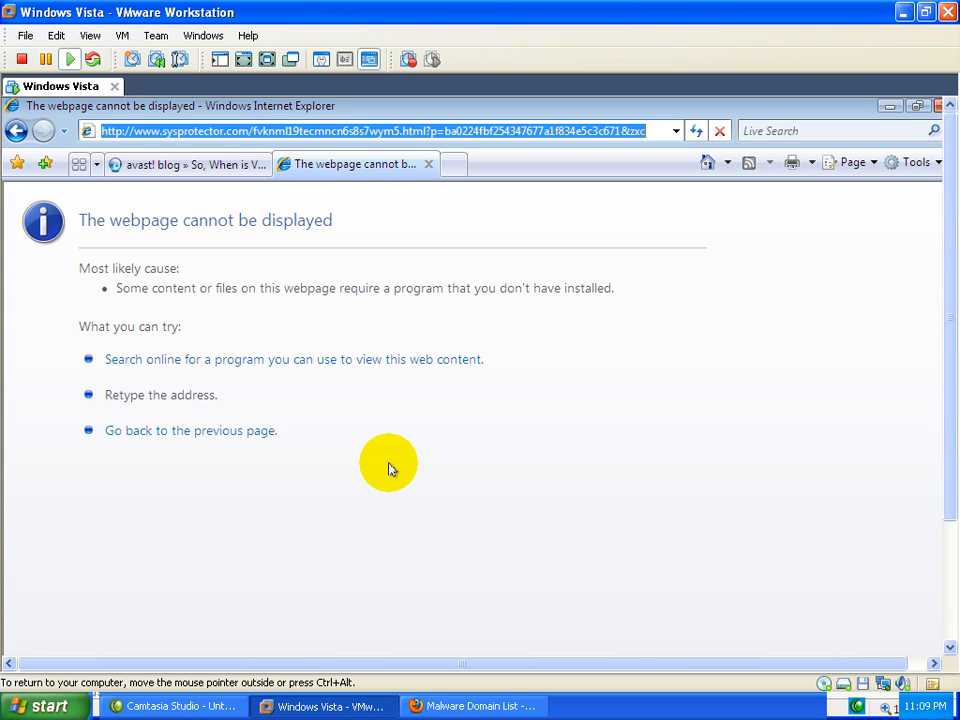
pyautogui.moveTo(884, 108)
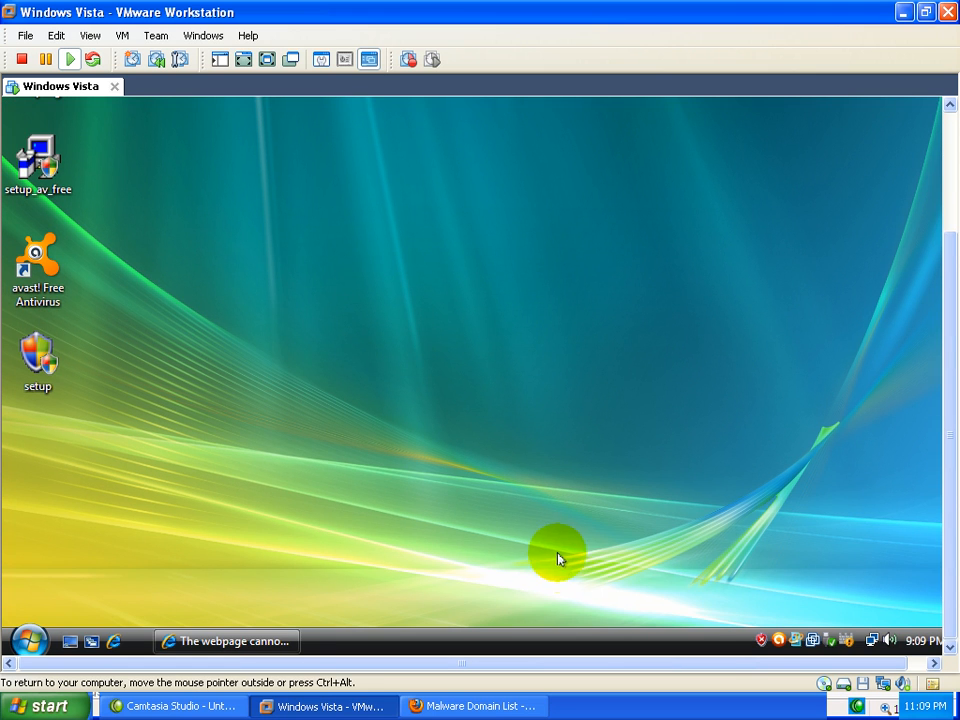
pyautogui.moveTo(762, 648)
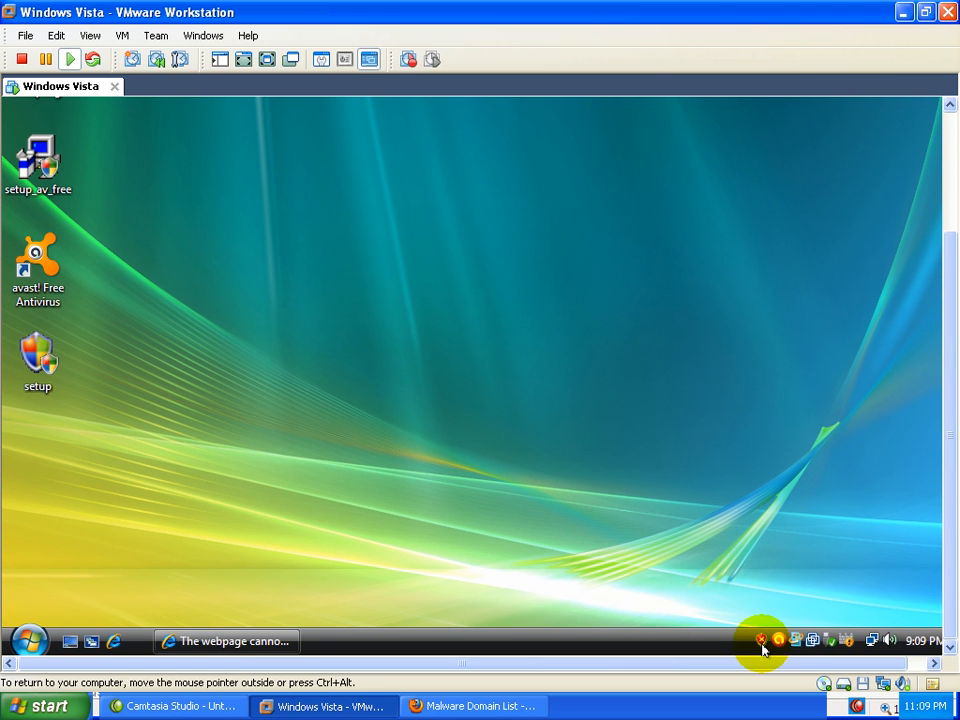
pyautogui.moveTo(760, 644)
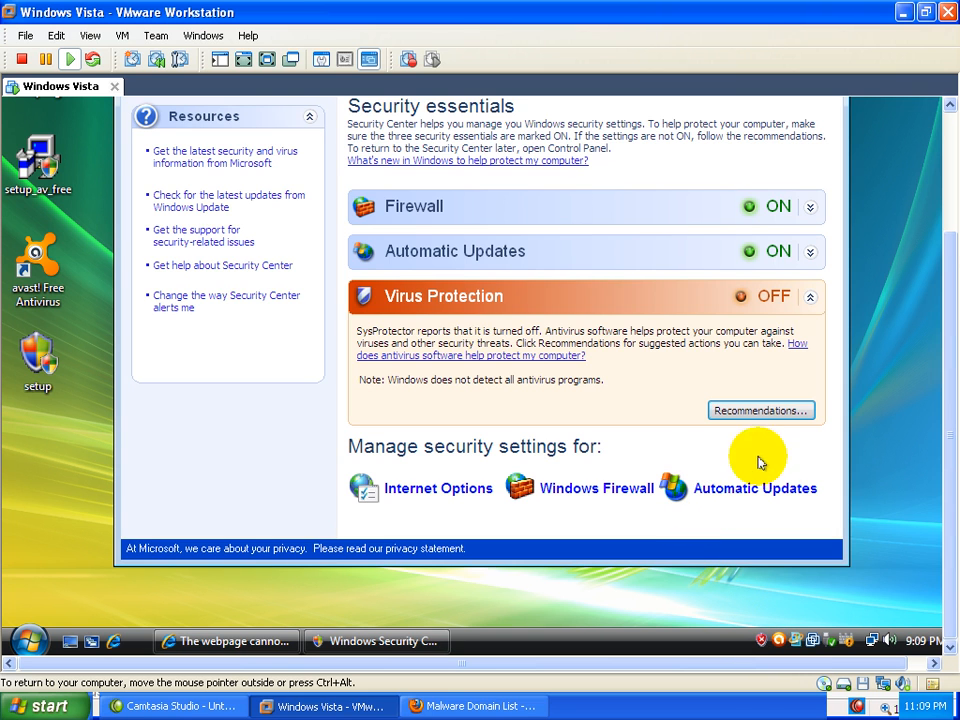
pyautogui.moveTo(816, 328)
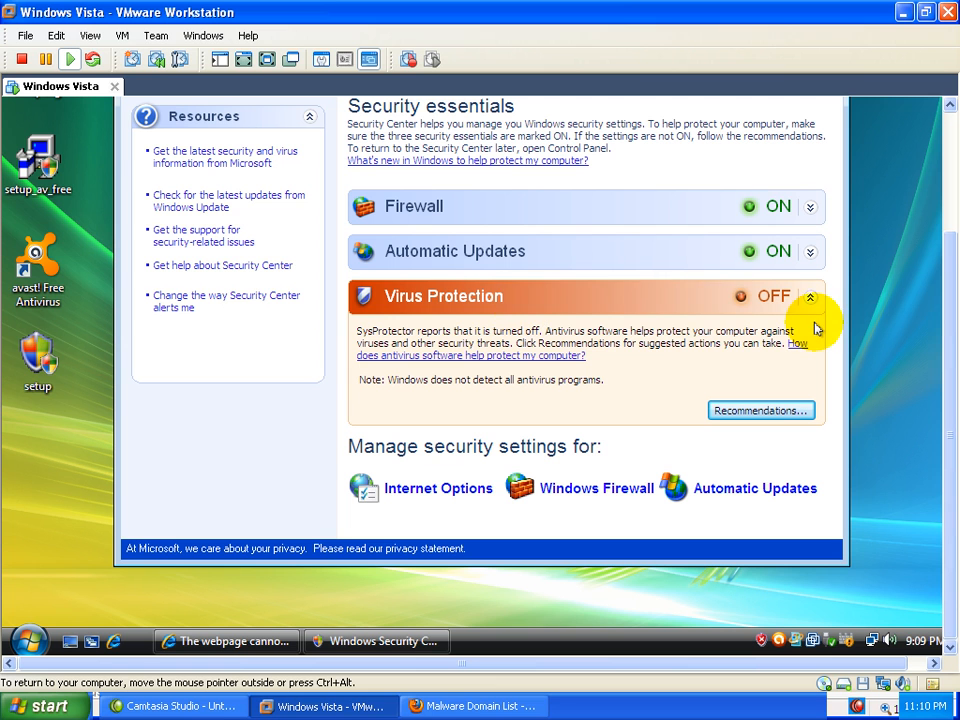
pyautogui.moveTo(300, 624)
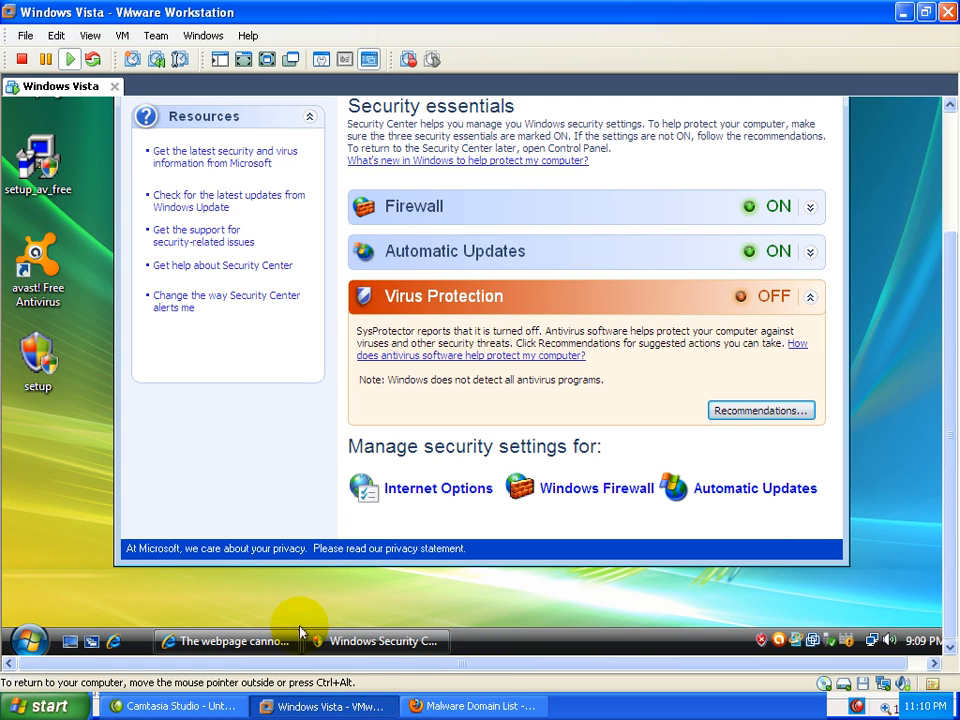
# - Bring Internet Explorer with the sysprotector tab back in front of Security Center
pyautogui.click(228, 640)
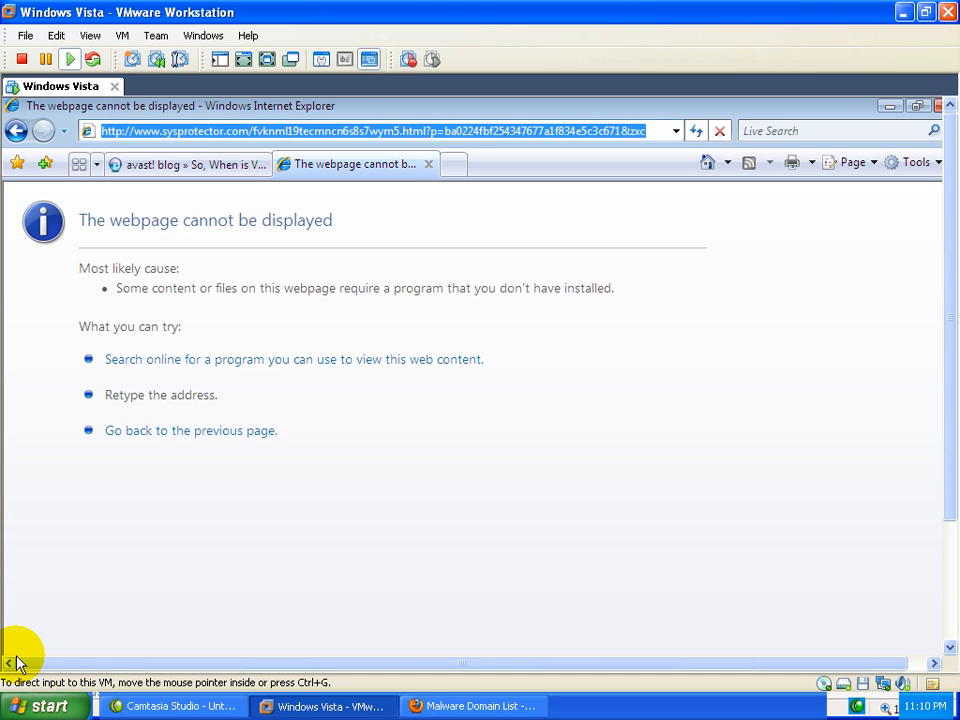
# - Navigate to the VirusTotal site by entering virustotal in the address bar
pyautogui.click(204, 36)
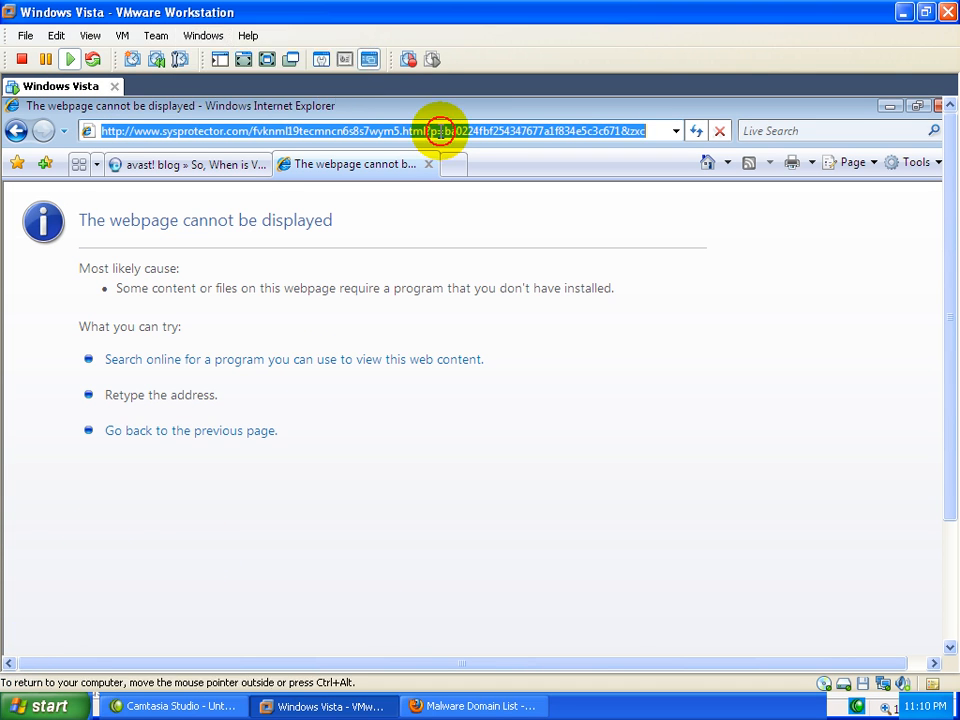
pyautogui.write('viru')
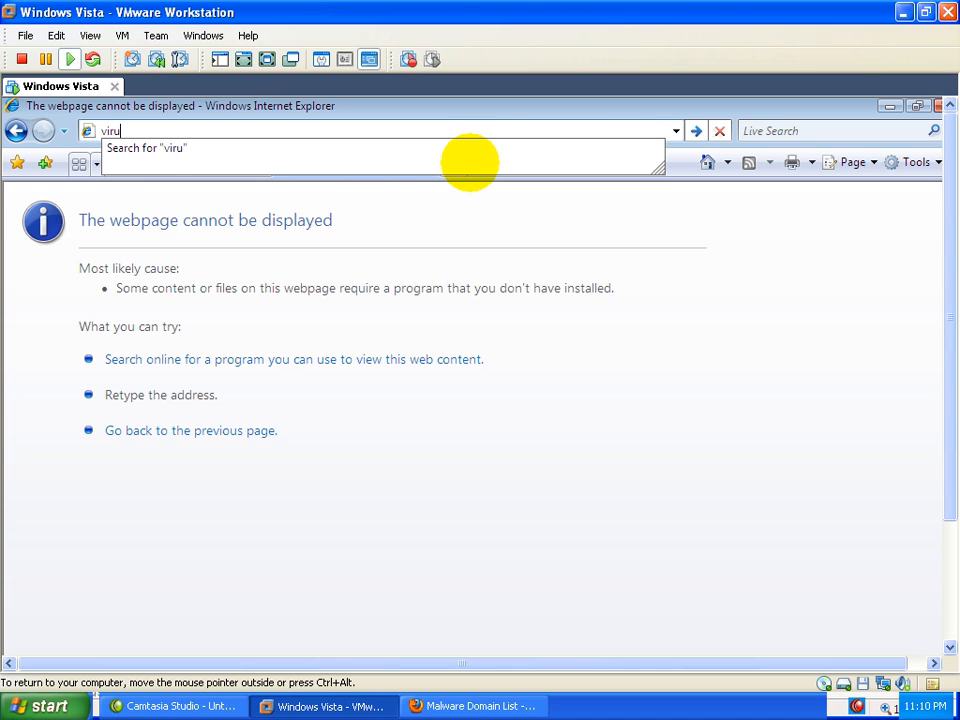
pyautogui.write('stotal')
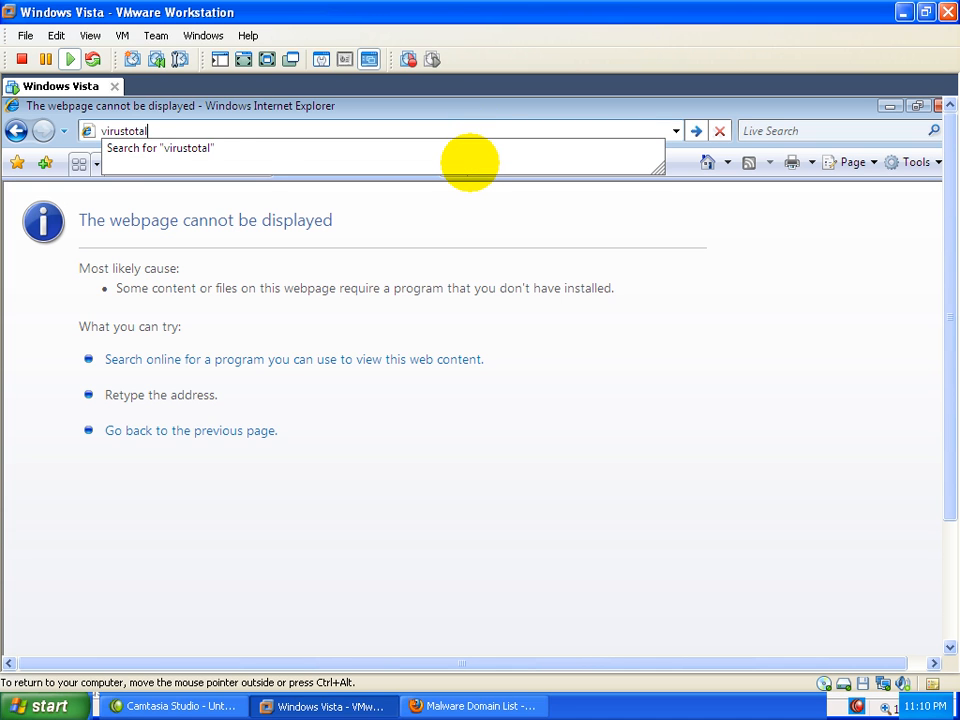
pyautogui.press('Return')
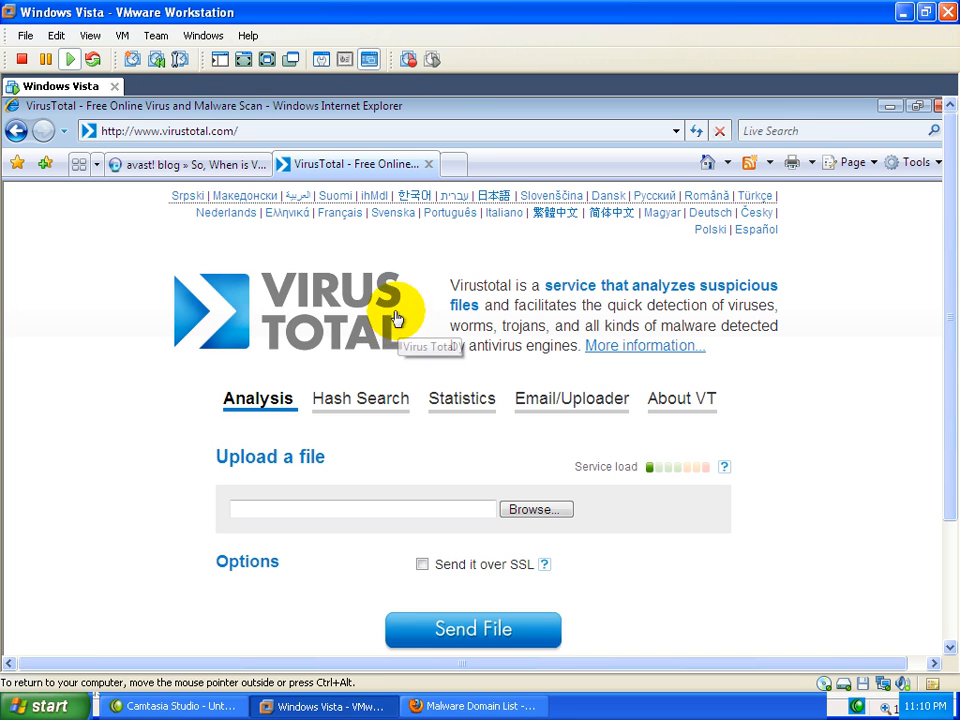
pyautogui.moveTo(618, 392)
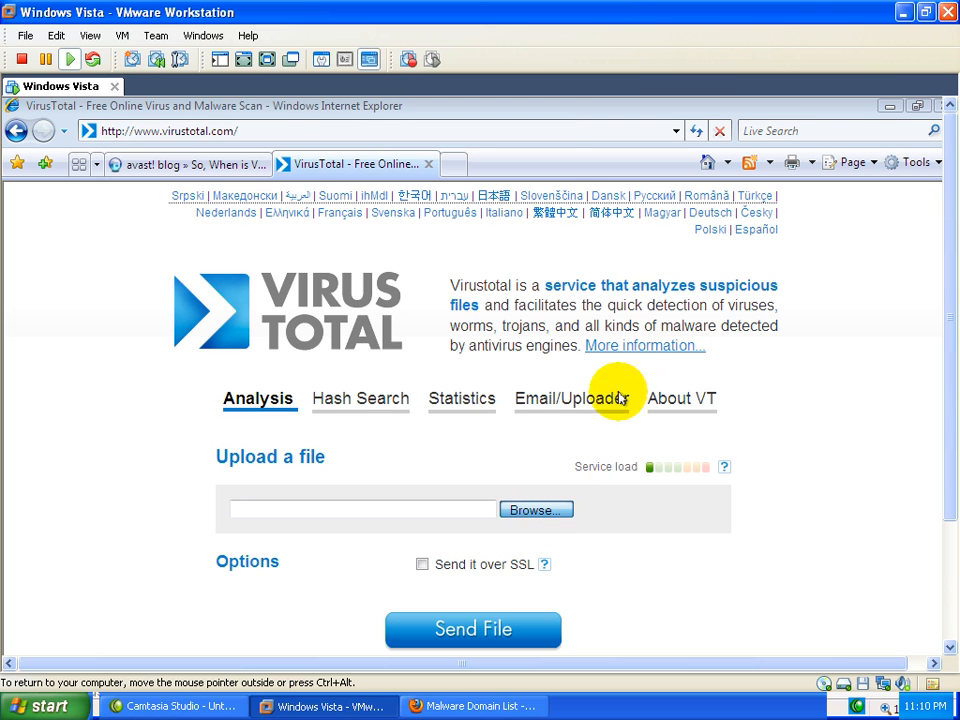
# - Choose setup.exe from the Desktop as the file to upload
pyautogui.click(536, 510)
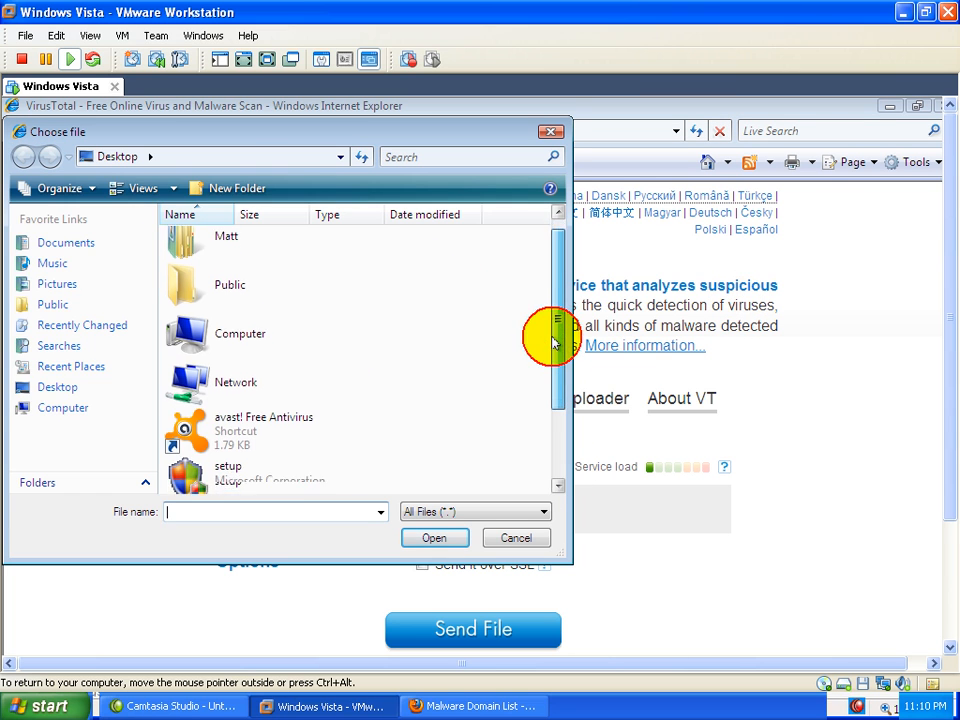
pyautogui.scroll(-3)
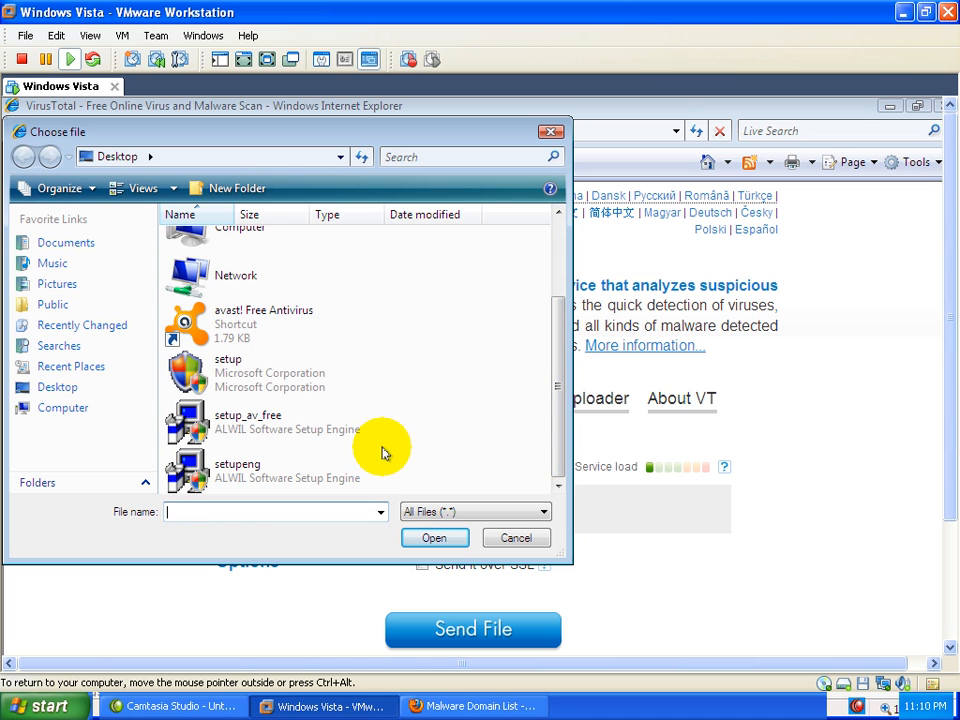
pyautogui.moveTo(336, 388)
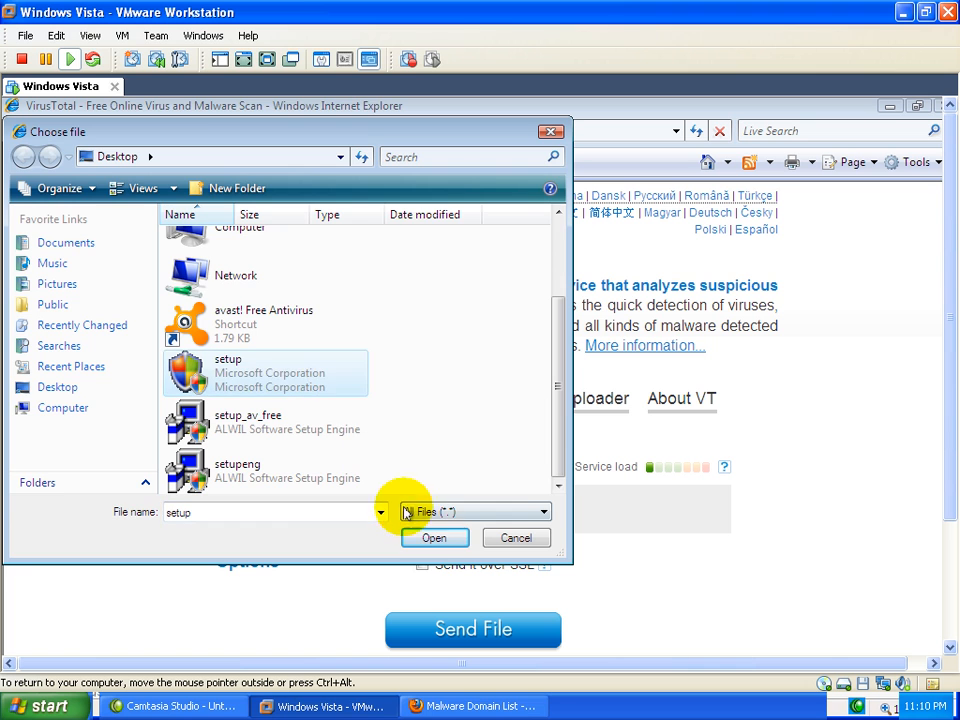
pyautogui.click(434, 538)
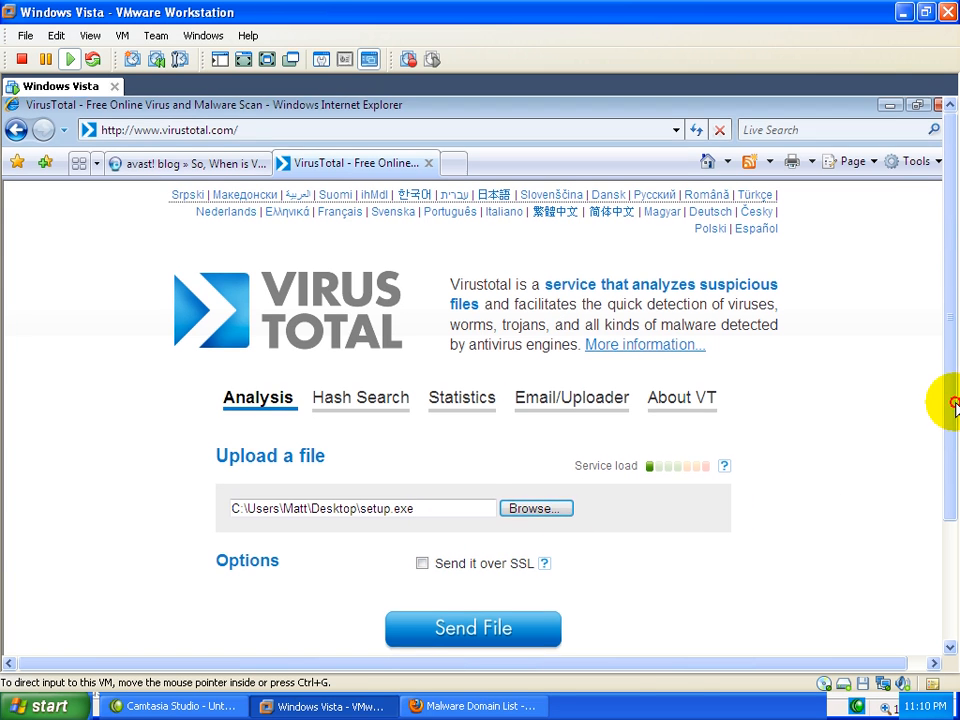
# - Send the file and show its last report with 9 of 41 detections
pyautogui.click(472, 628)
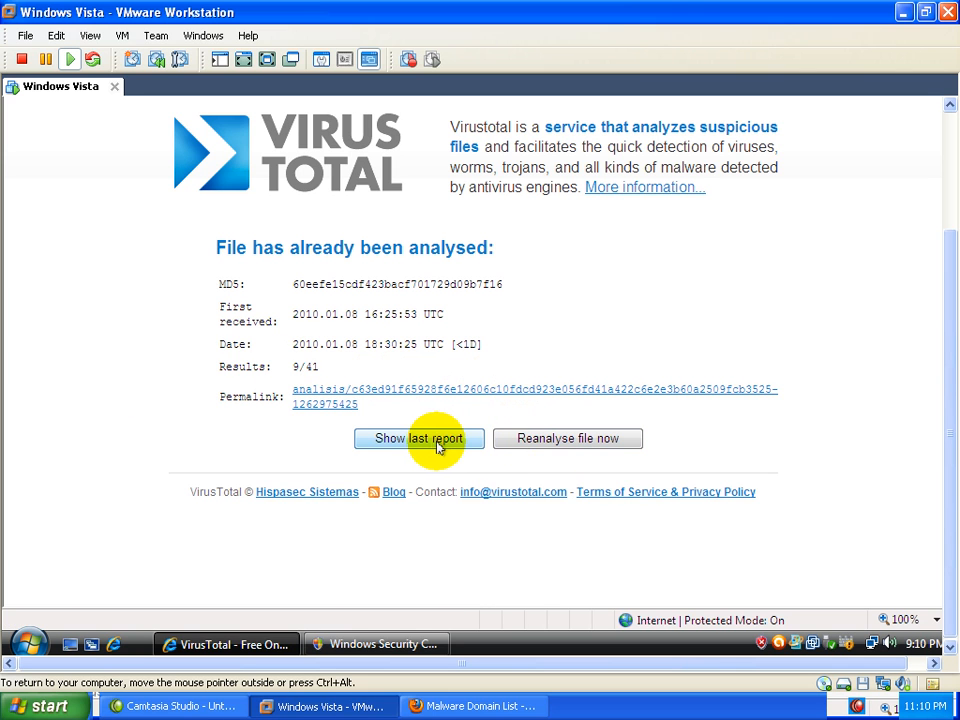
pyautogui.moveTo(416, 444)
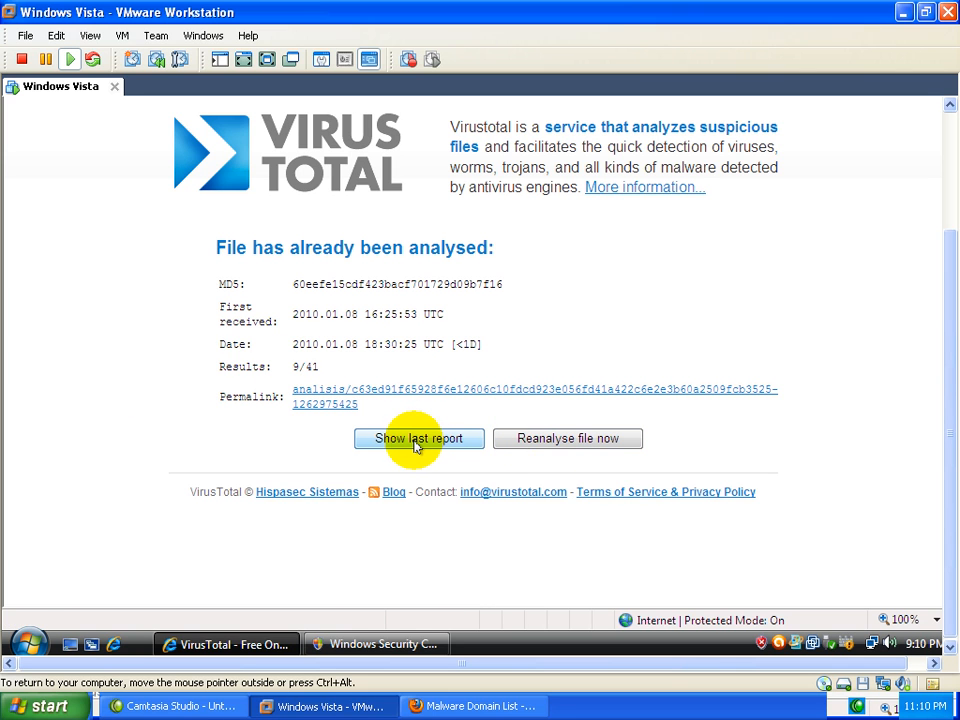
pyautogui.click(418, 438)
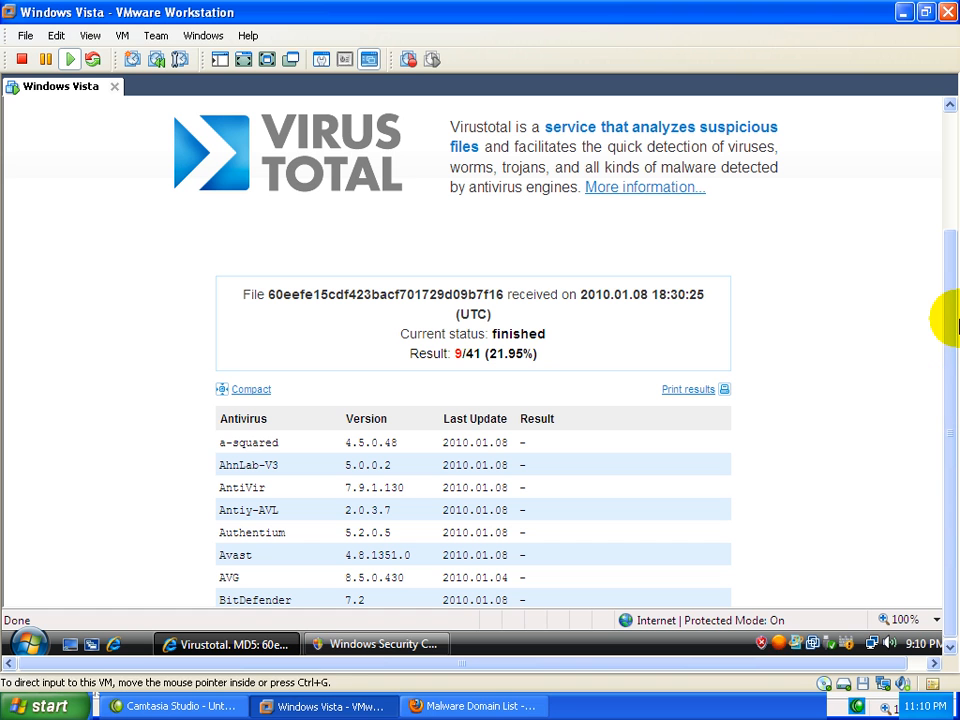
pyautogui.moveTo(260, 66)
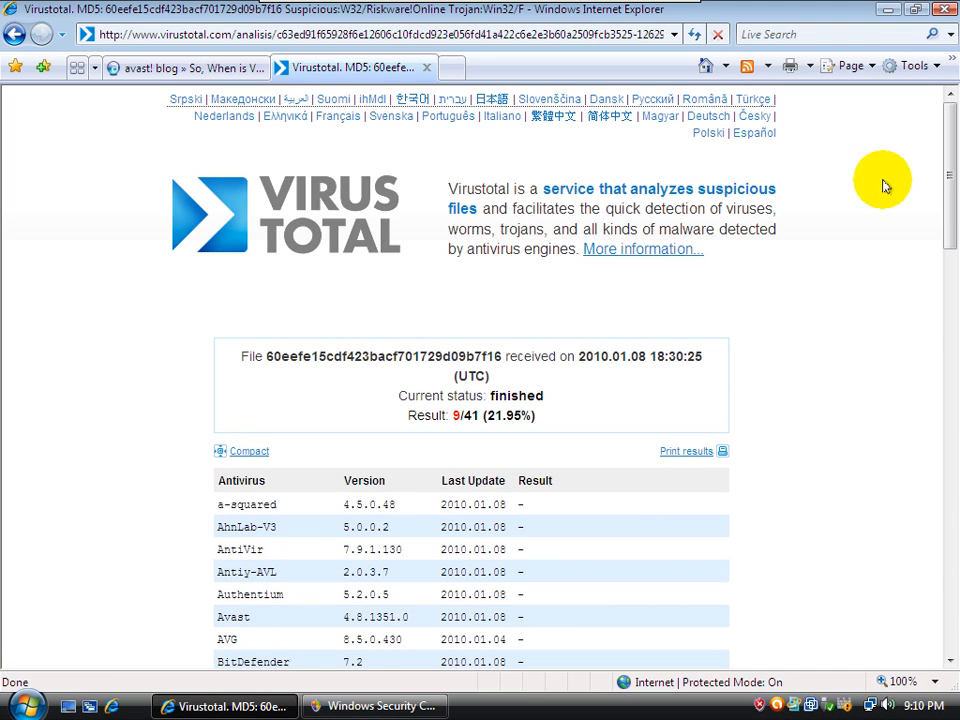
pyautogui.scroll(-3)
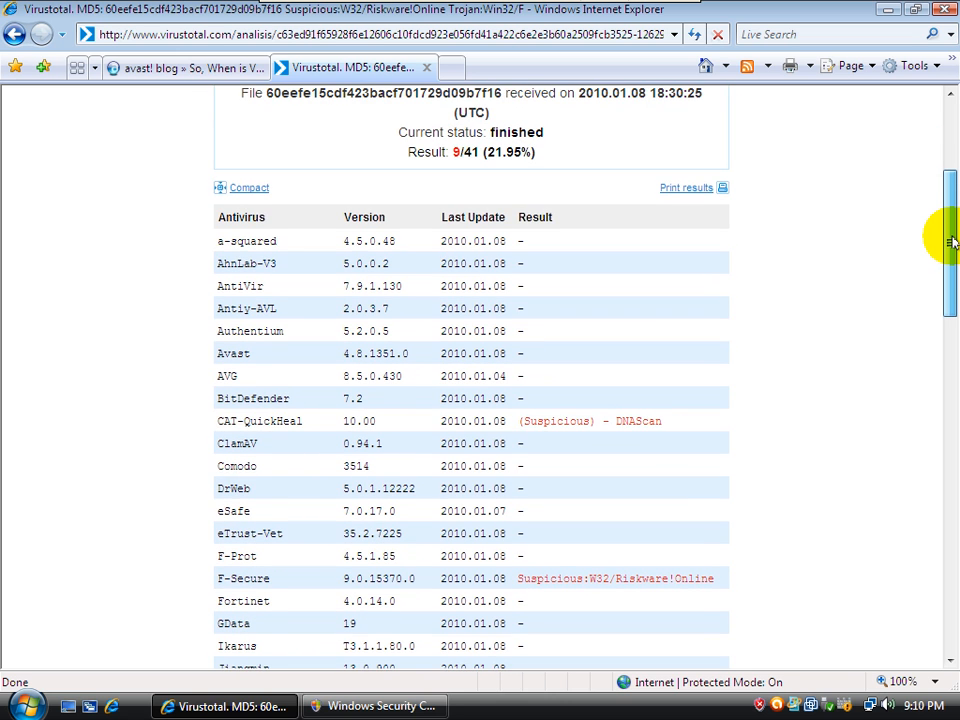
pyautogui.scroll(-3)
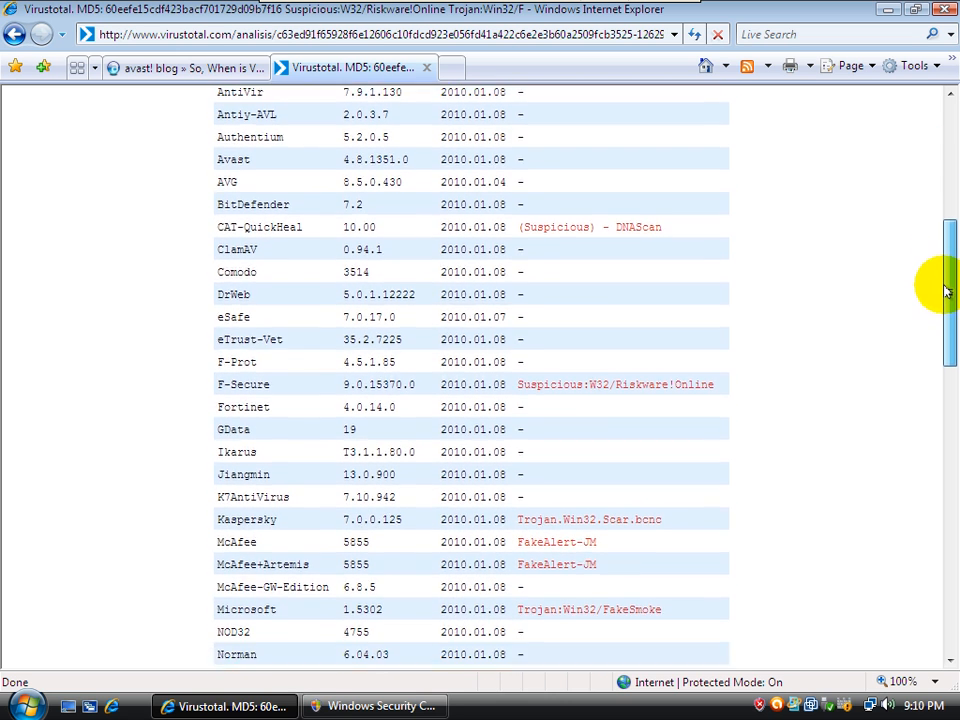
pyautogui.scroll(-3)
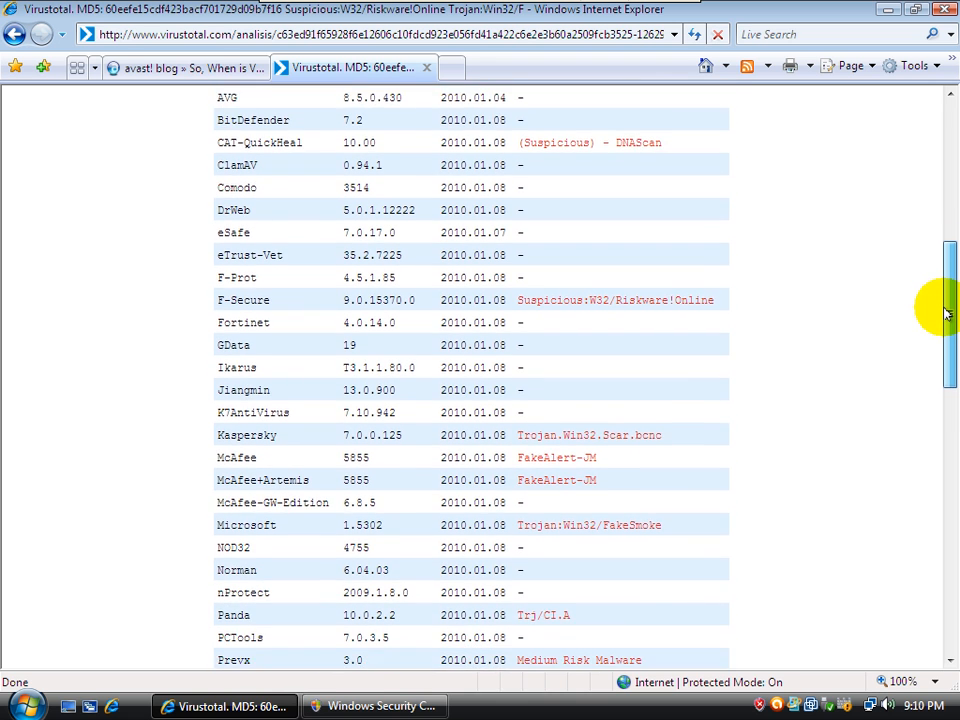
pyautogui.scroll(-3)
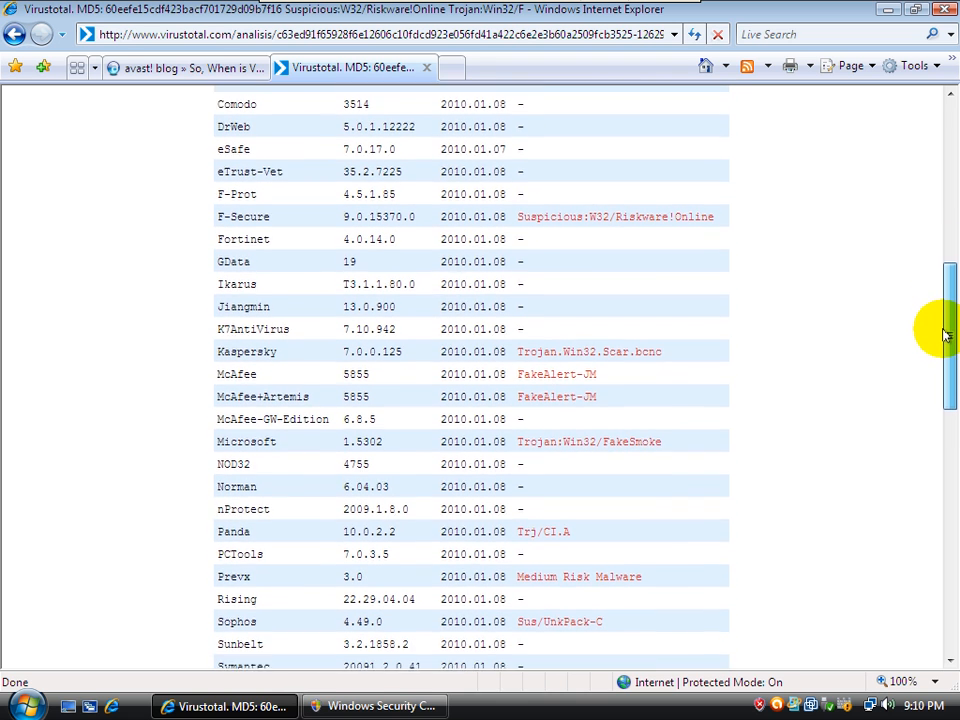
pyautogui.scroll(-3)
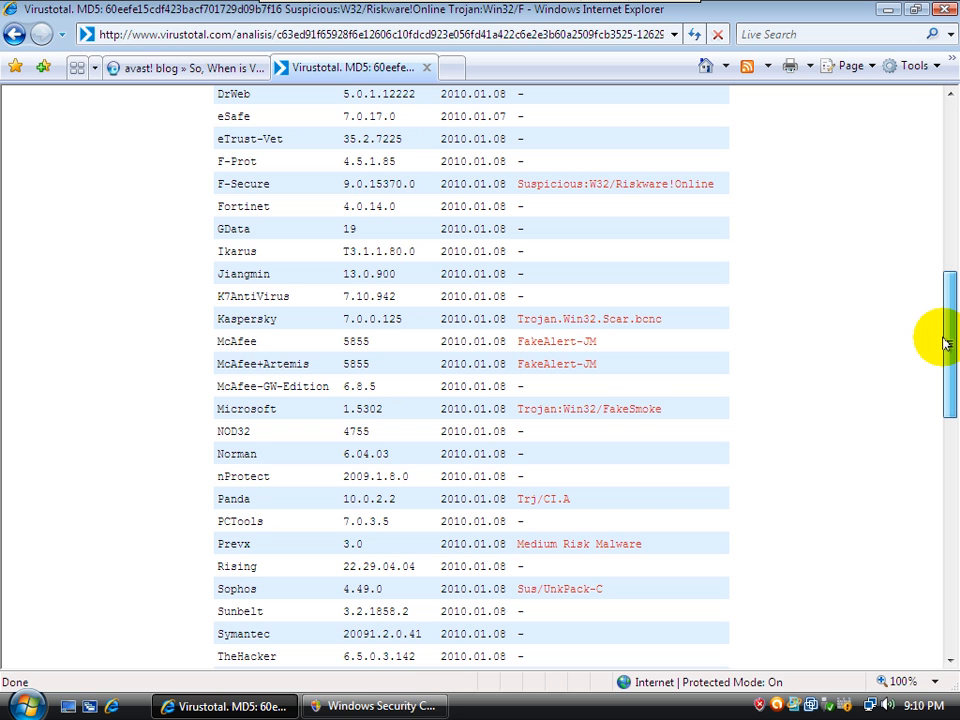
pyautogui.scroll(-3)
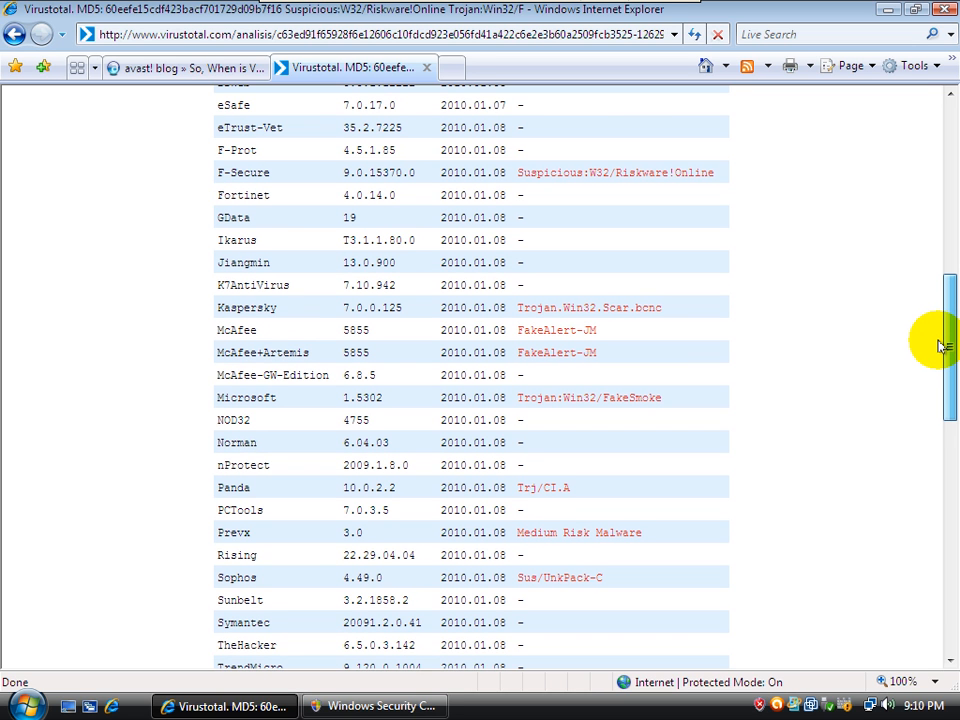
pyautogui.scroll(-3)
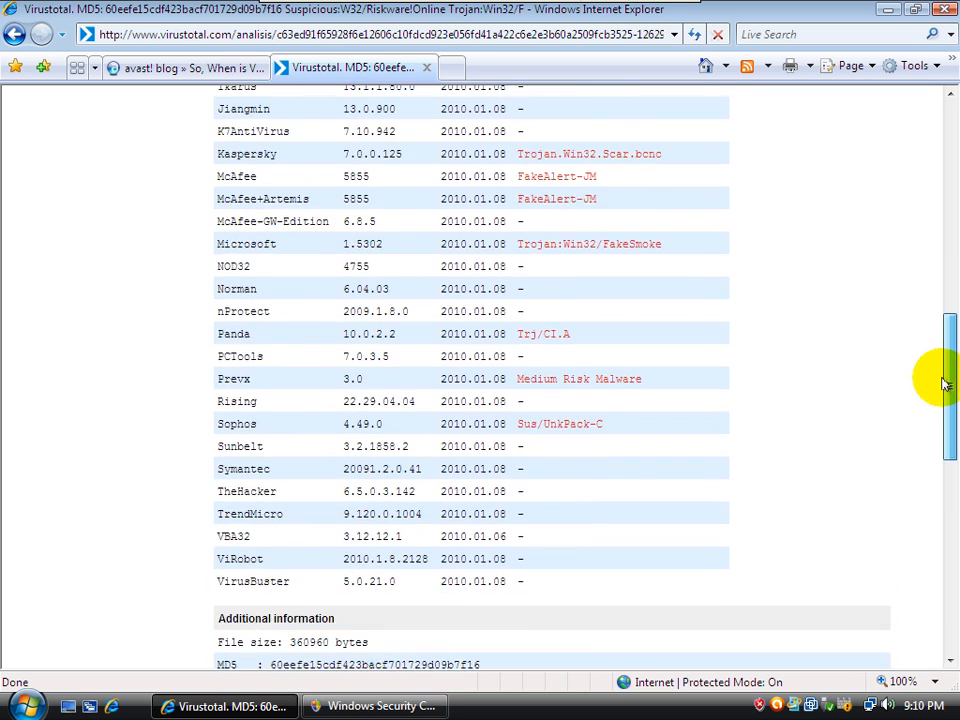
pyautogui.scroll(3)
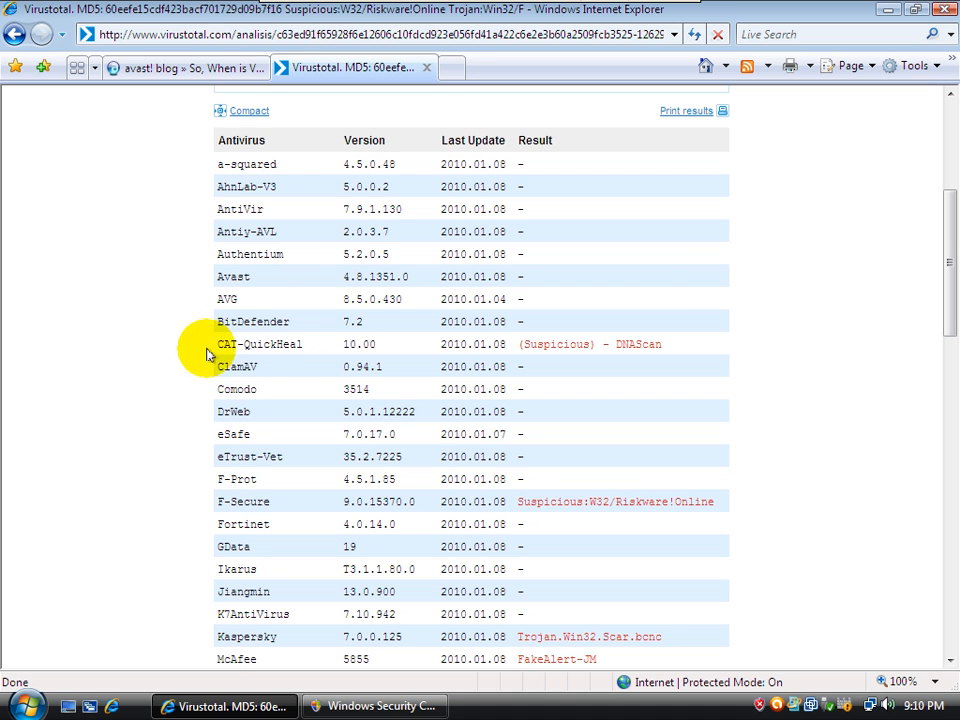
pyautogui.moveTo(408, 348)
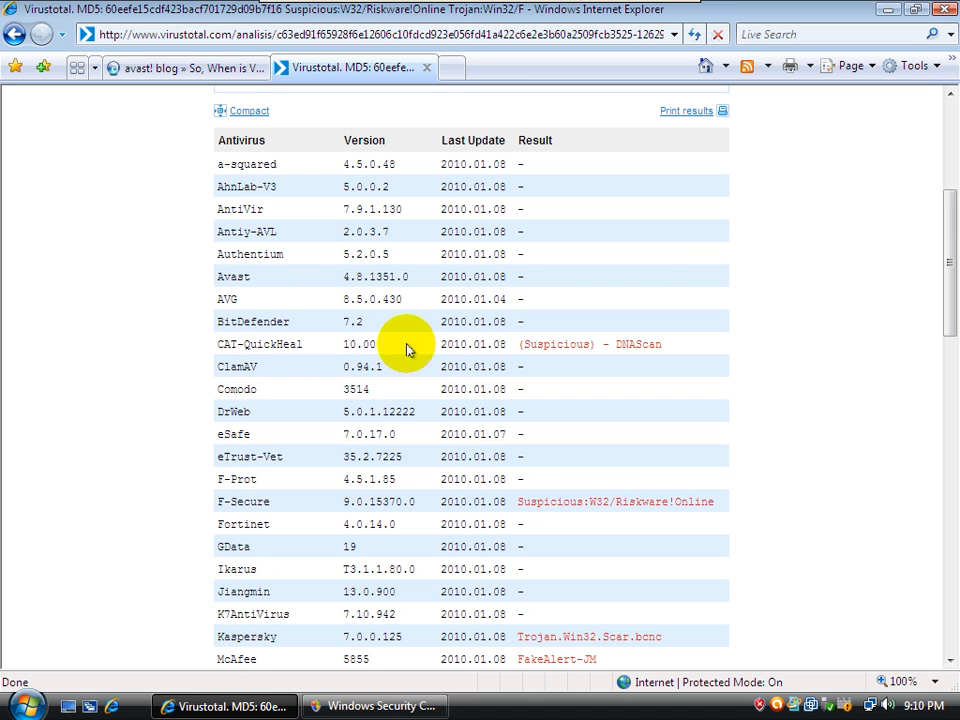
pyautogui.moveTo(600, 110)
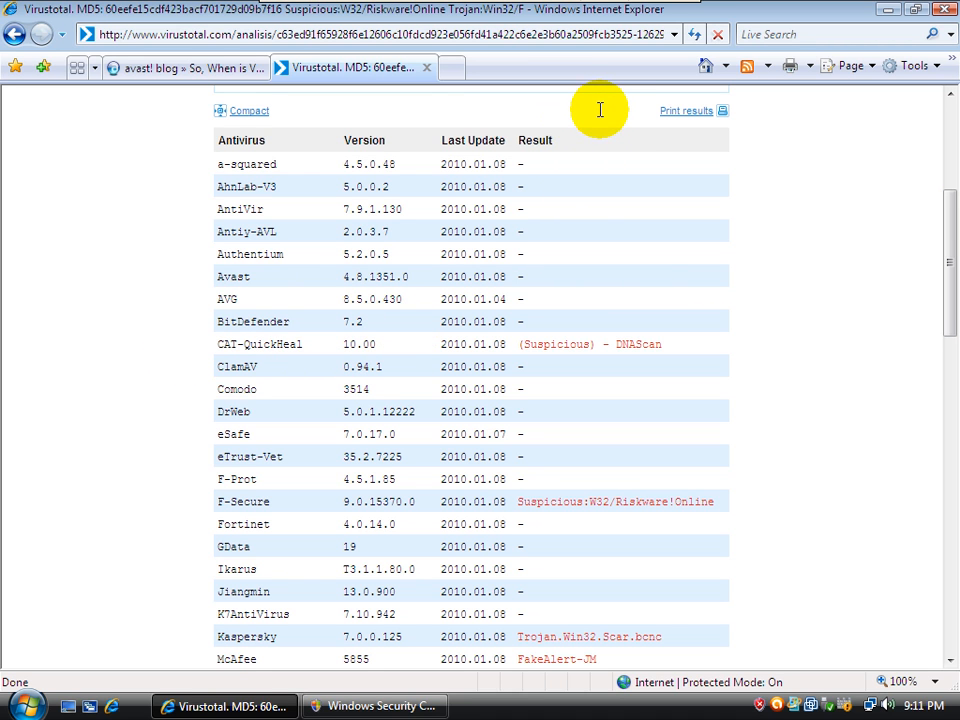
pyautogui.moveTo(240, 300)
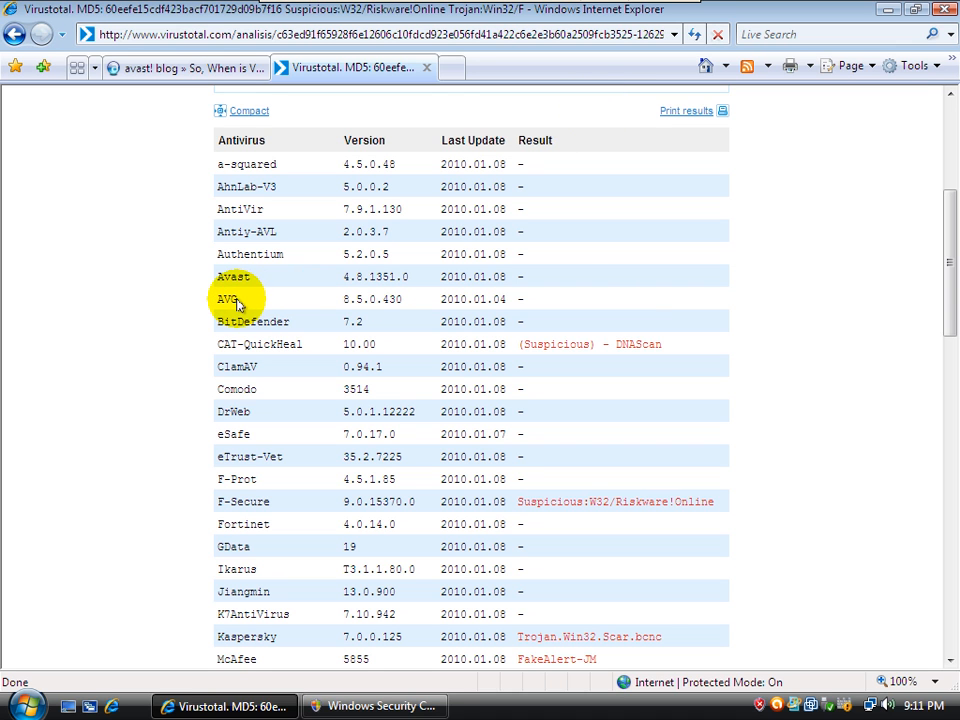
pyautogui.moveTo(236, 210)
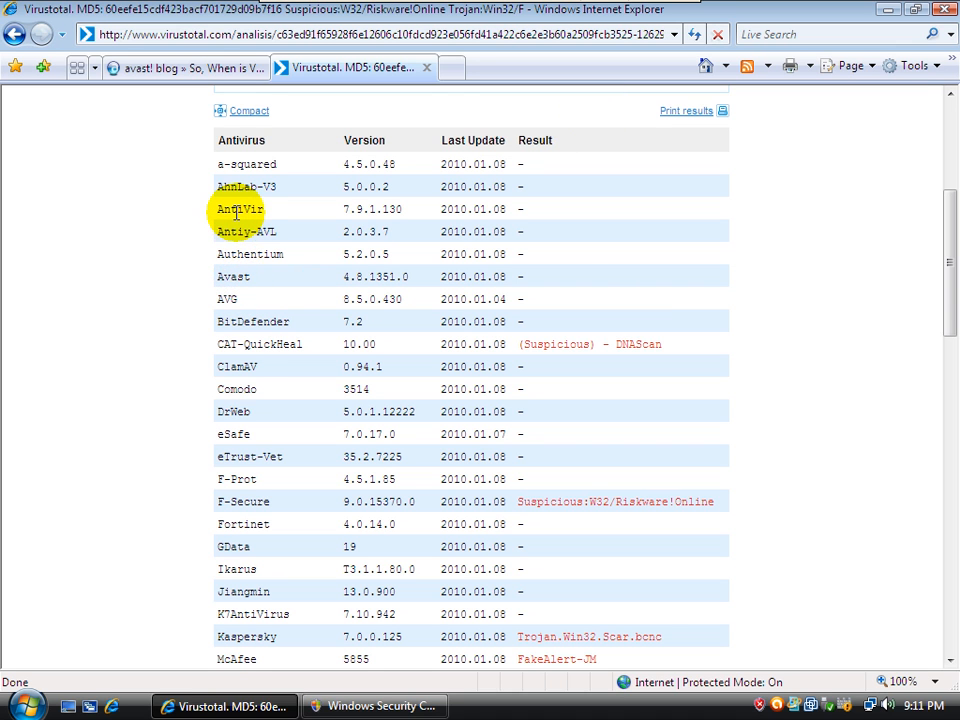
pyautogui.moveTo(284, 448)
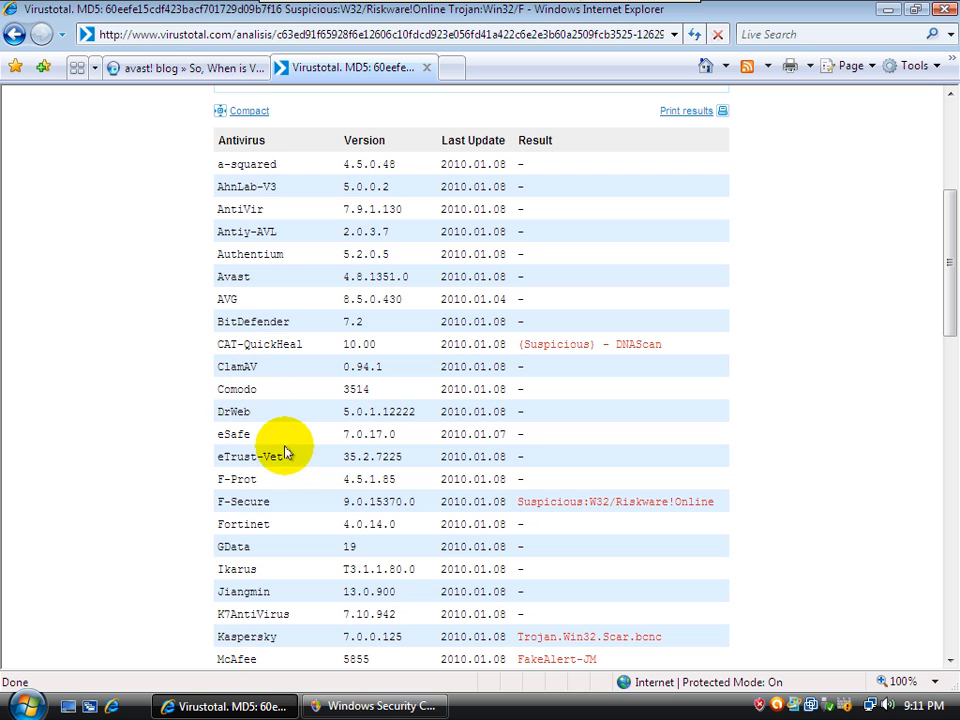
pyautogui.moveTo(376, 156)
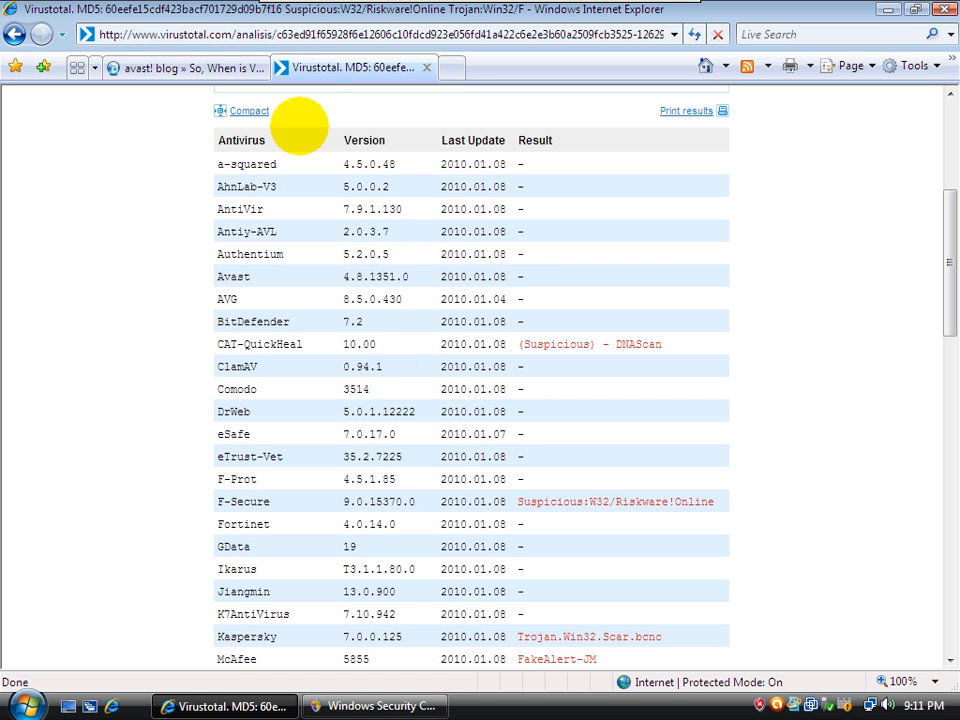
pyautogui.moveTo(416, 188)
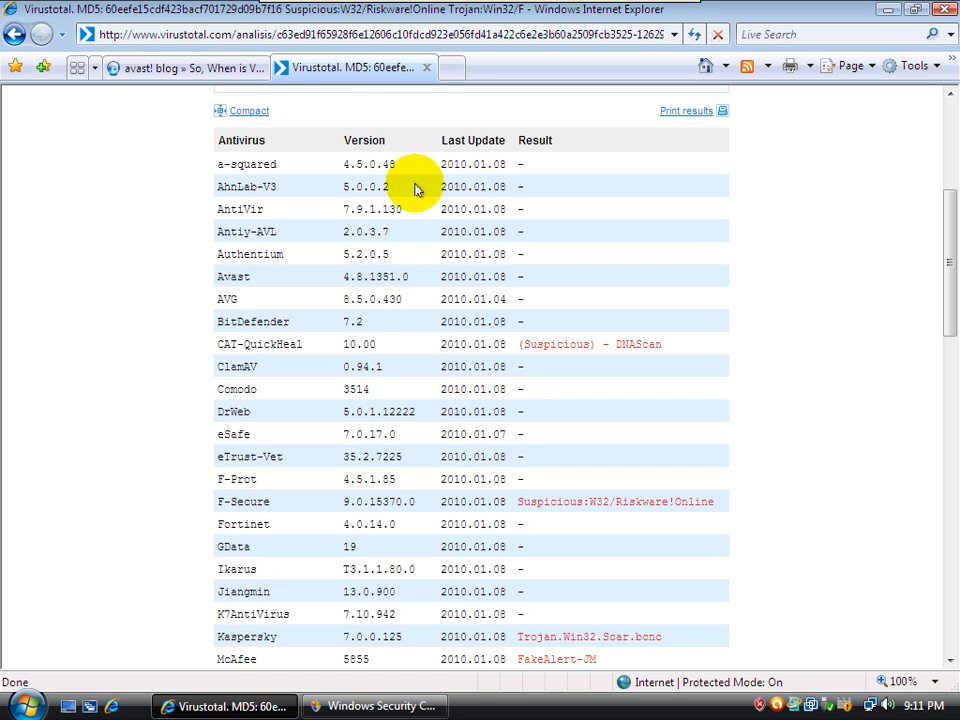